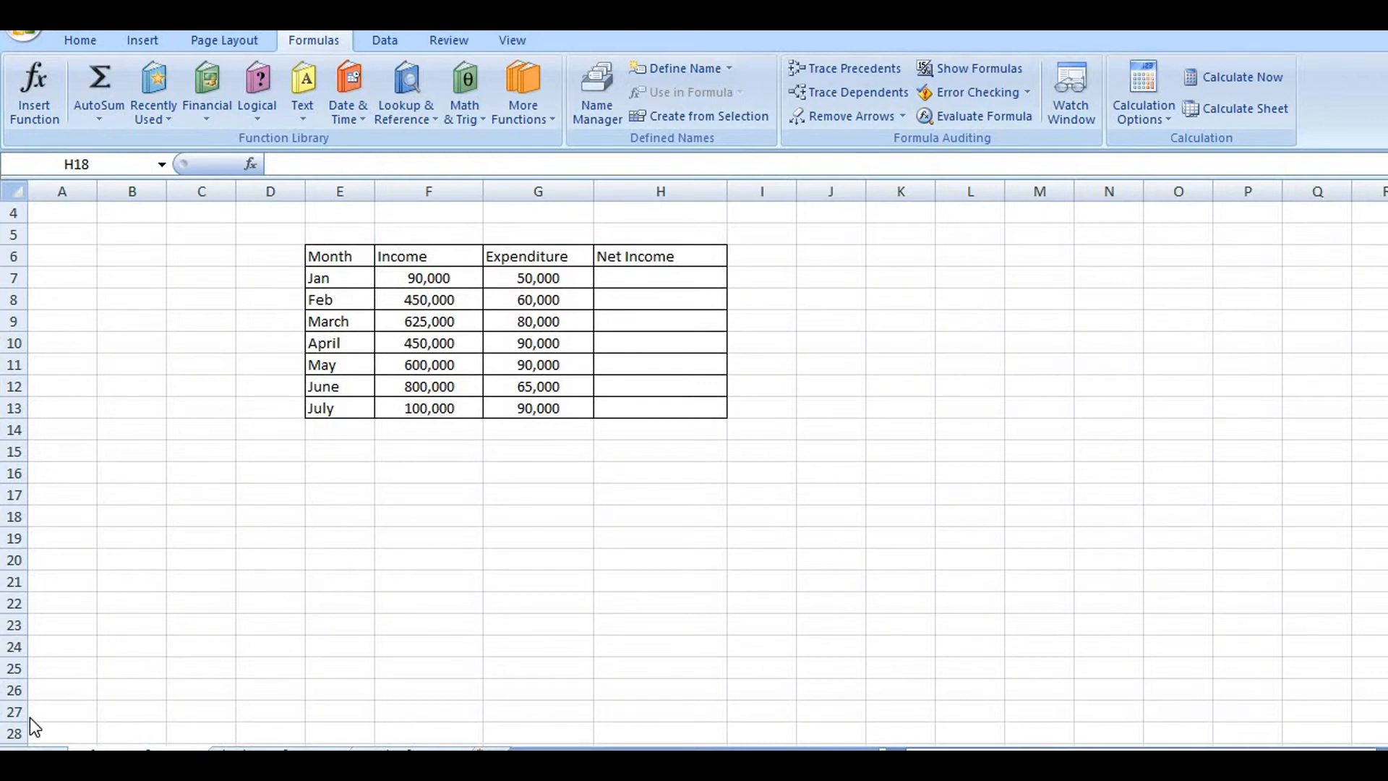
pyautogui.moveTo(373, 313)
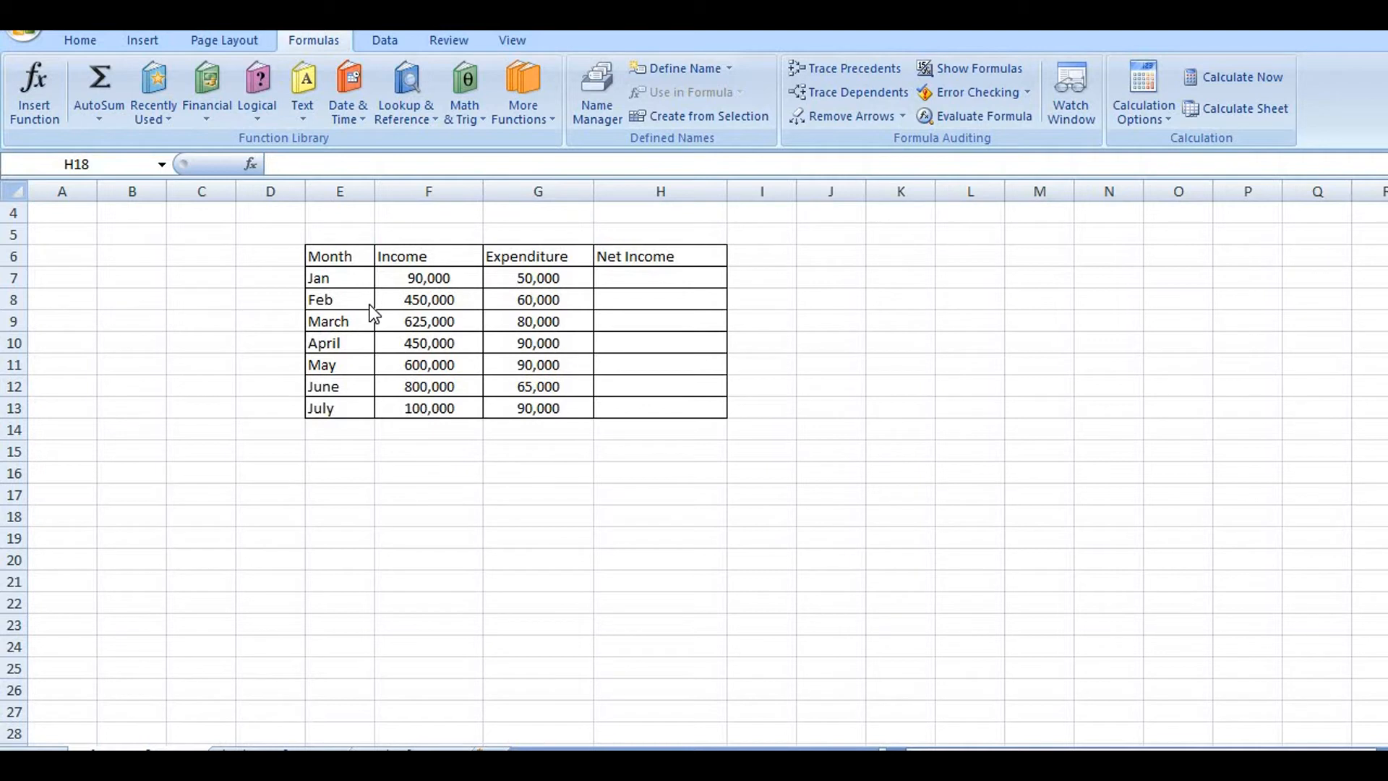
pyautogui.moveTo(767, 414)
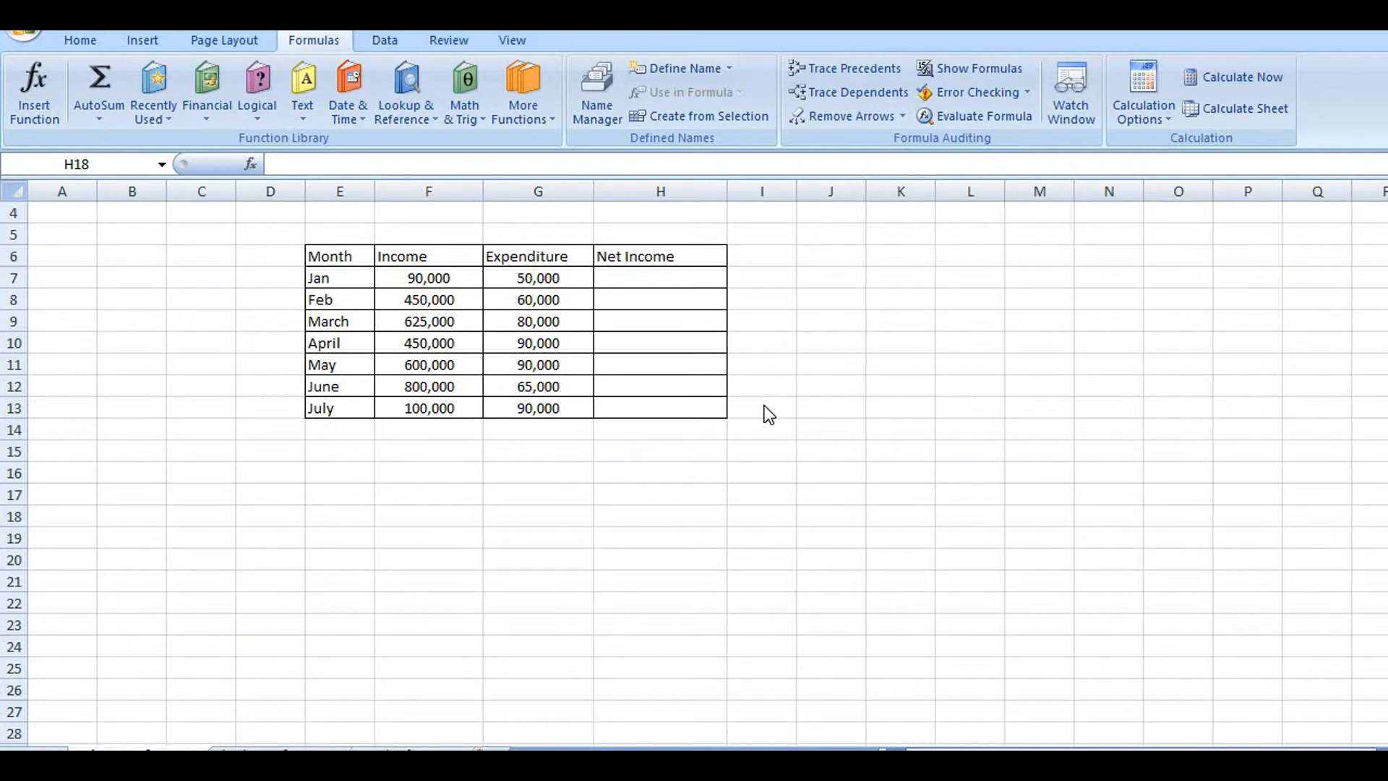
pyautogui.moveTo(489, 320)
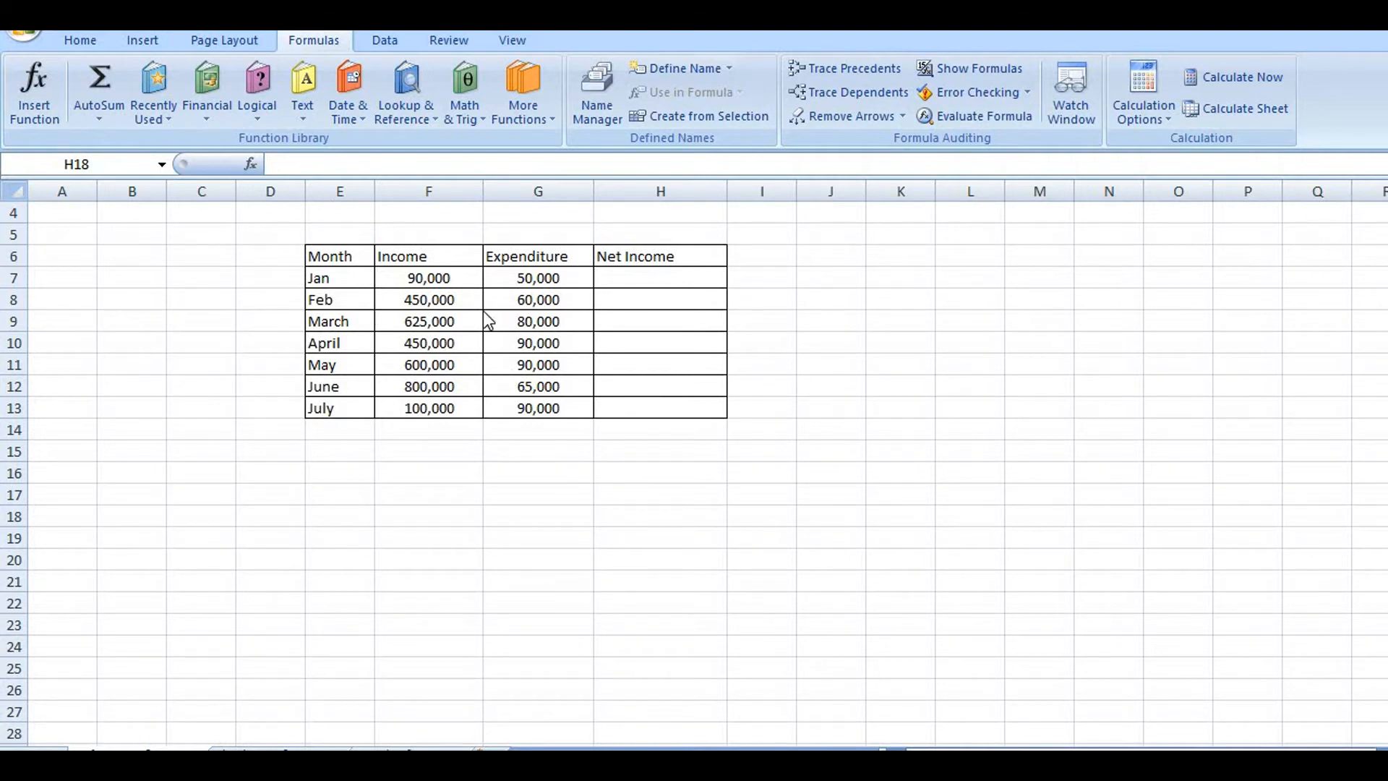
pyautogui.moveTo(570, 319)
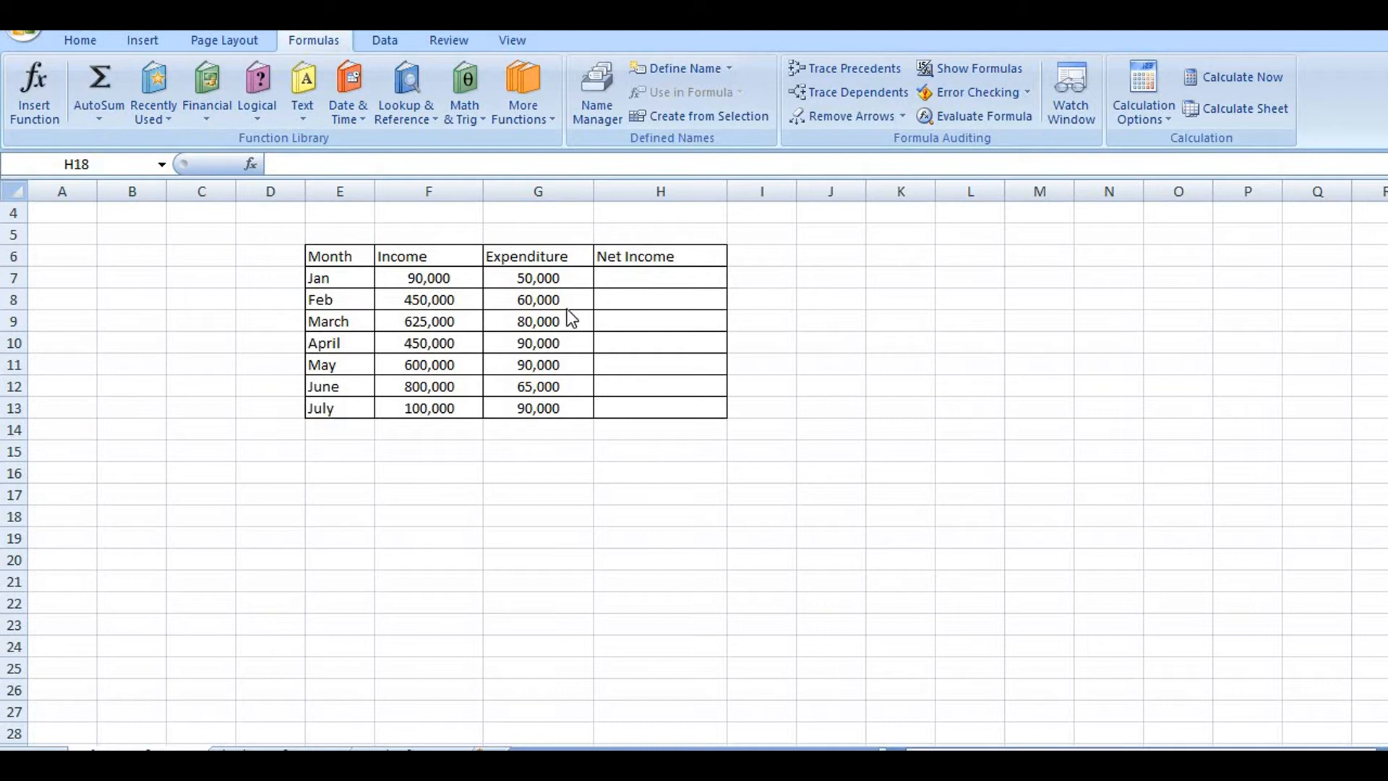
pyautogui.moveTo(592, 275)
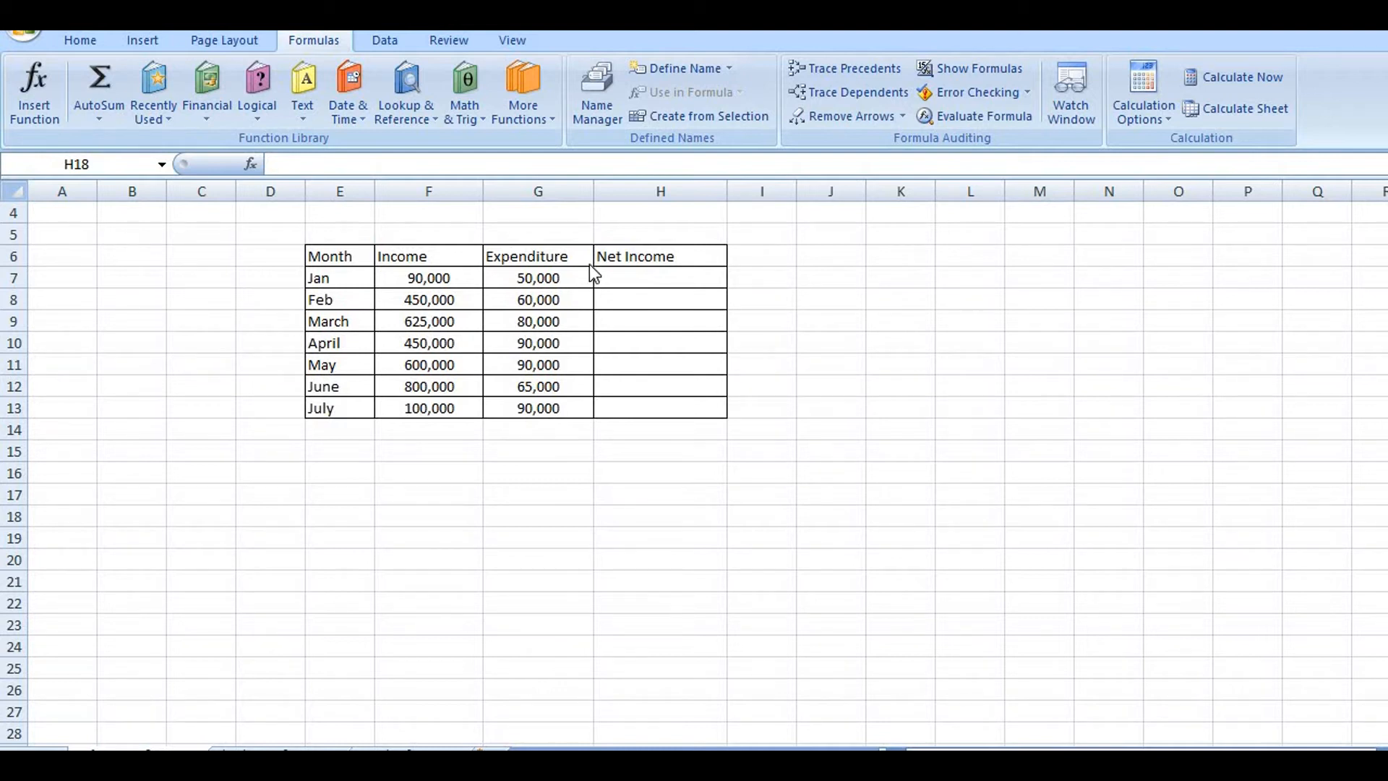
pyautogui.moveTo(592, 275)
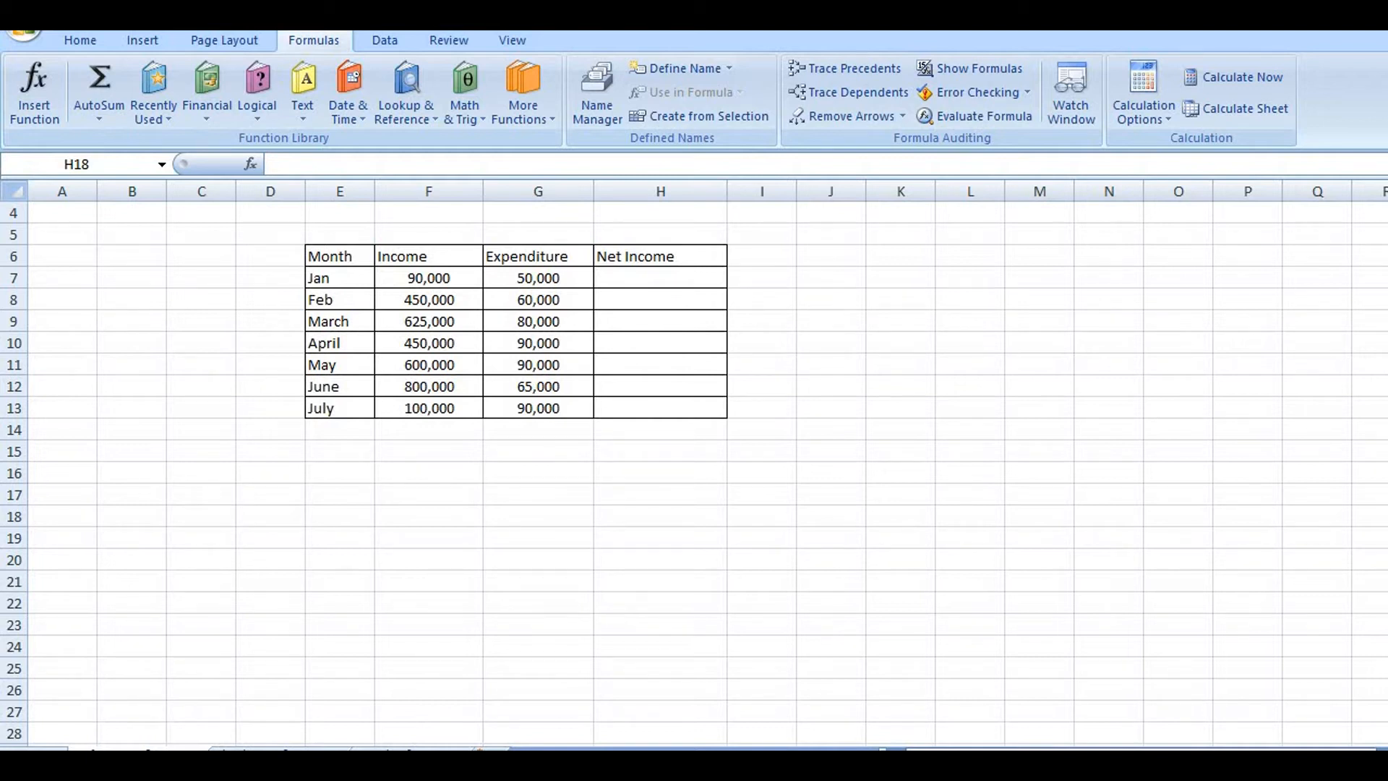
pyautogui.moveTo(318, 729)
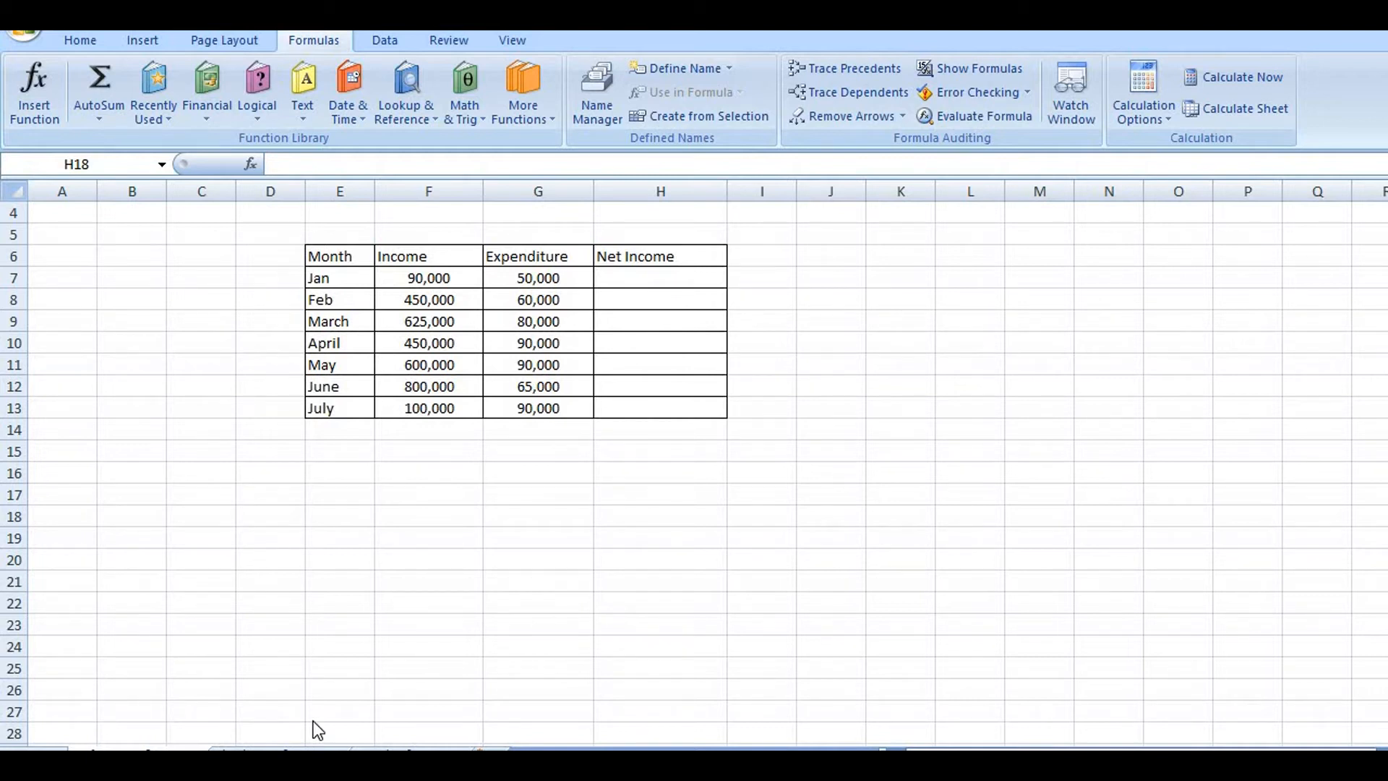
pyautogui.moveTo(283, 724)
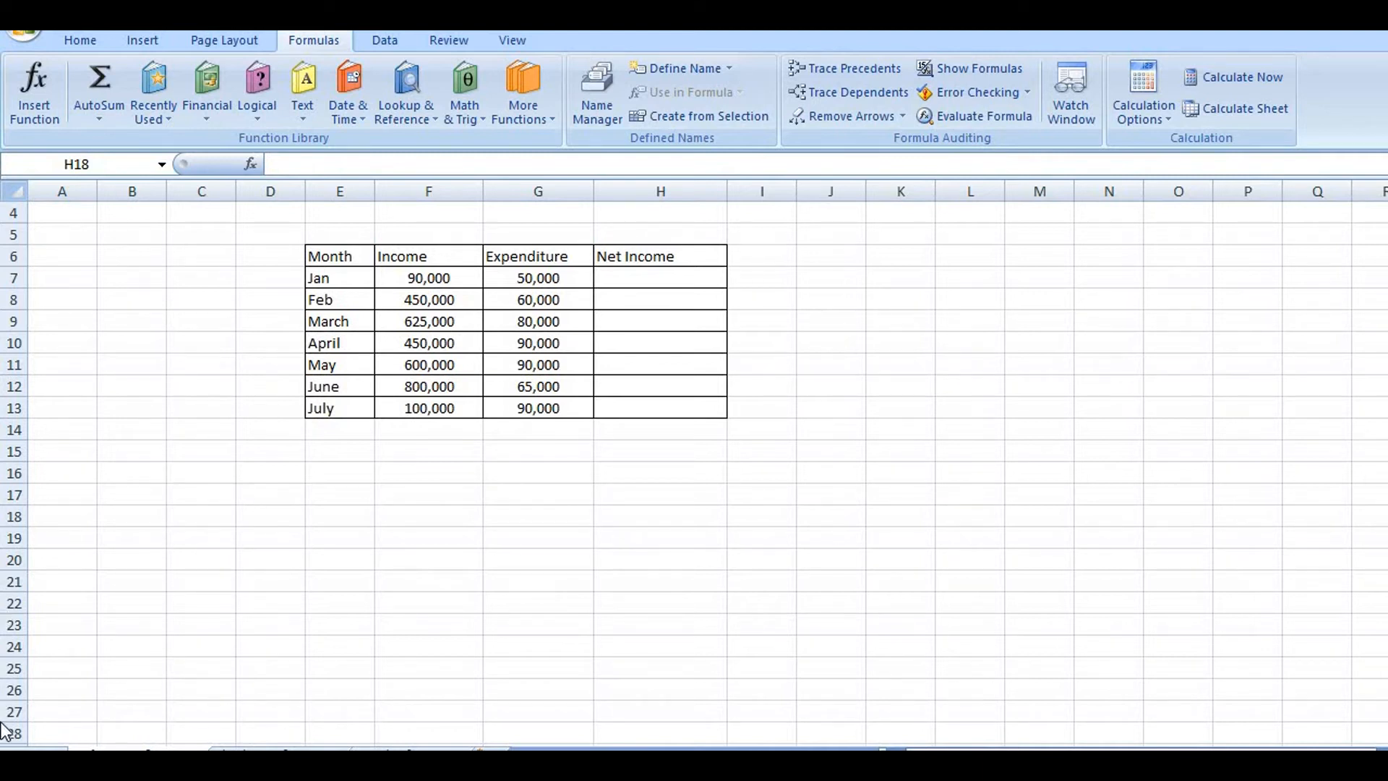
pyautogui.moveTo(387, 323)
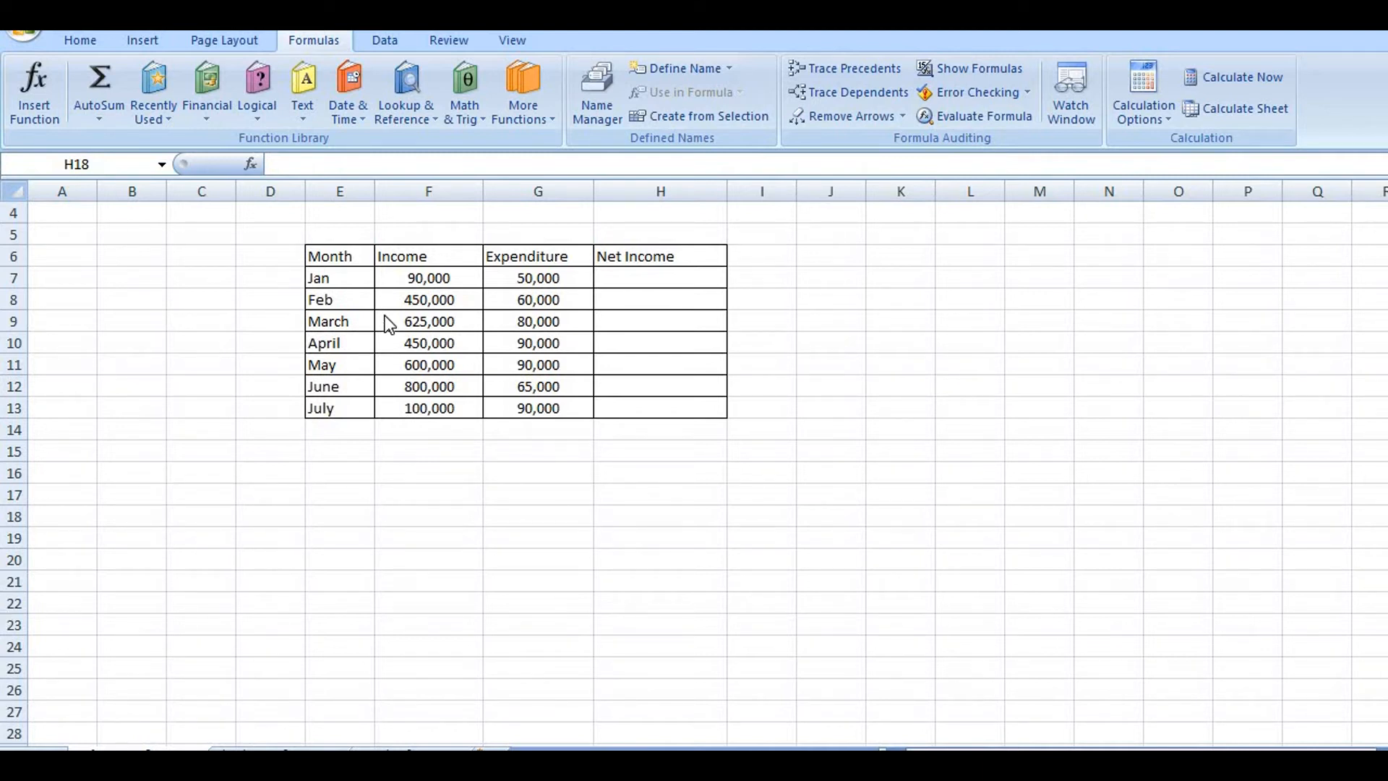
pyautogui.moveTo(330, 289)
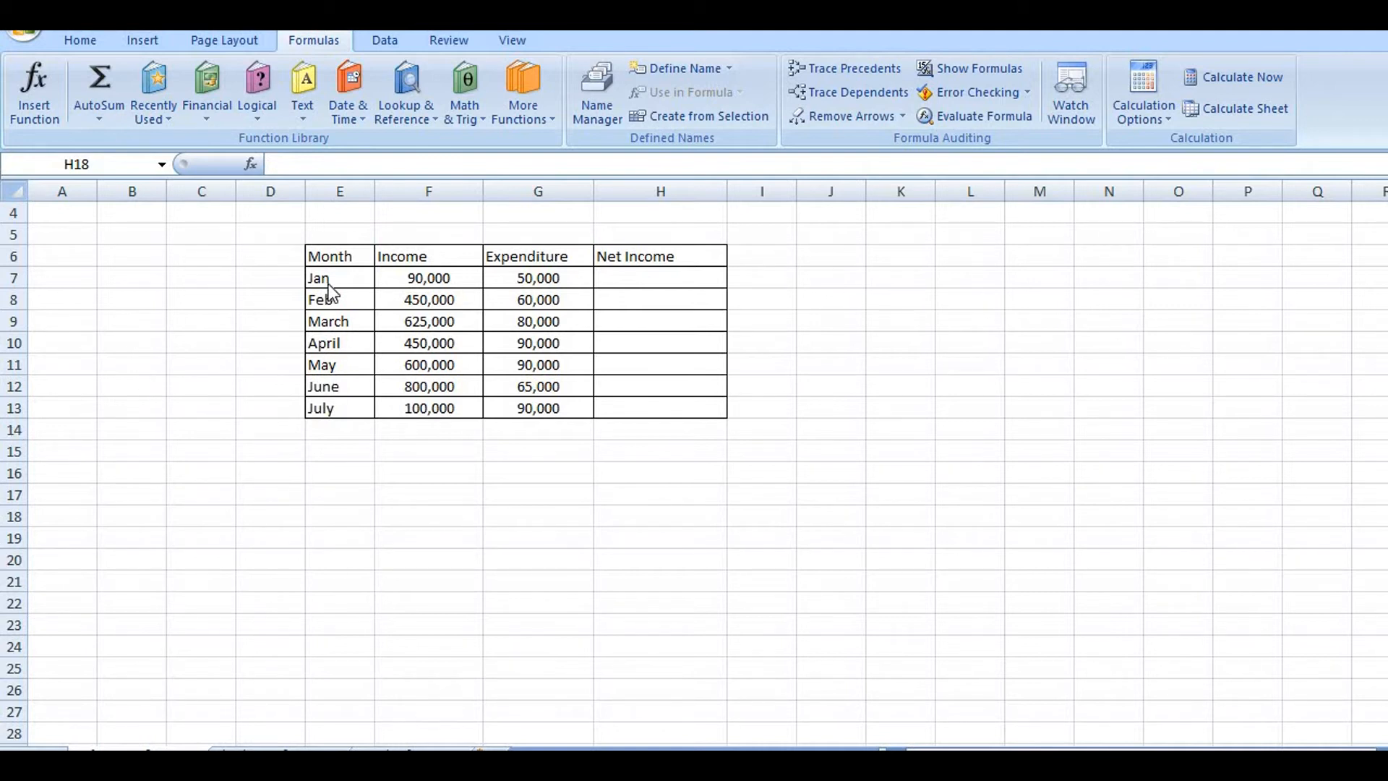
pyautogui.moveTo(338, 265)
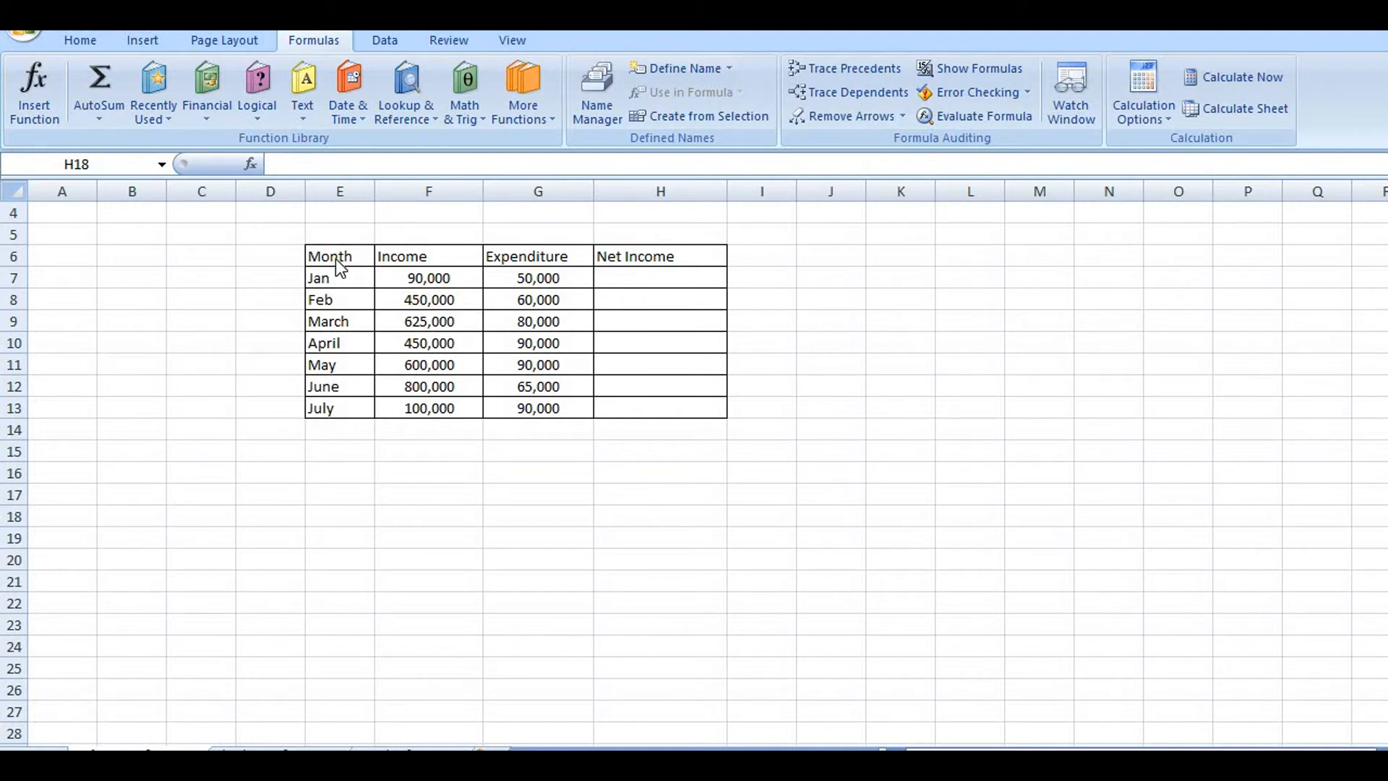
pyautogui.moveTo(549, 268)
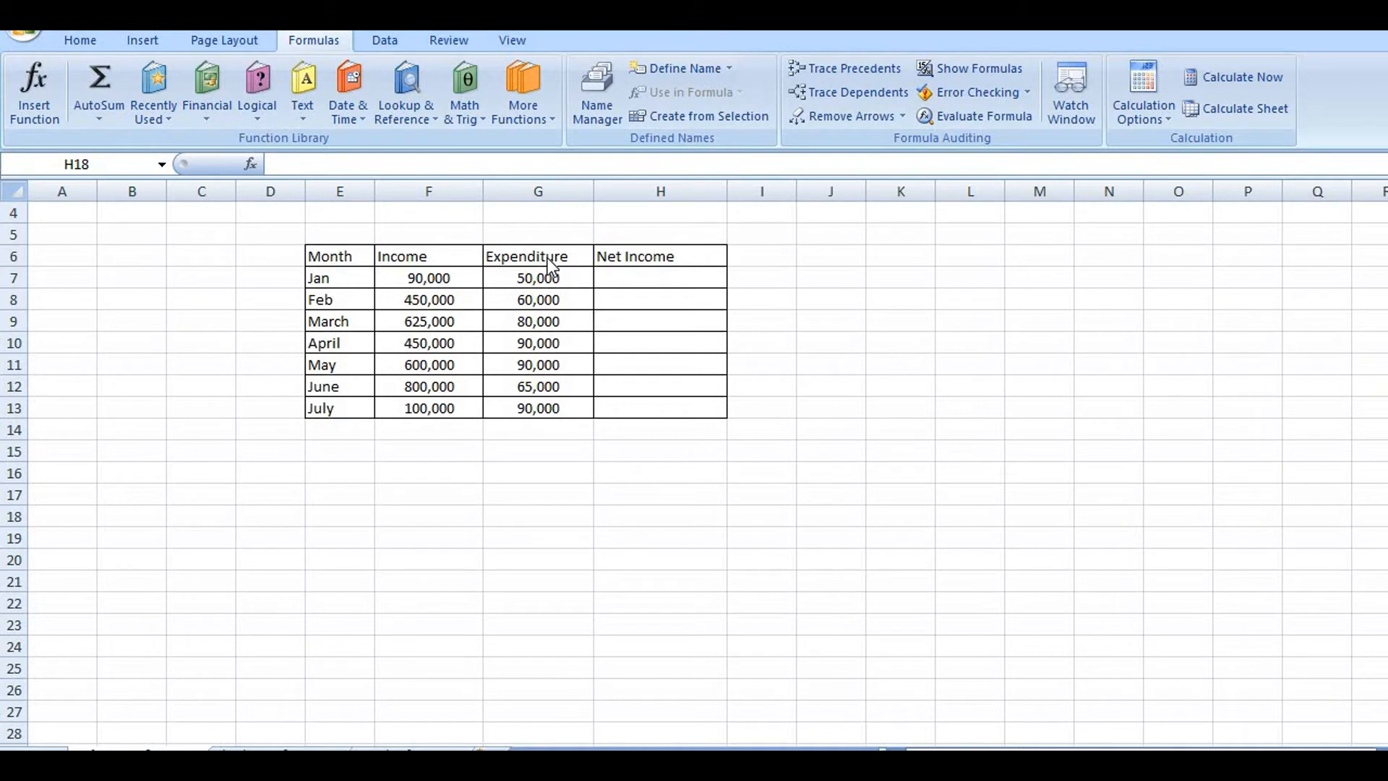
pyautogui.moveTo(466, 296)
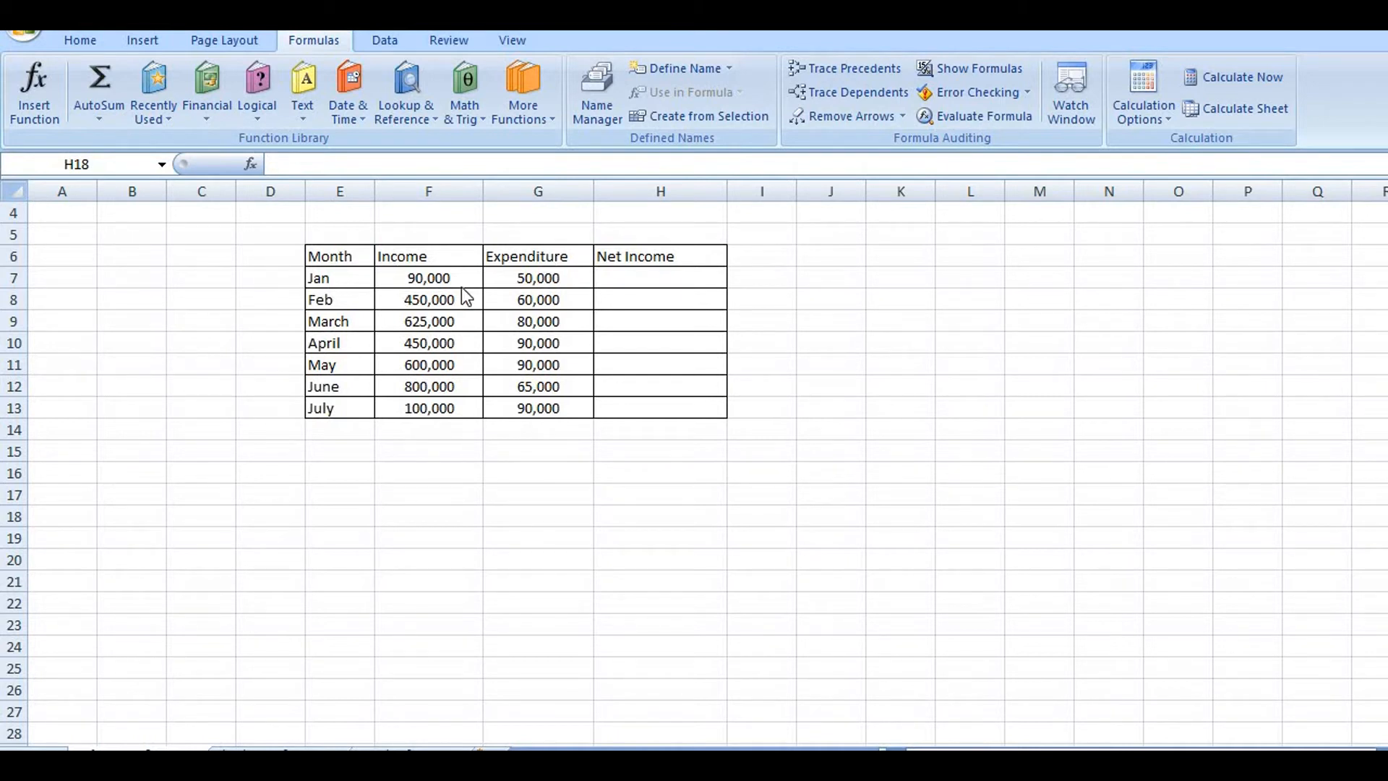
pyautogui.moveTo(698, 360)
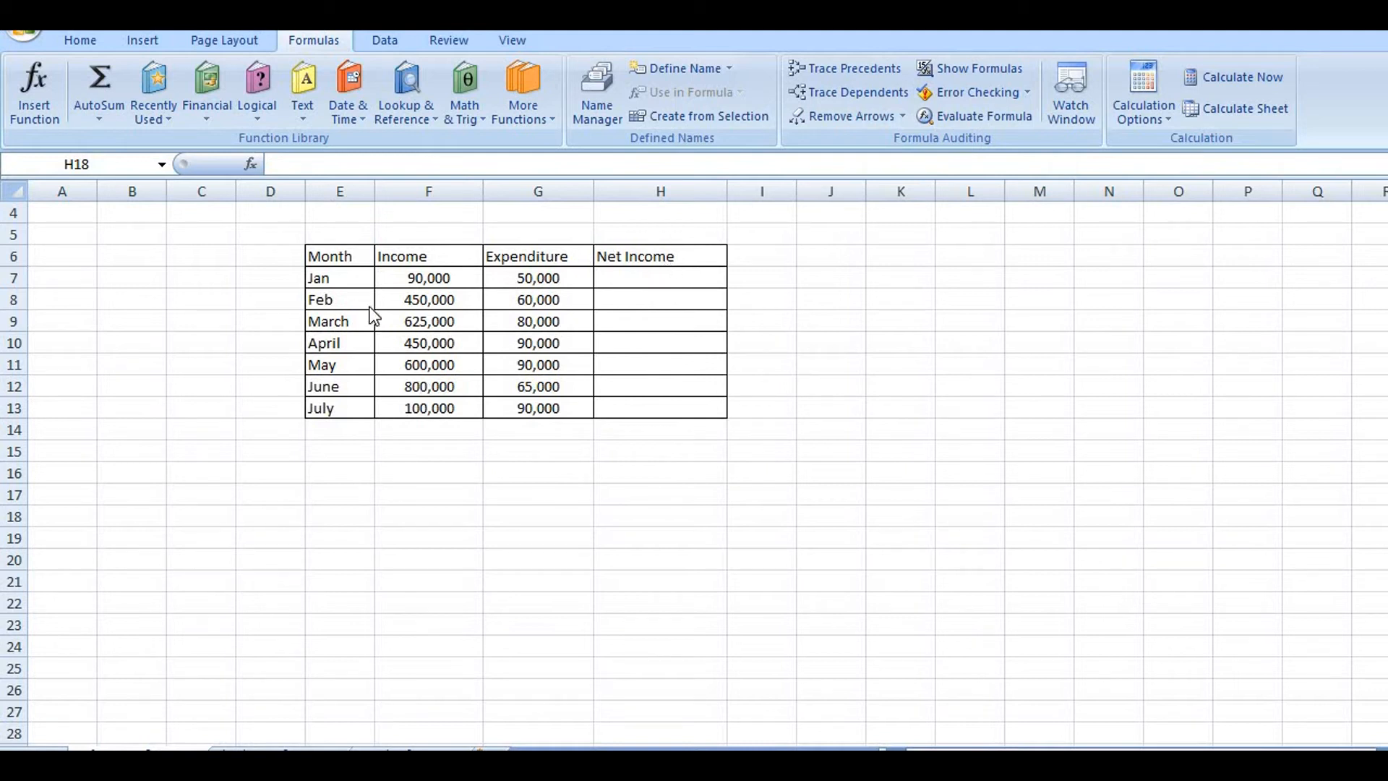
pyautogui.moveTo(393, 262)
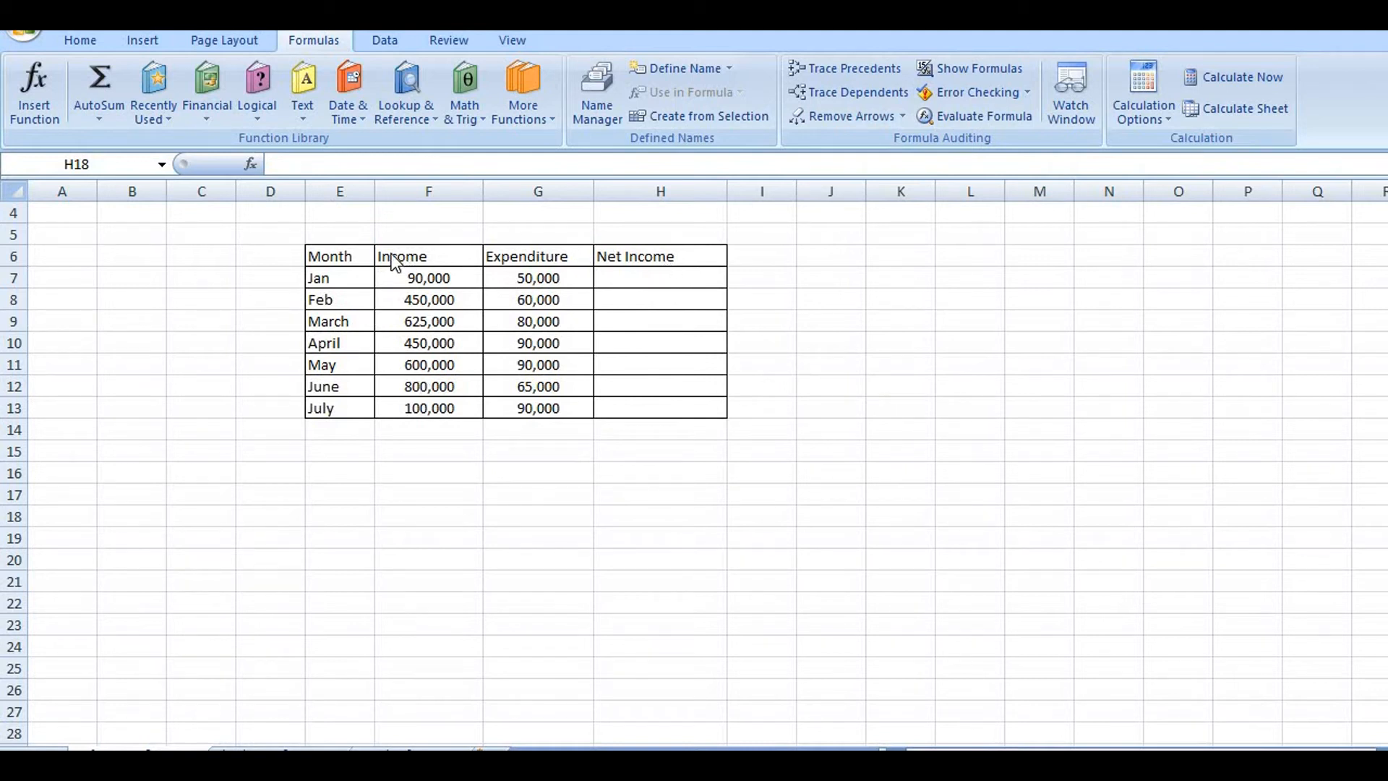
pyautogui.moveTo(529, 257)
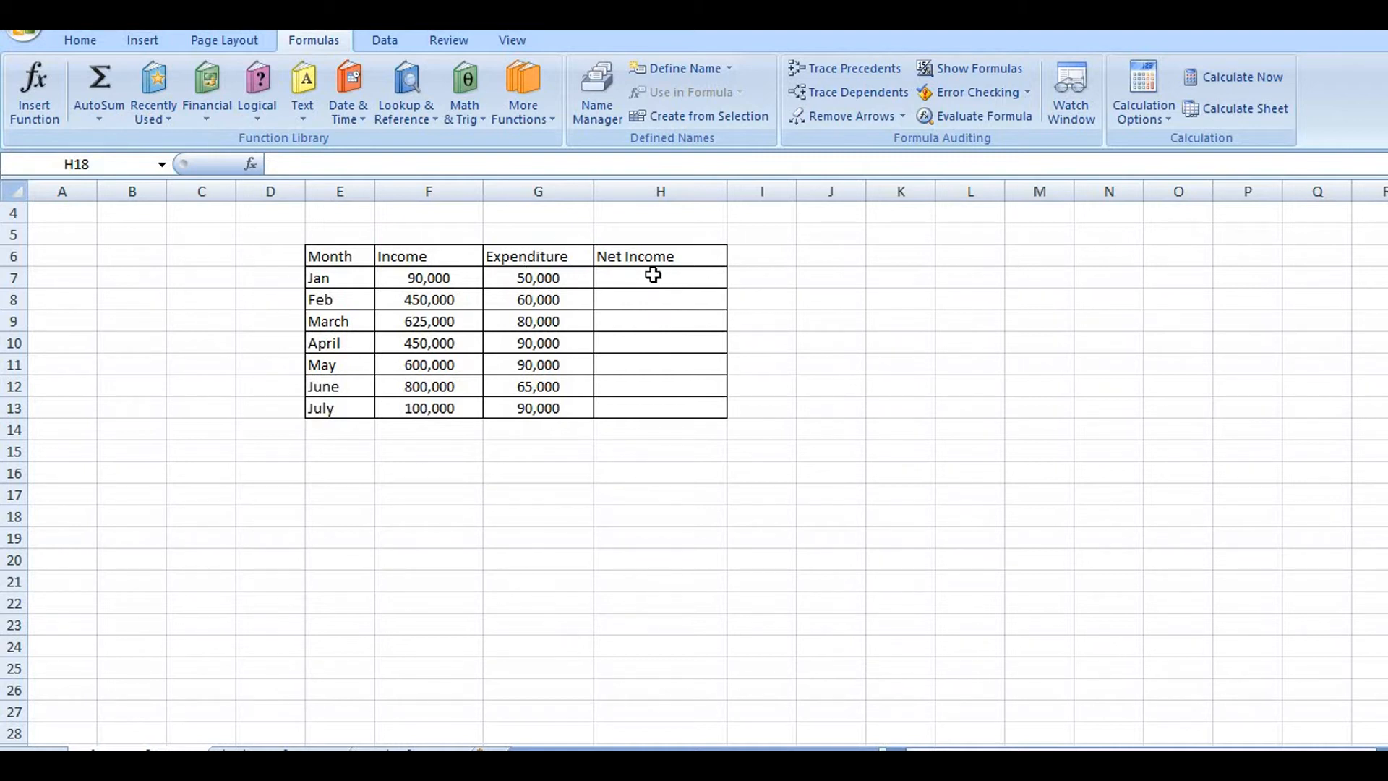
# - Enter =F7-G7 as January's Net Income in H7 and reselect it for copying down
pyautogui.click(659, 277)
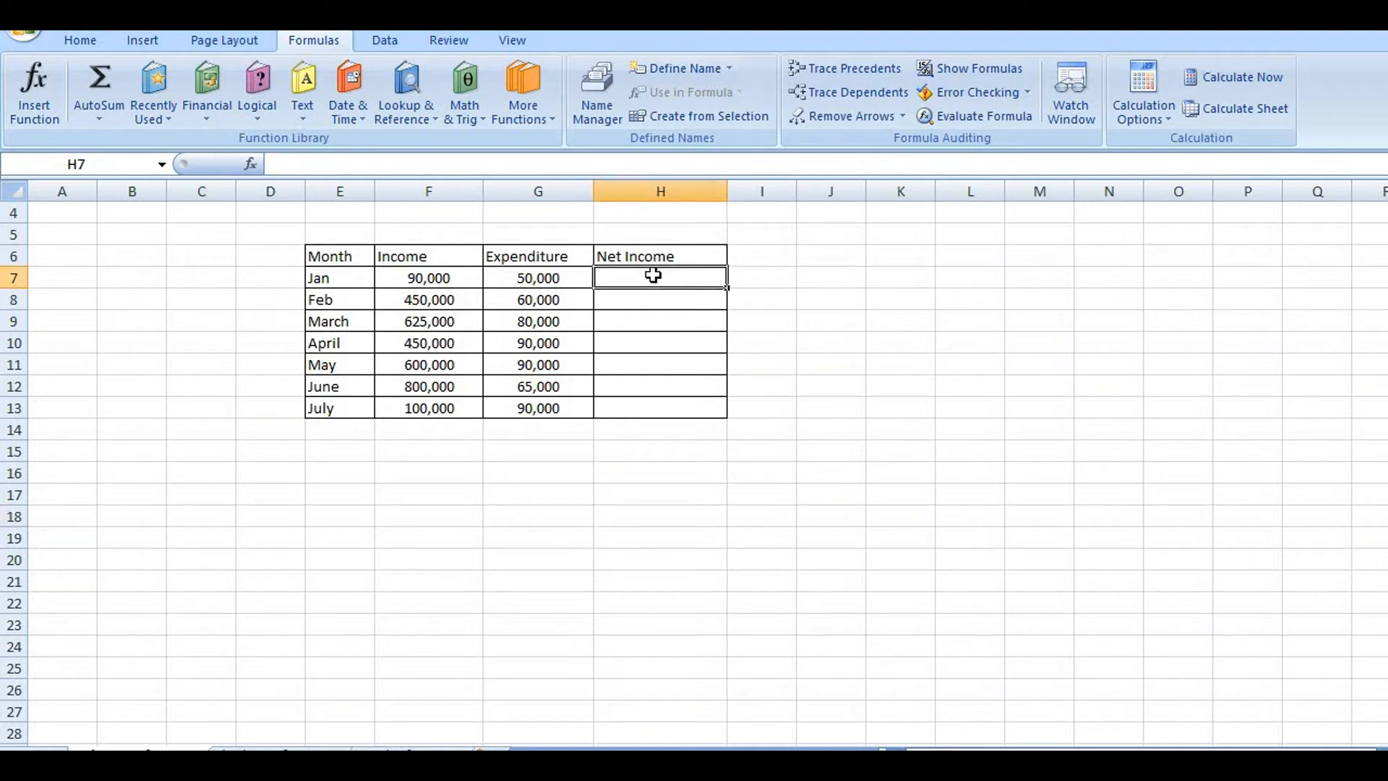
pyautogui.write('=')
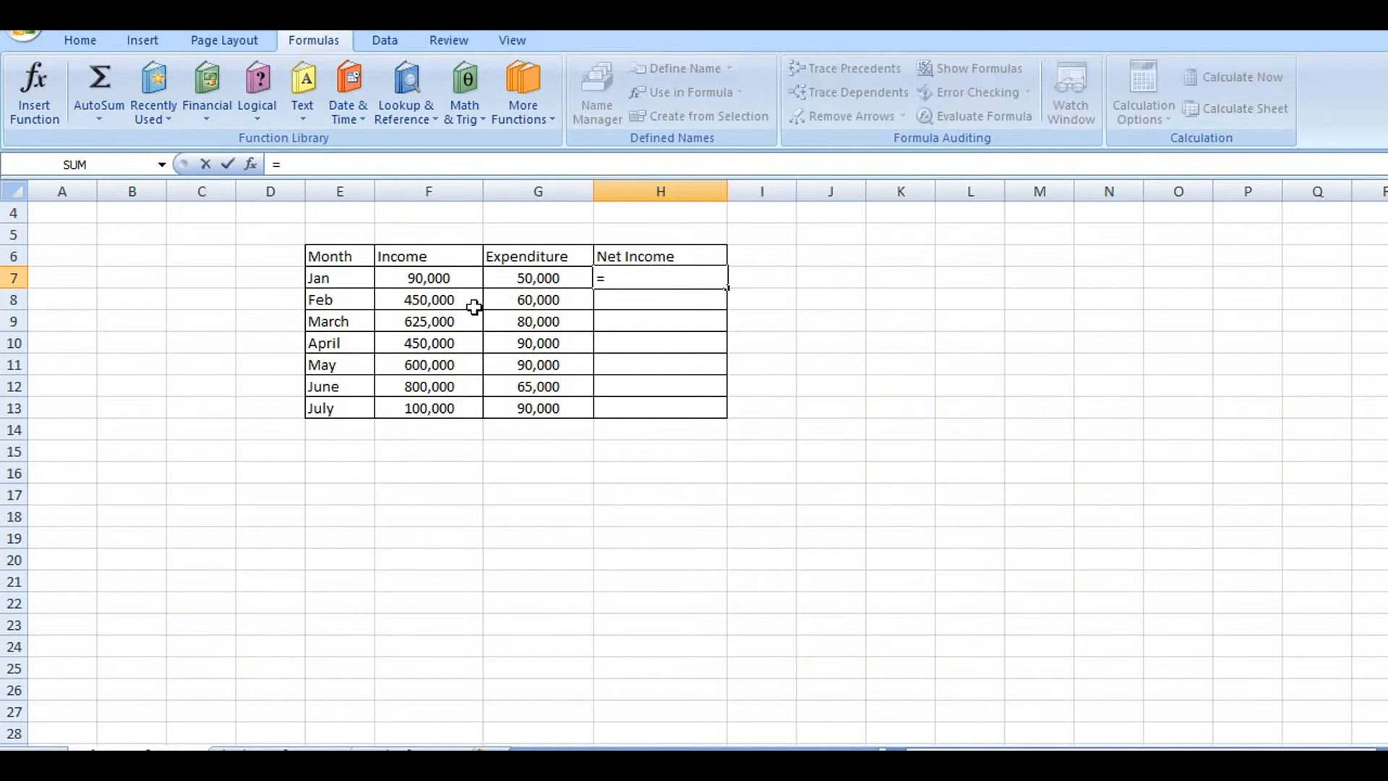
pyautogui.click(429, 277)
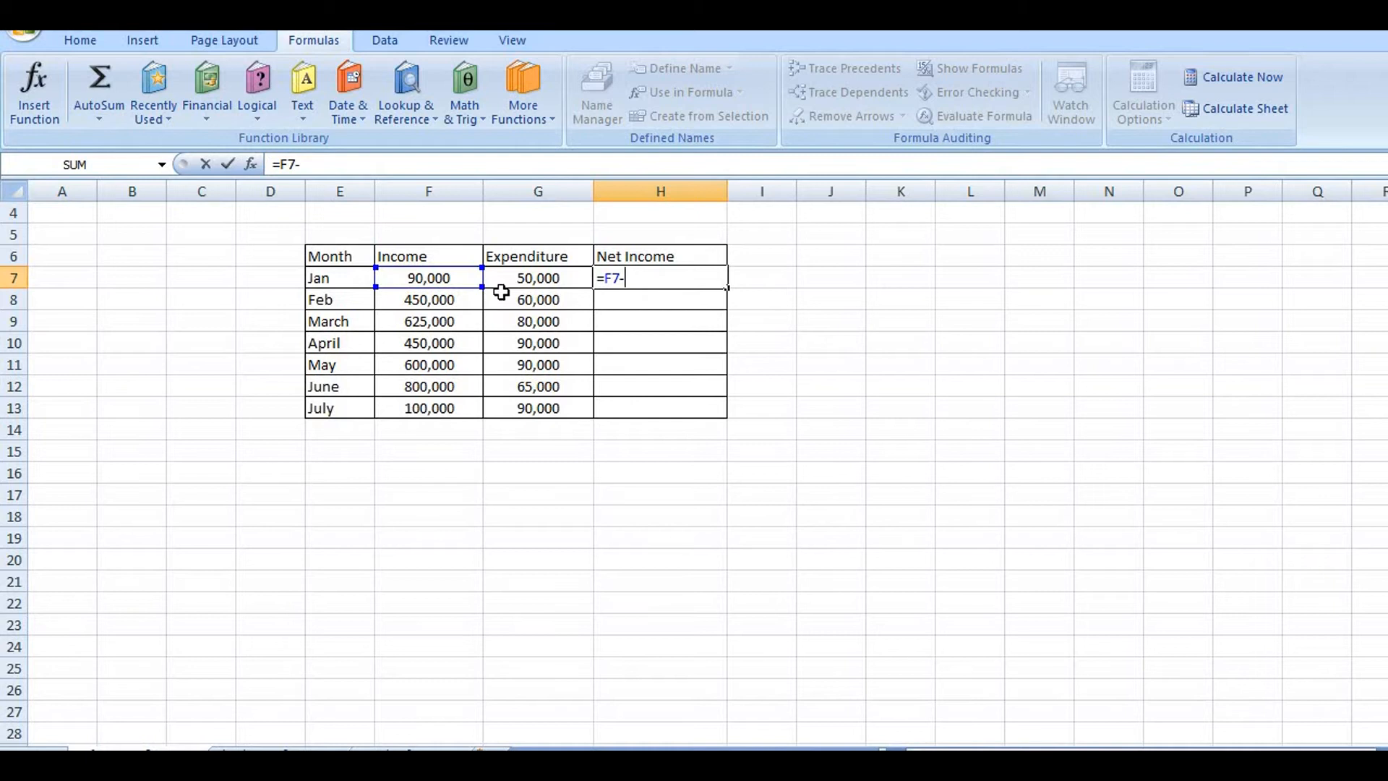
pyautogui.click(538, 276)
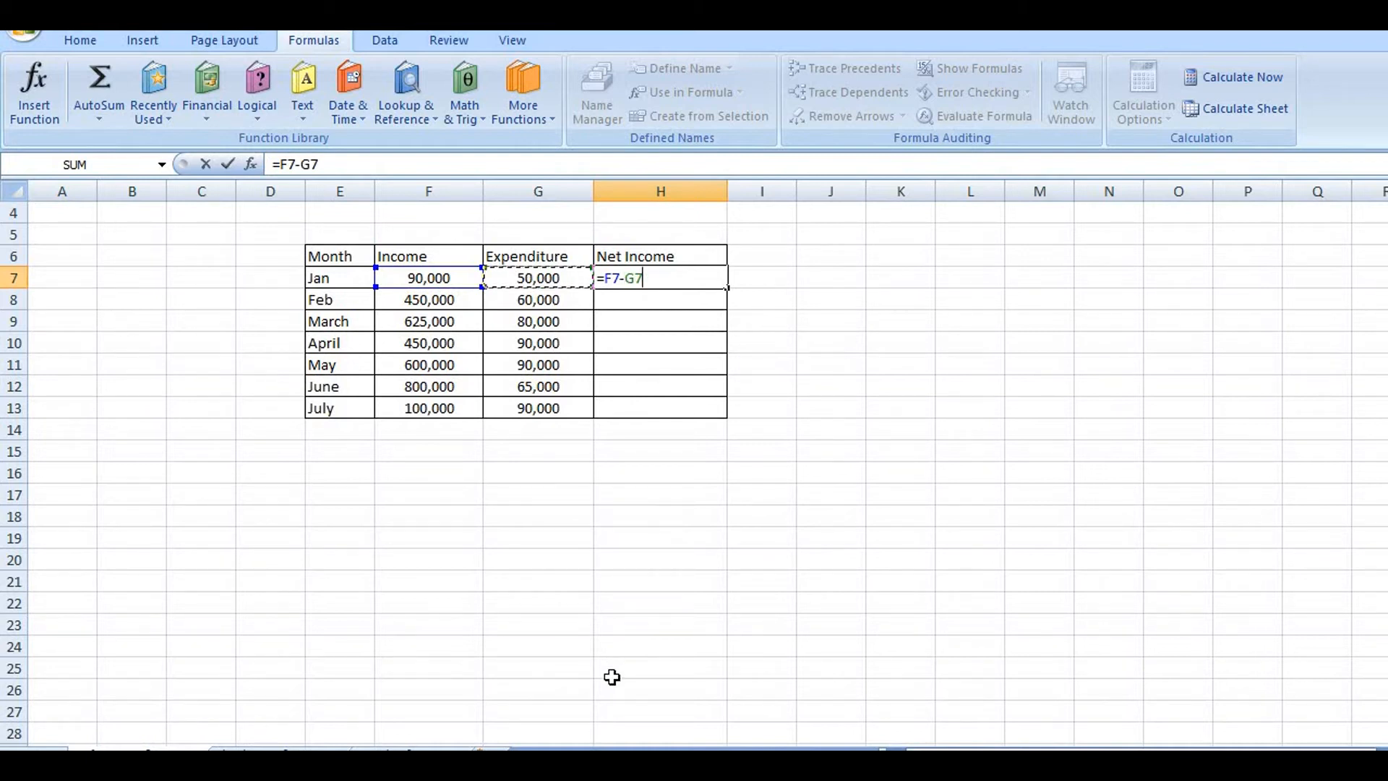
pyautogui.press('Return')
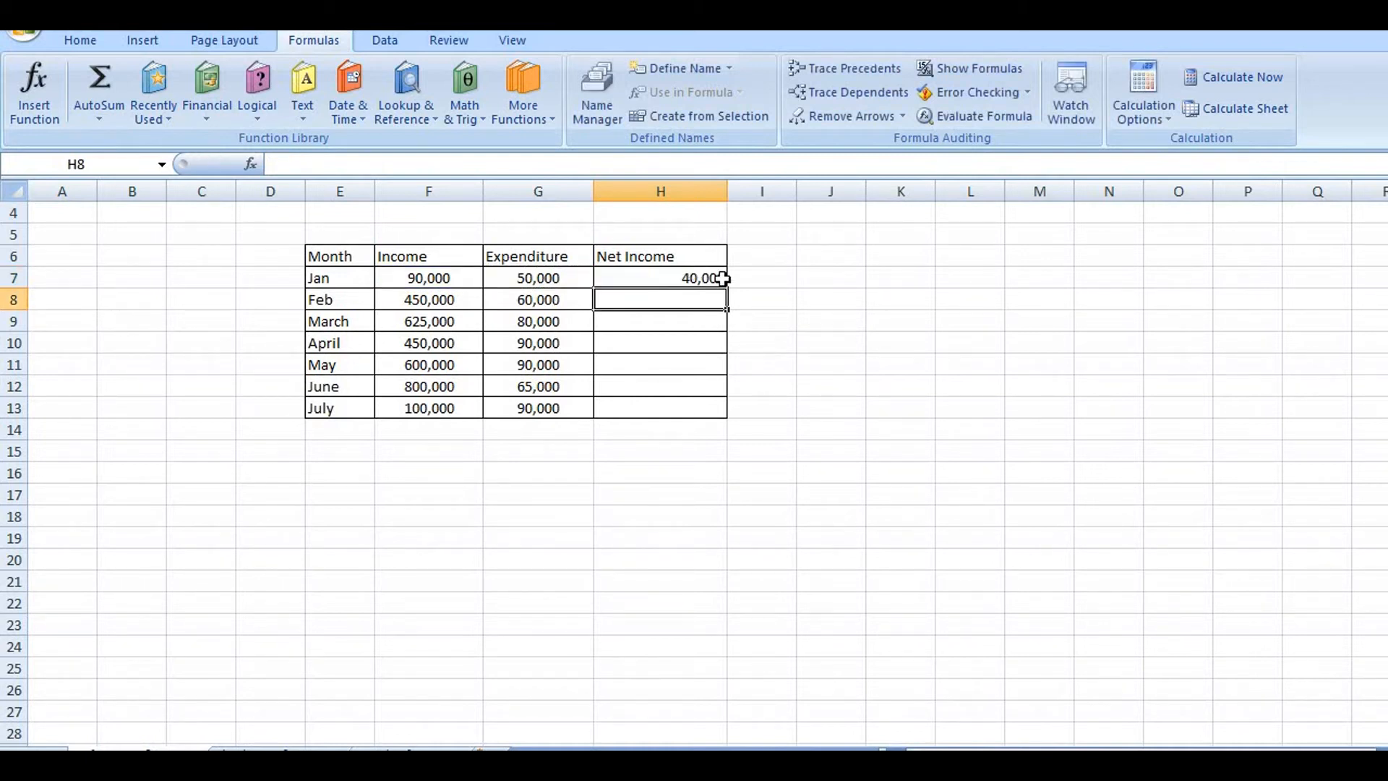
pyautogui.click(659, 278)
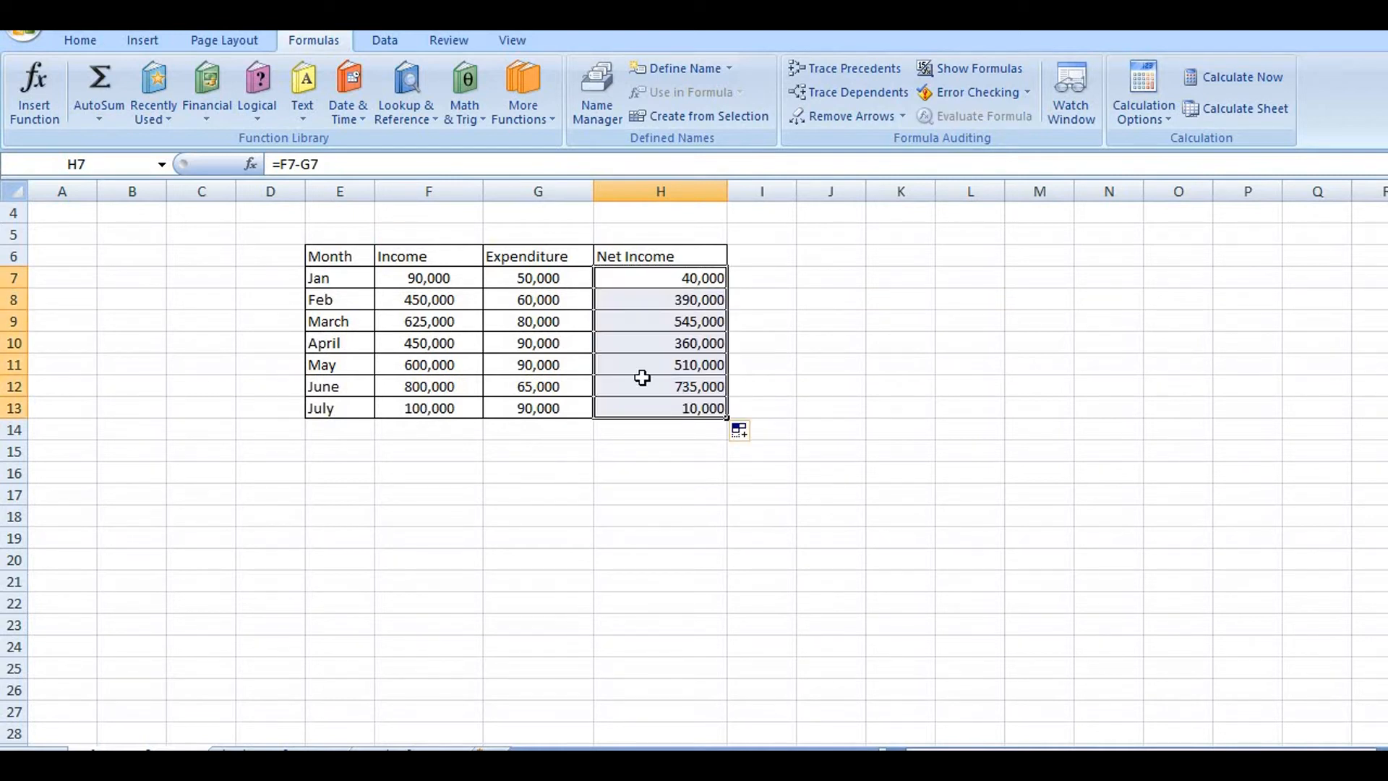
pyautogui.moveTo(325, 345)
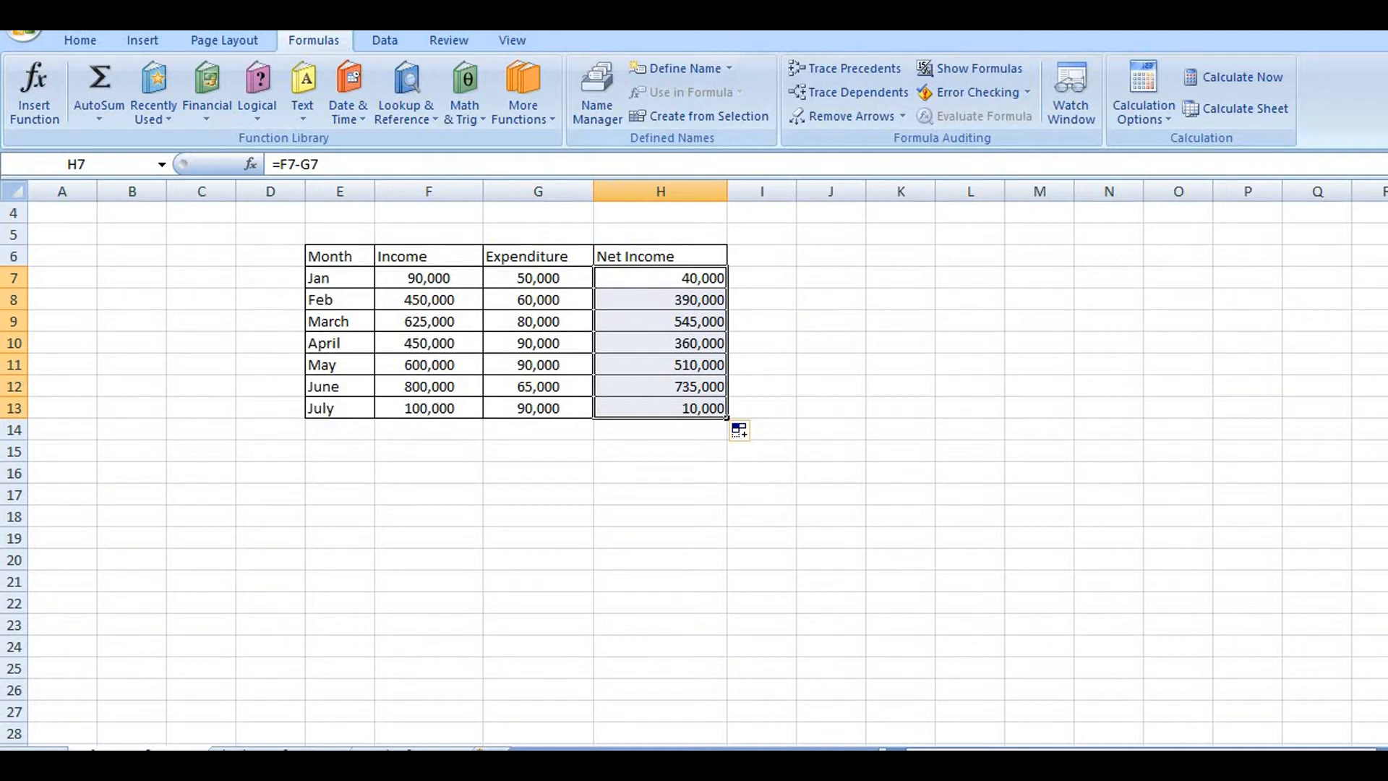
# - Turn on Show Formulas so Net Income reads =F7-G7 through =F13-G13
pyautogui.click(969, 68)
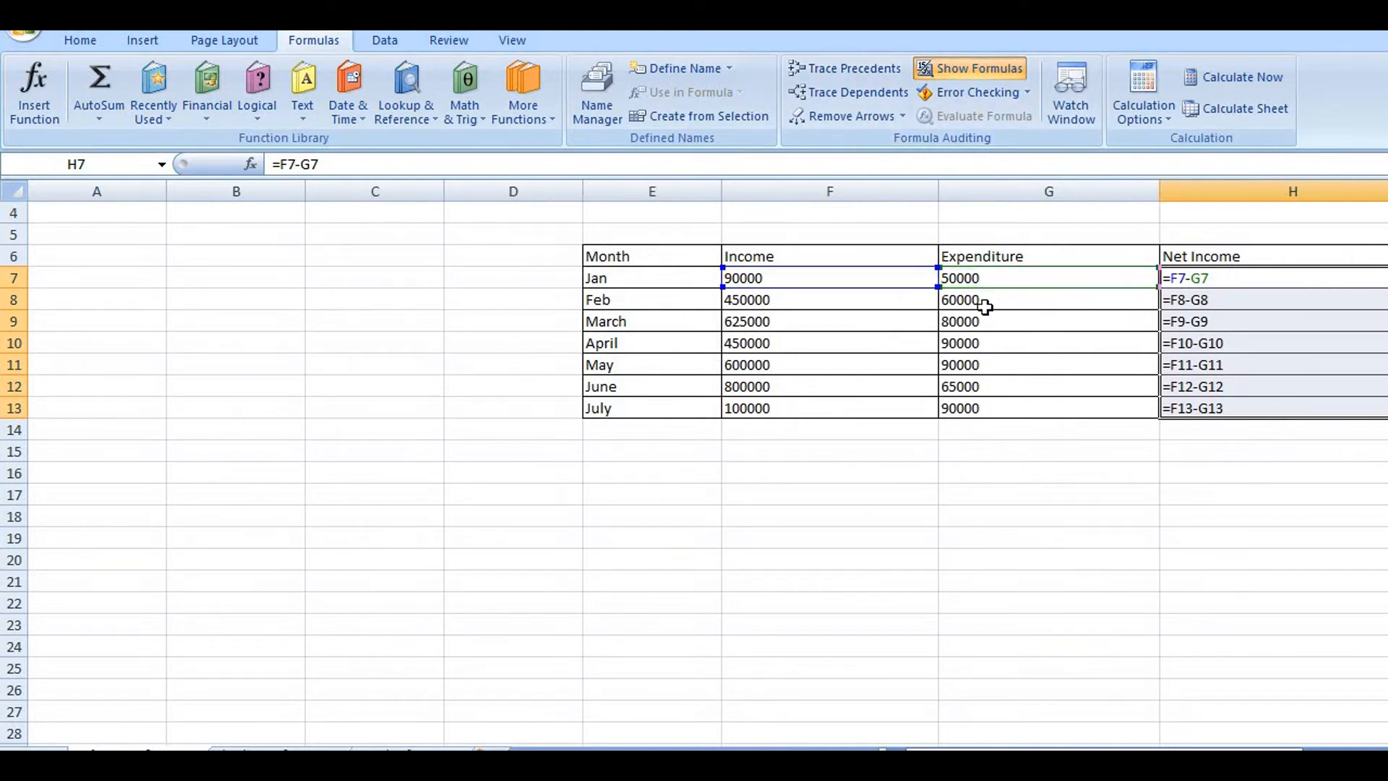
pyautogui.moveTo(242, 289)
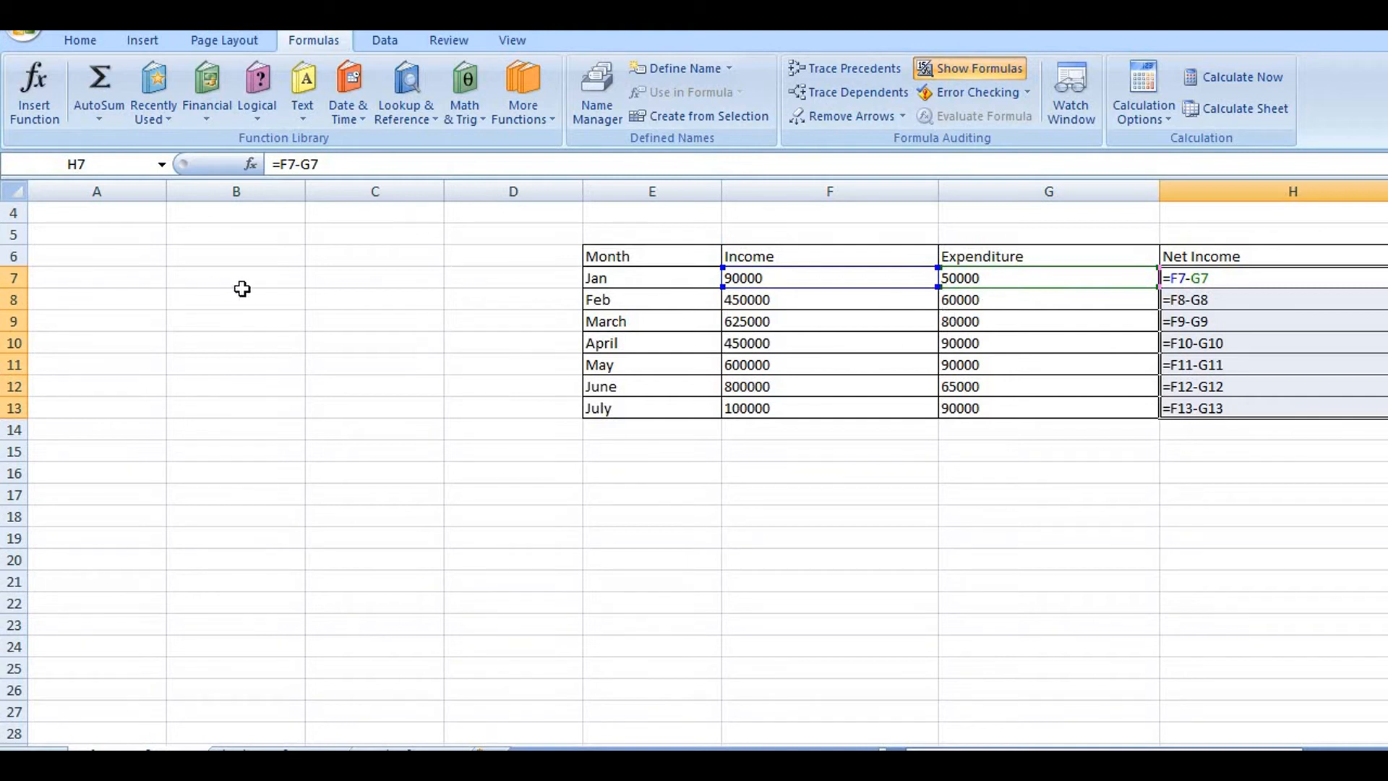
pyautogui.moveTo(854, 375)
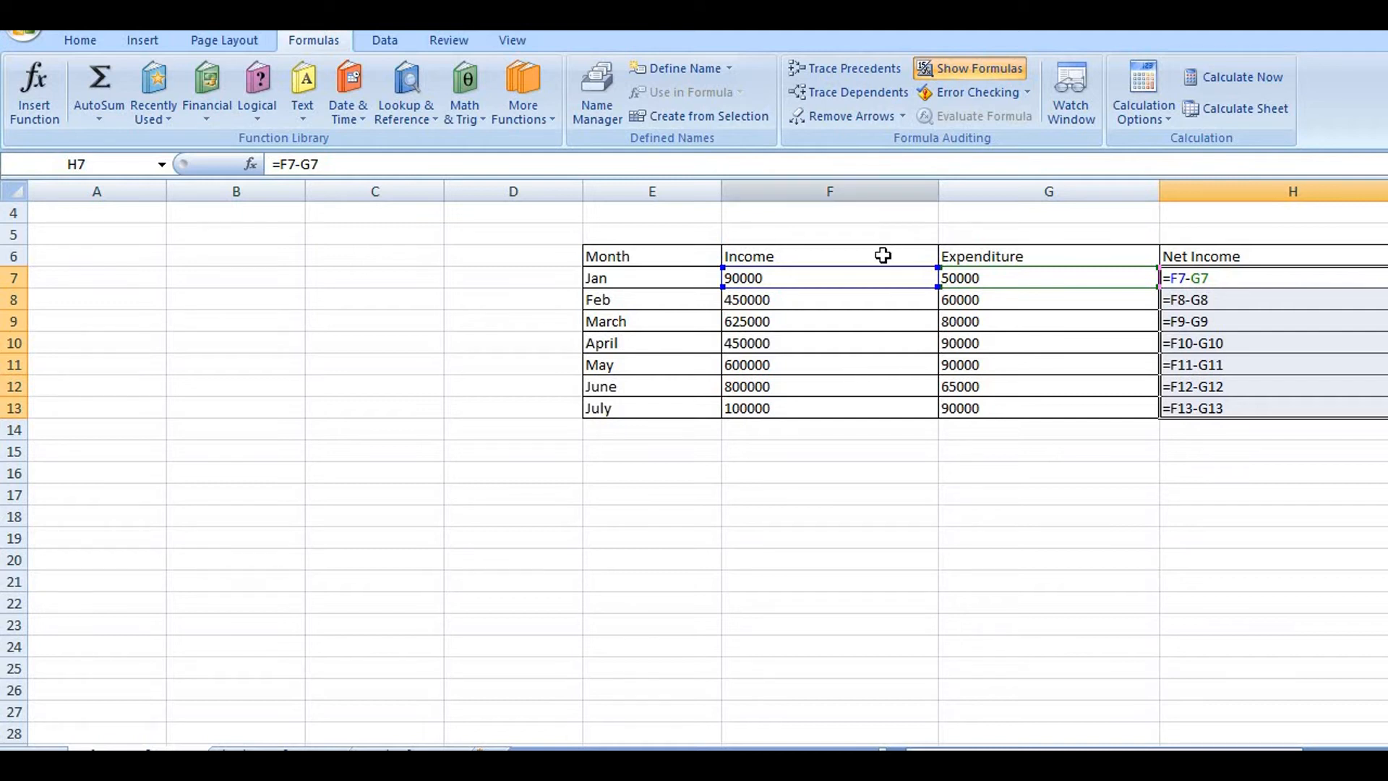
pyautogui.moveTo(955, 298)
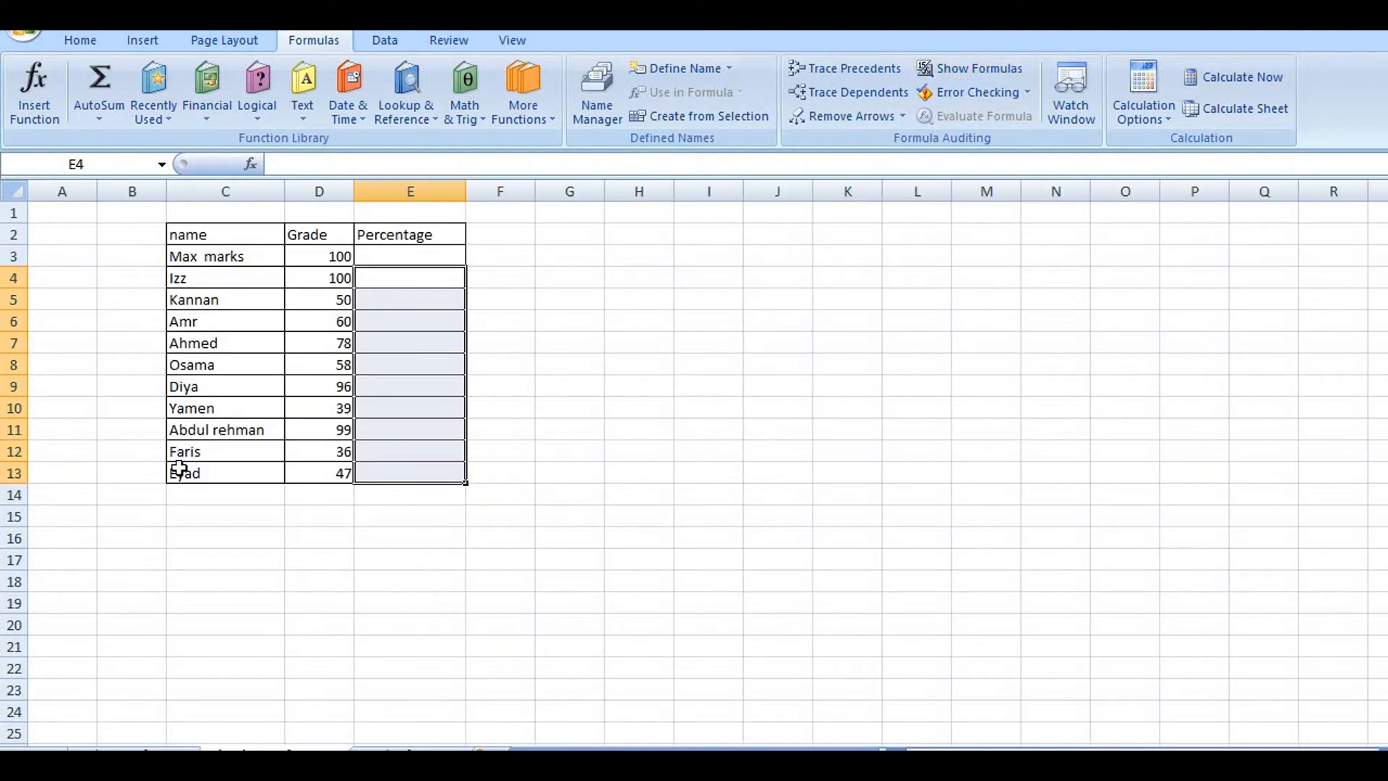
pyautogui.click(409, 299)
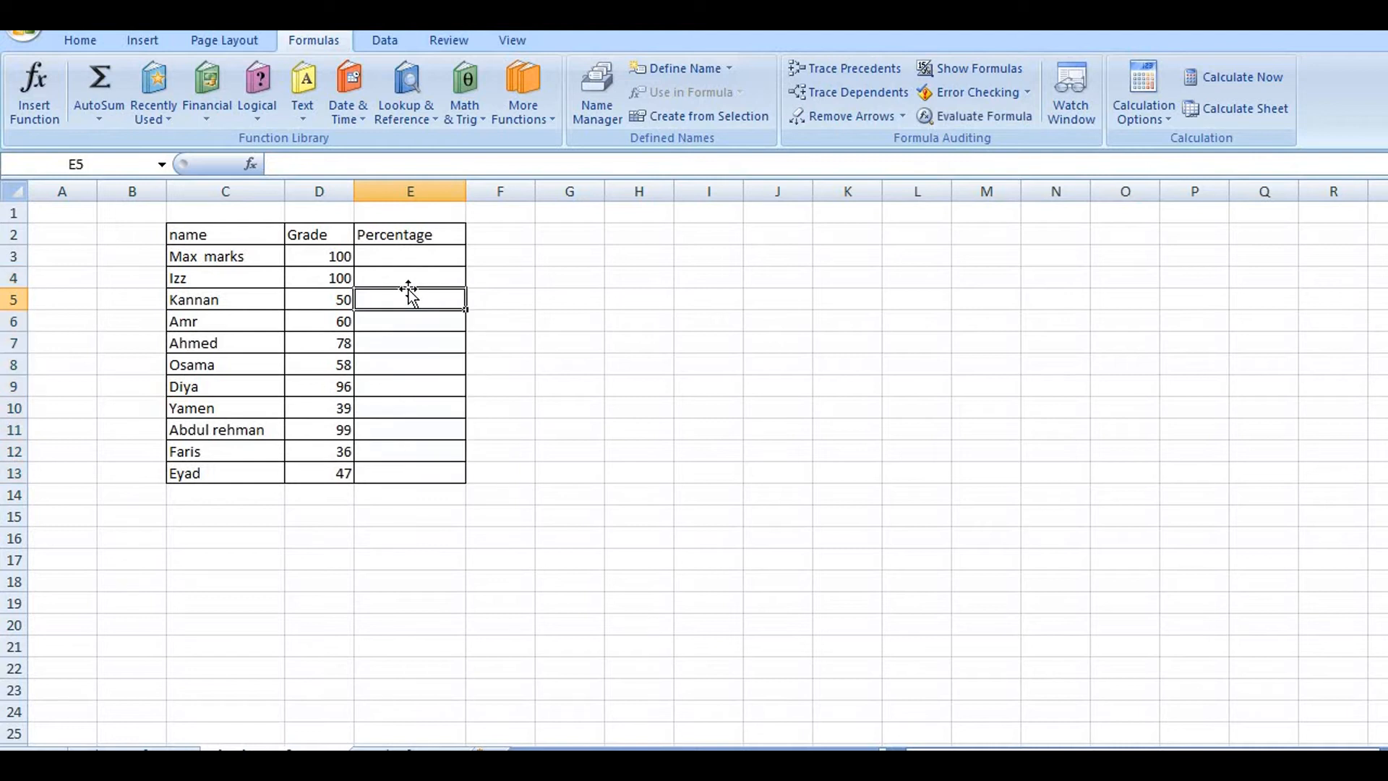
pyautogui.moveTo(202, 257)
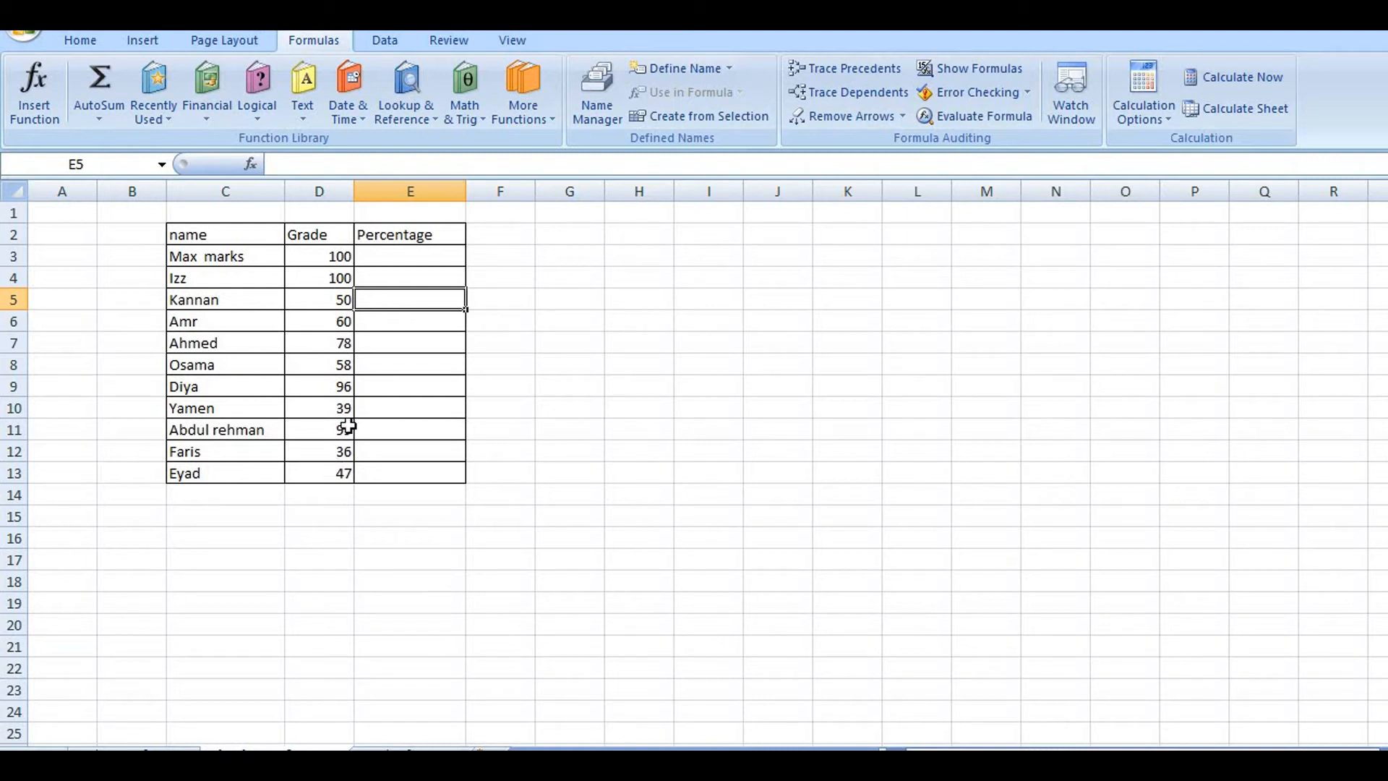
pyautogui.click(319, 255)
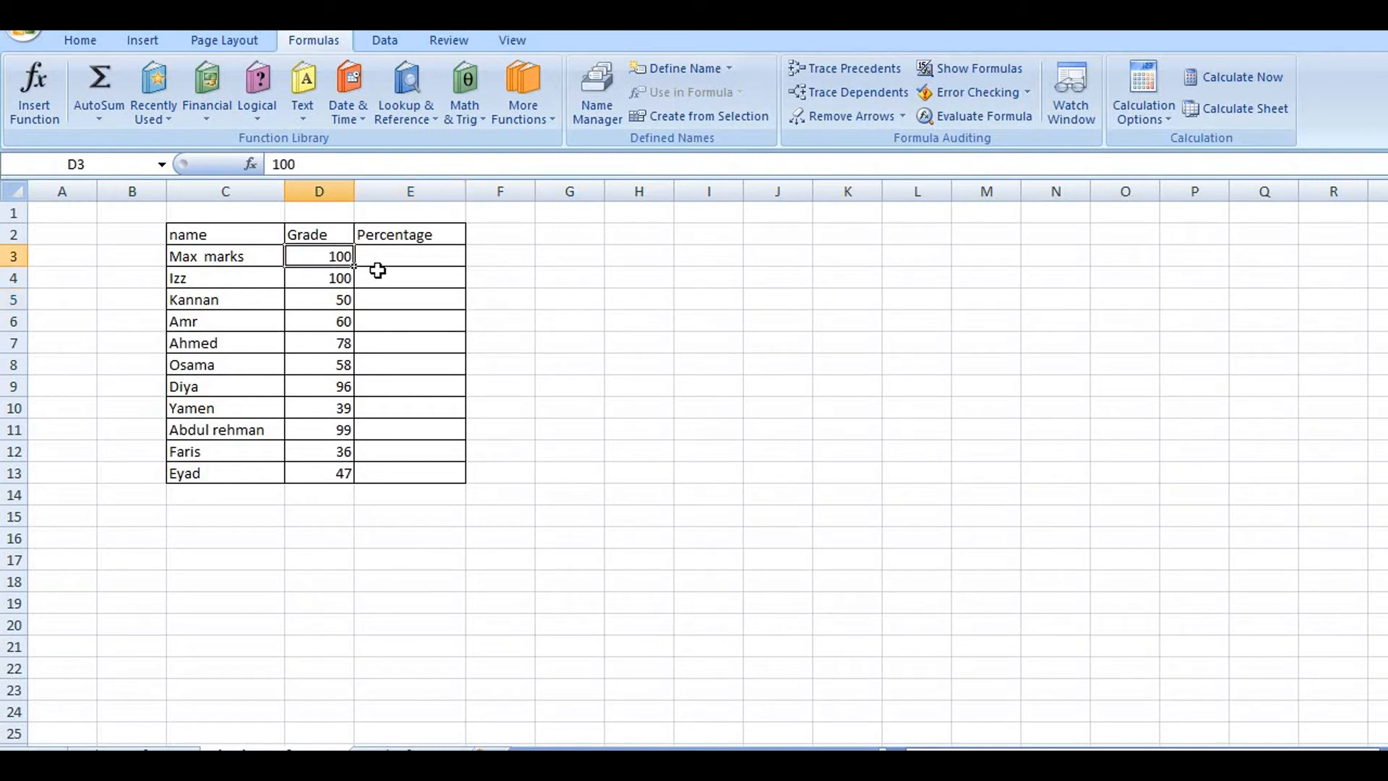
pyautogui.click(409, 277)
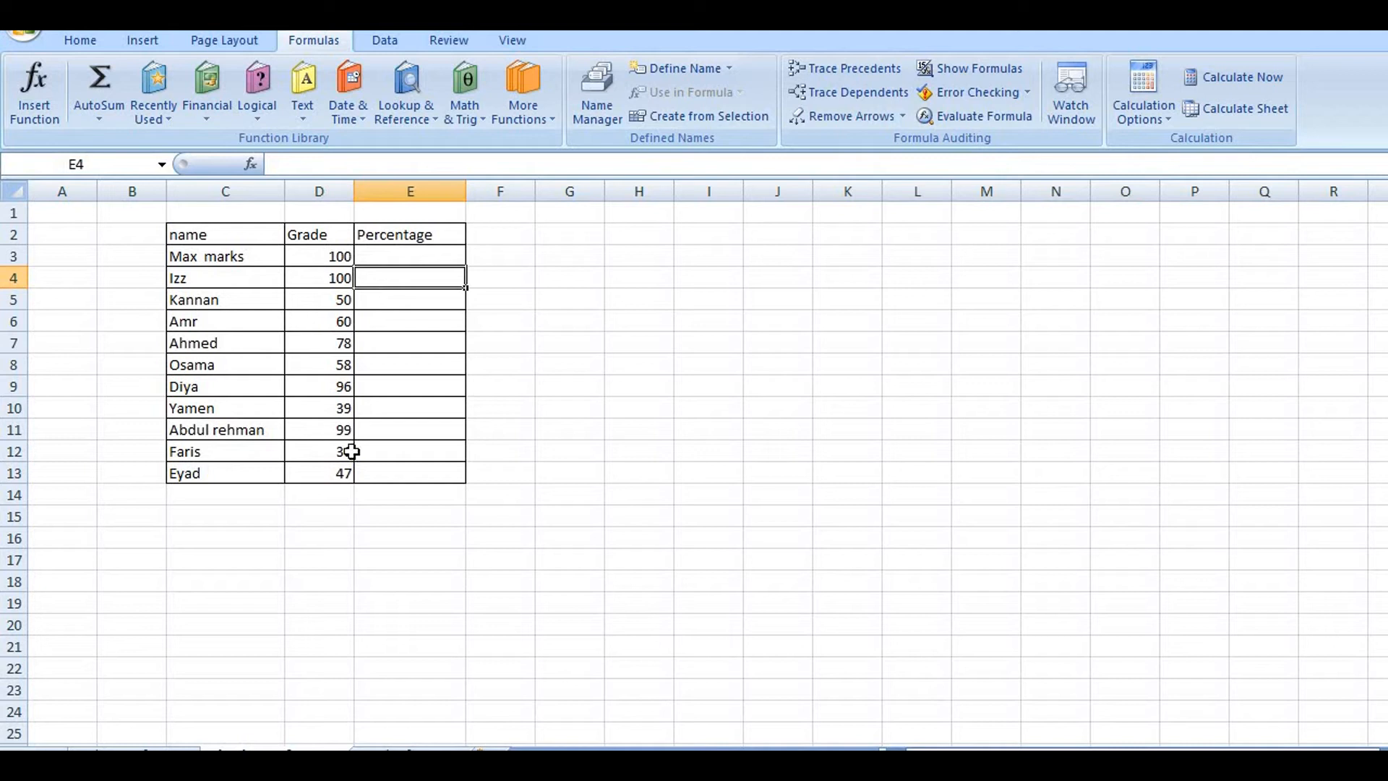
# - Enter the relative percentage formula =D4/D3 in E4
pyautogui.write('=D4/')
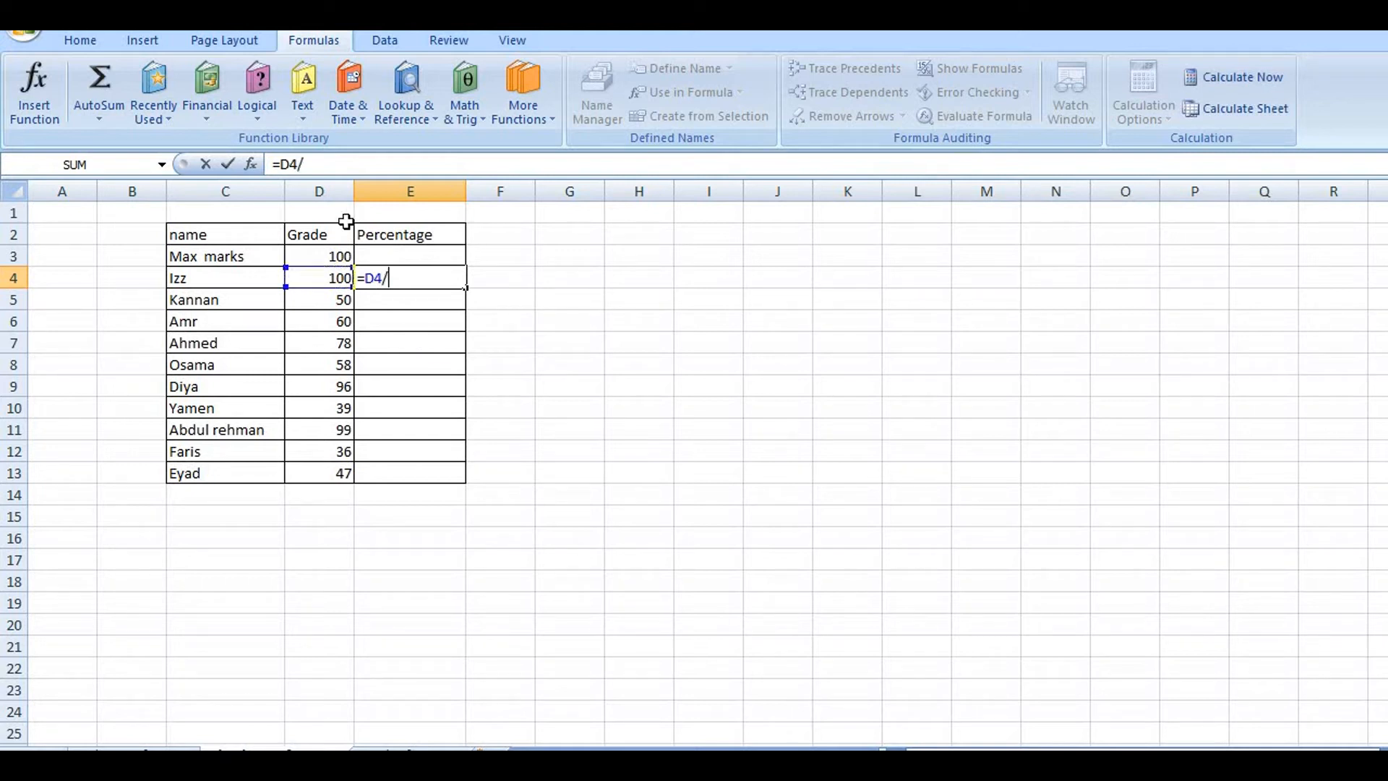
pyautogui.click(319, 255)
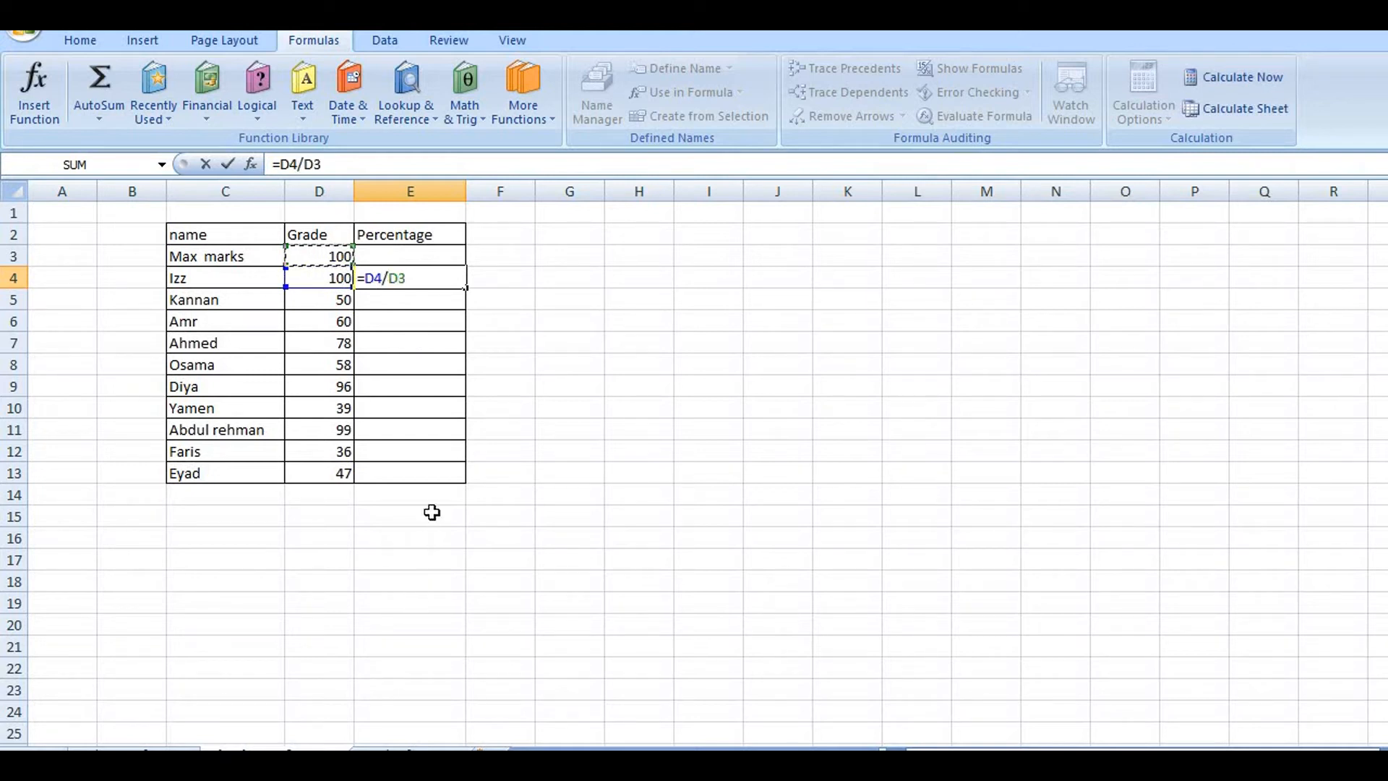
pyautogui.moveTo(411, 512)
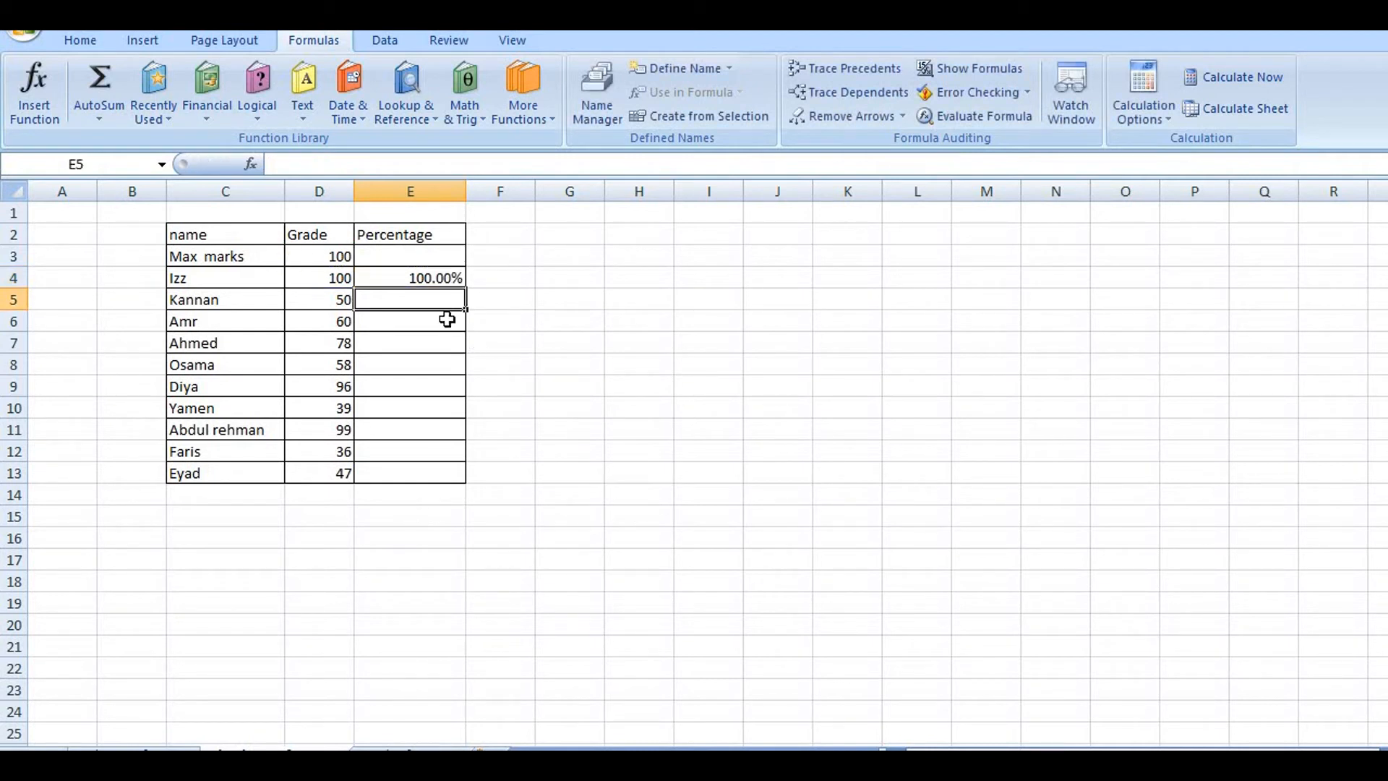
pyautogui.click(409, 277)
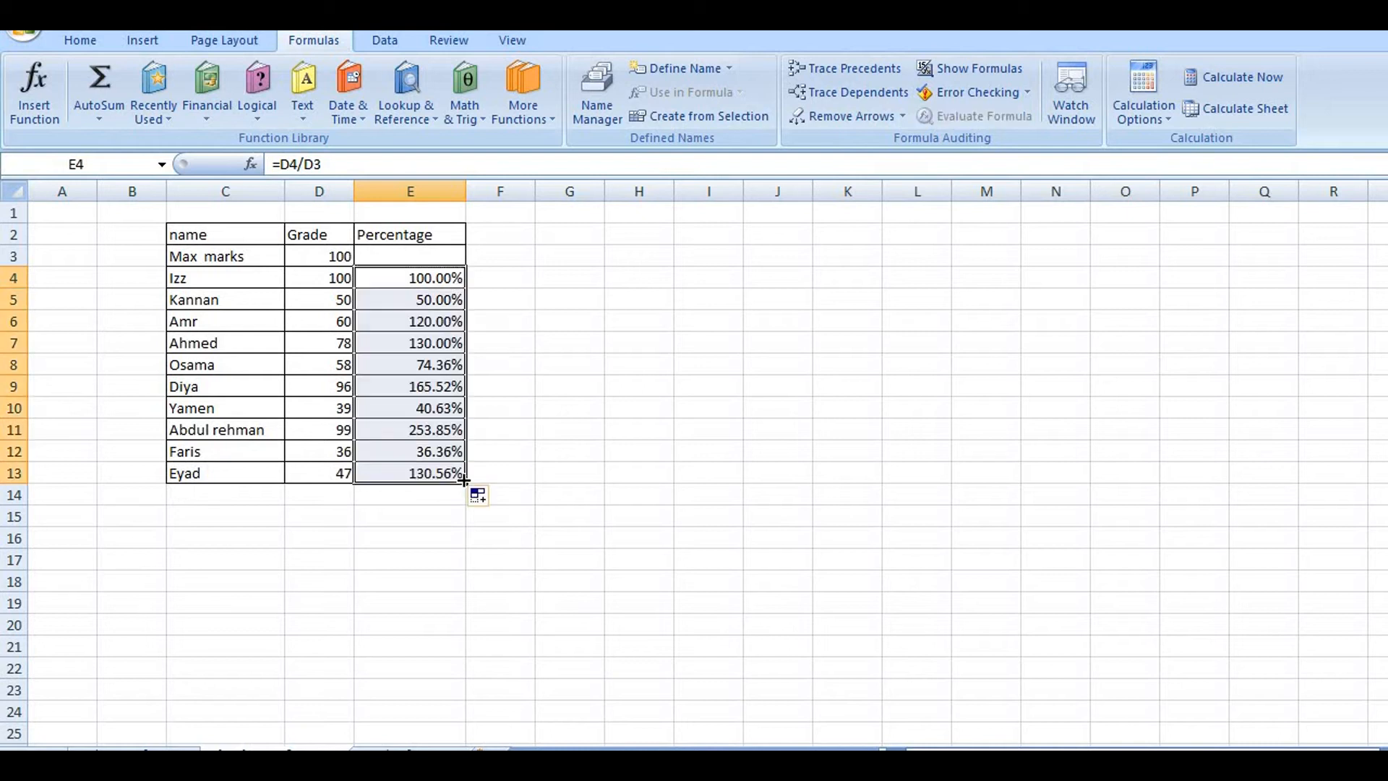
# - Inspect the copied percentage formulas in E6, E7, E9, E13 and E11
pyautogui.click(410, 320)
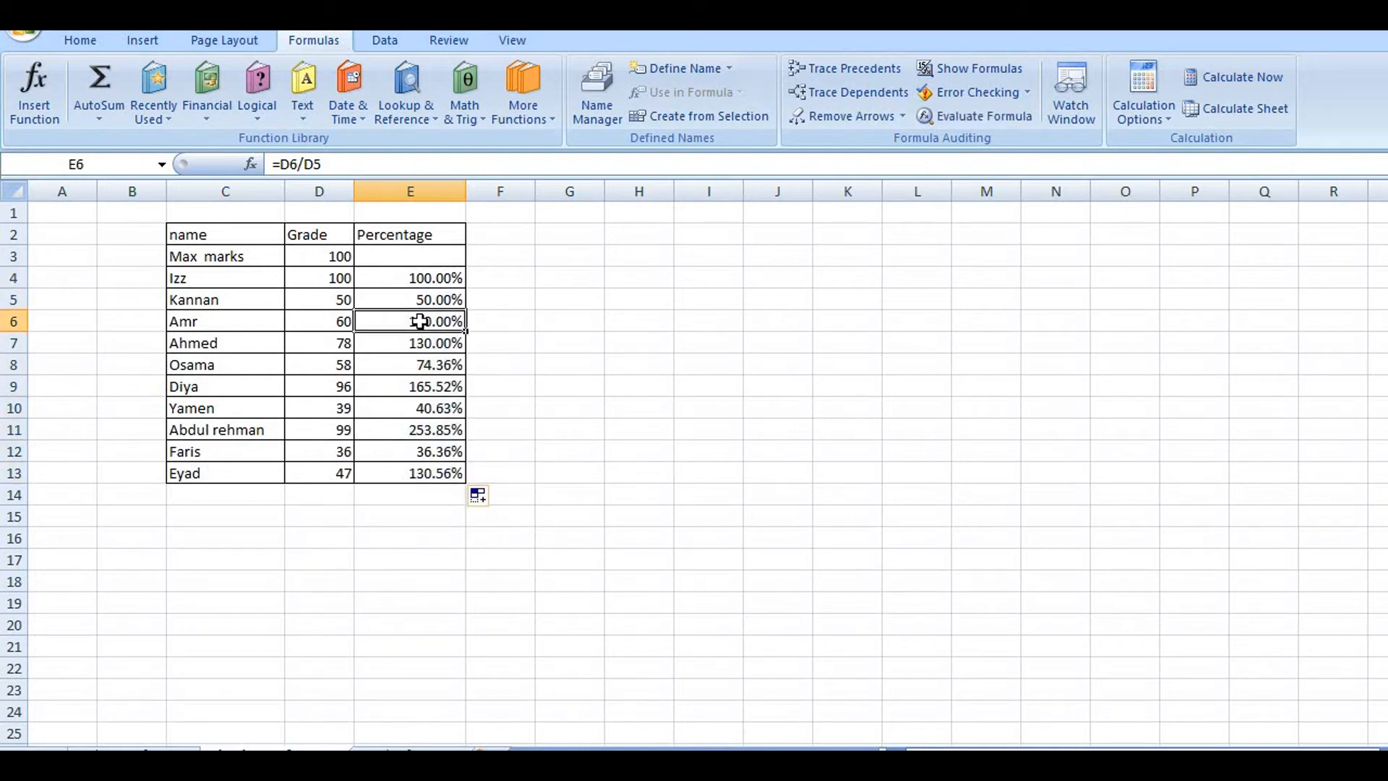
pyautogui.click(409, 342)
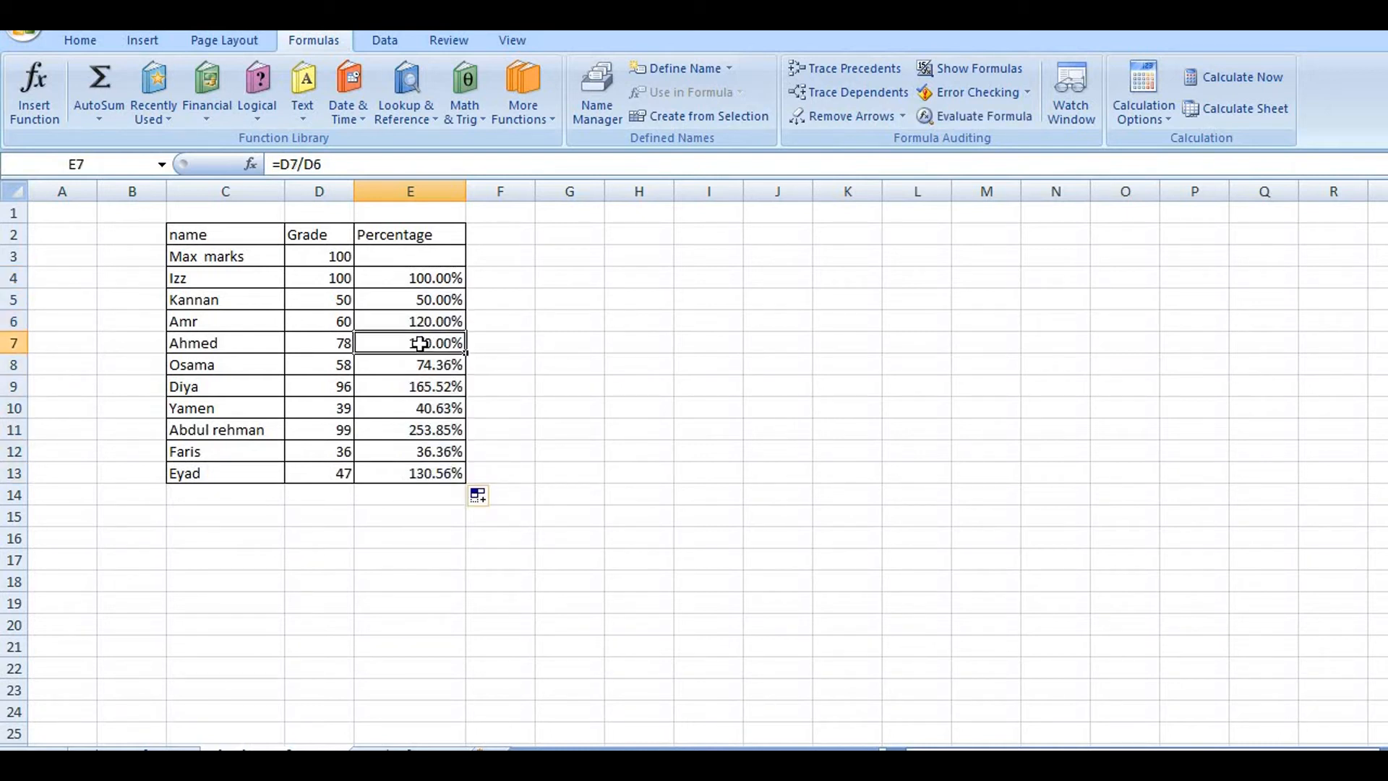
pyautogui.click(409, 386)
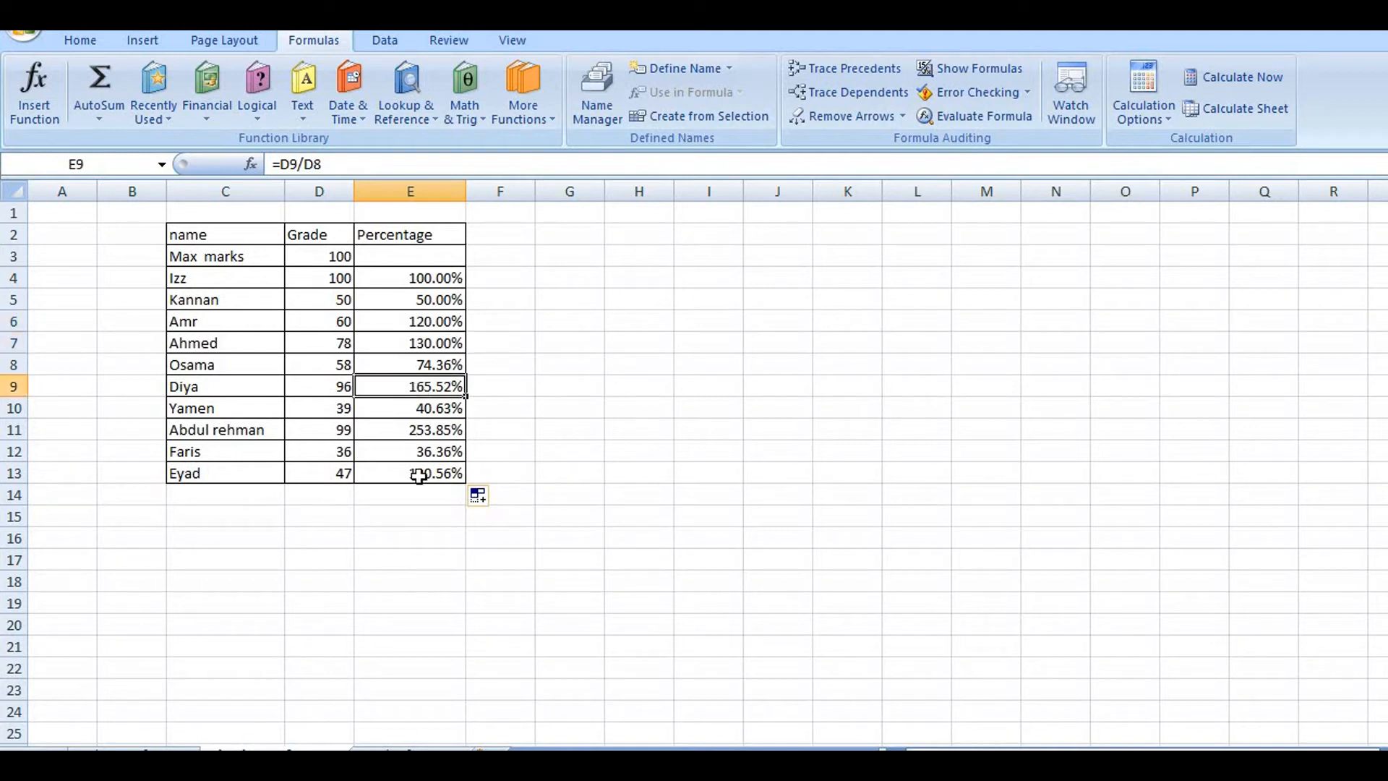
pyautogui.click(409, 472)
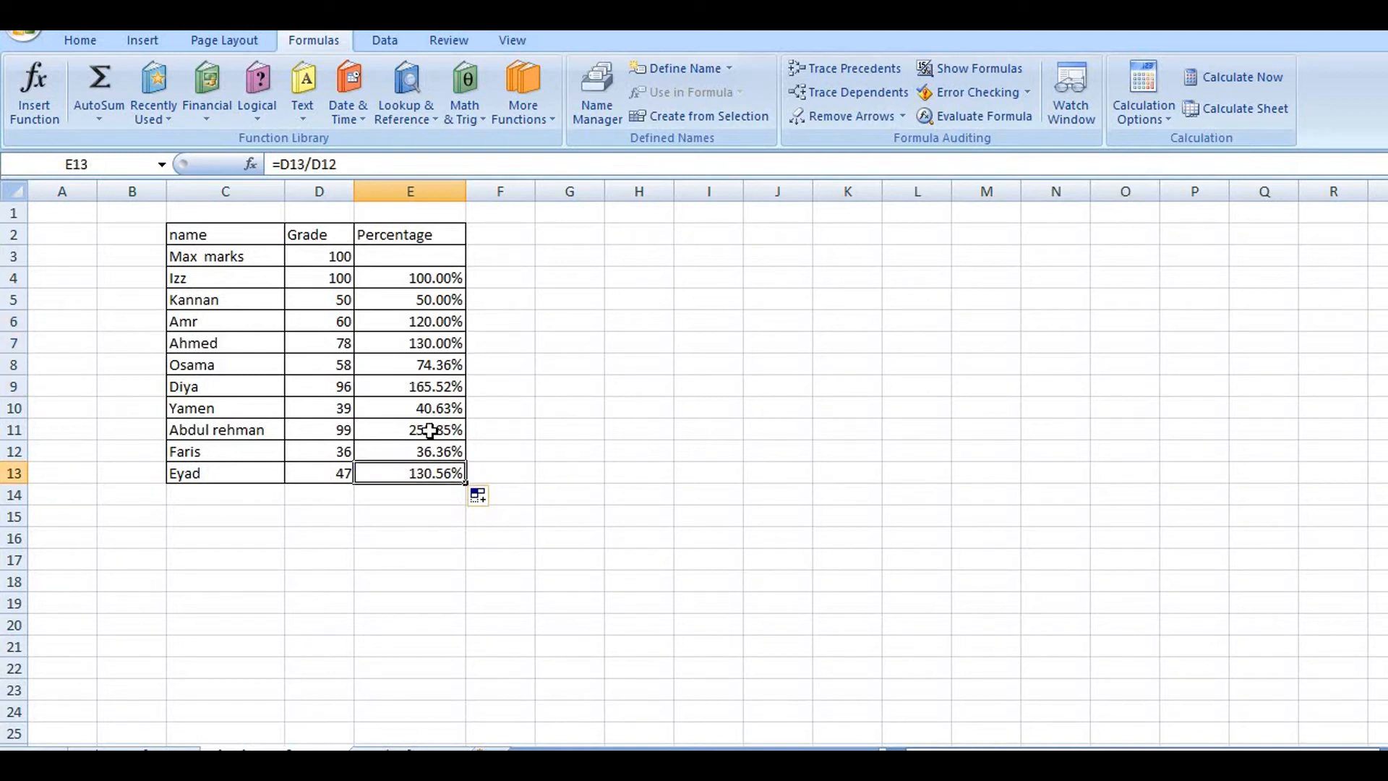
pyautogui.click(409, 429)
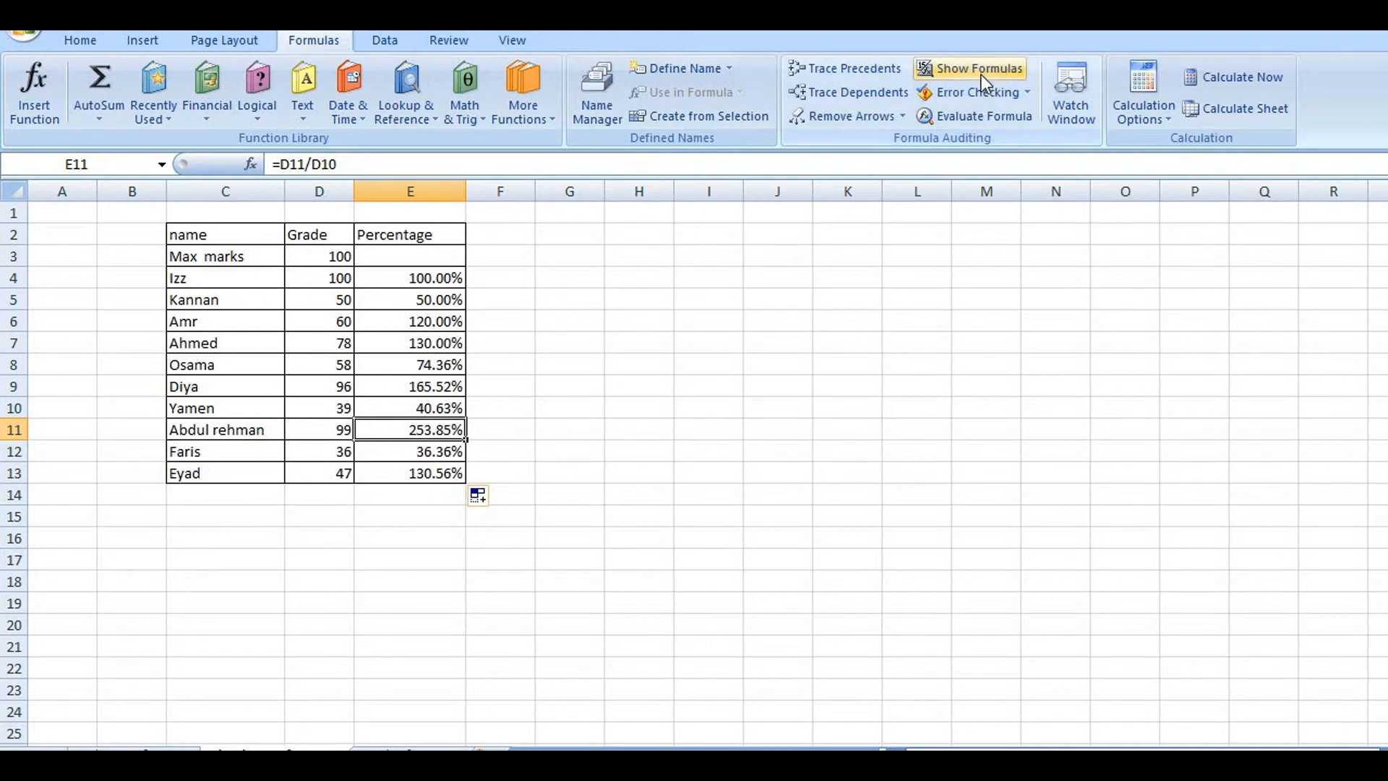
# - Turn on Show Formulas so the Percentage column reads =D4/D3 through =D13/D12
pyautogui.click(969, 68)
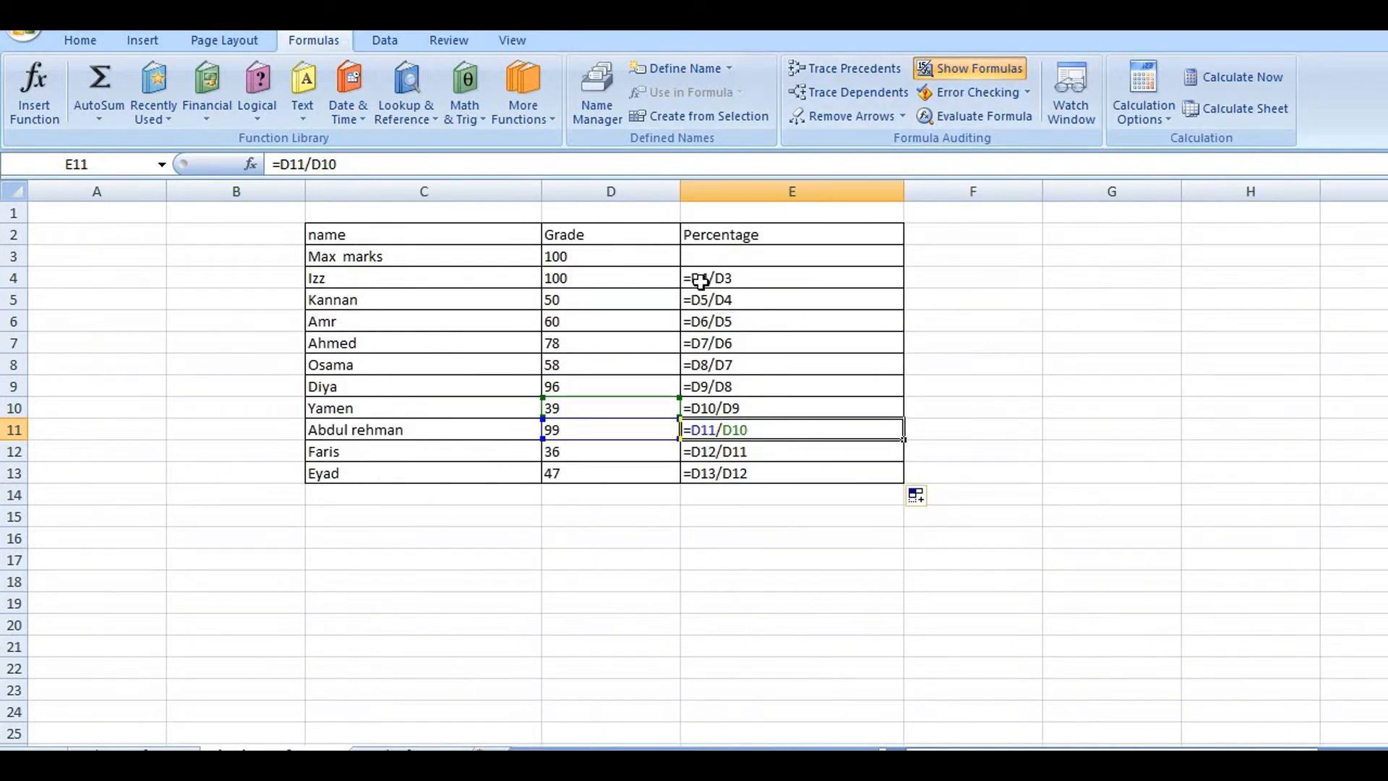
pyautogui.moveTo(708, 285)
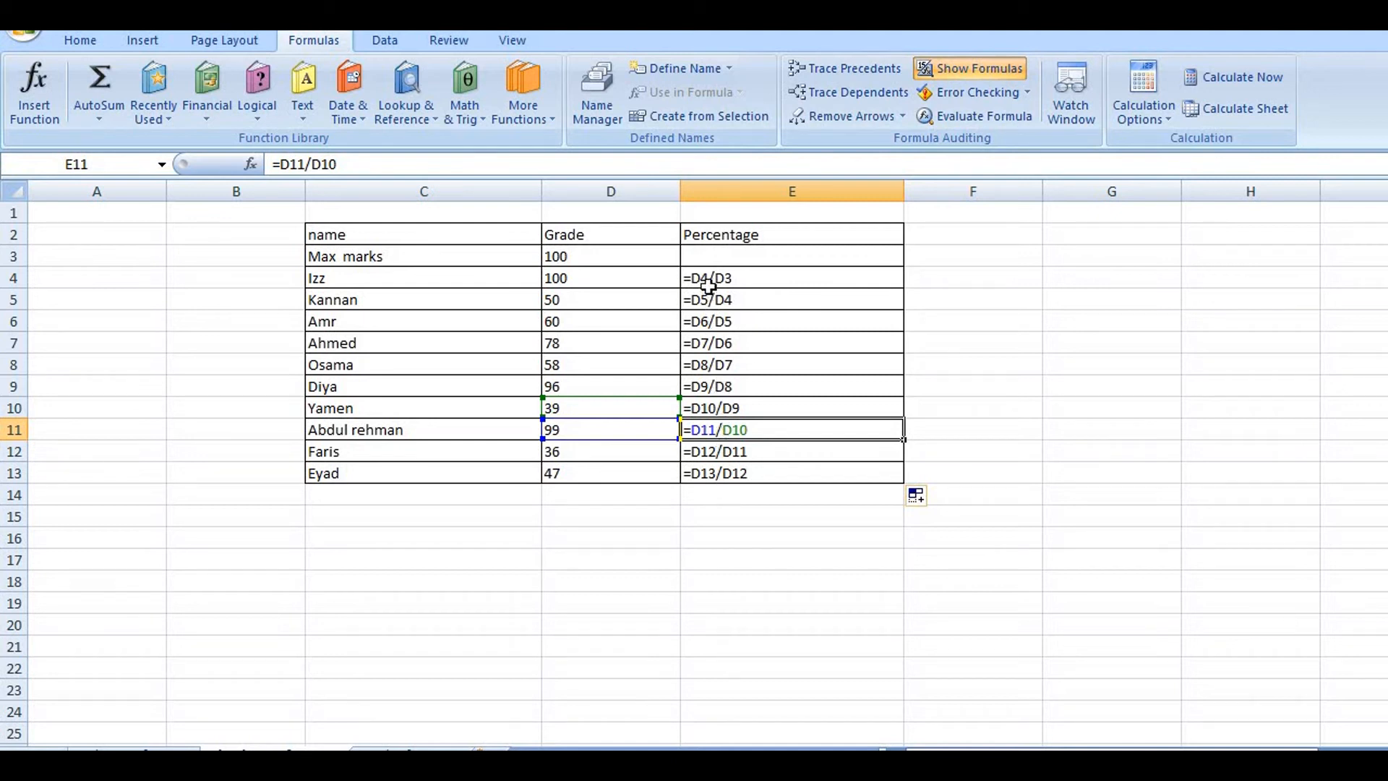
pyautogui.moveTo(571, 249)
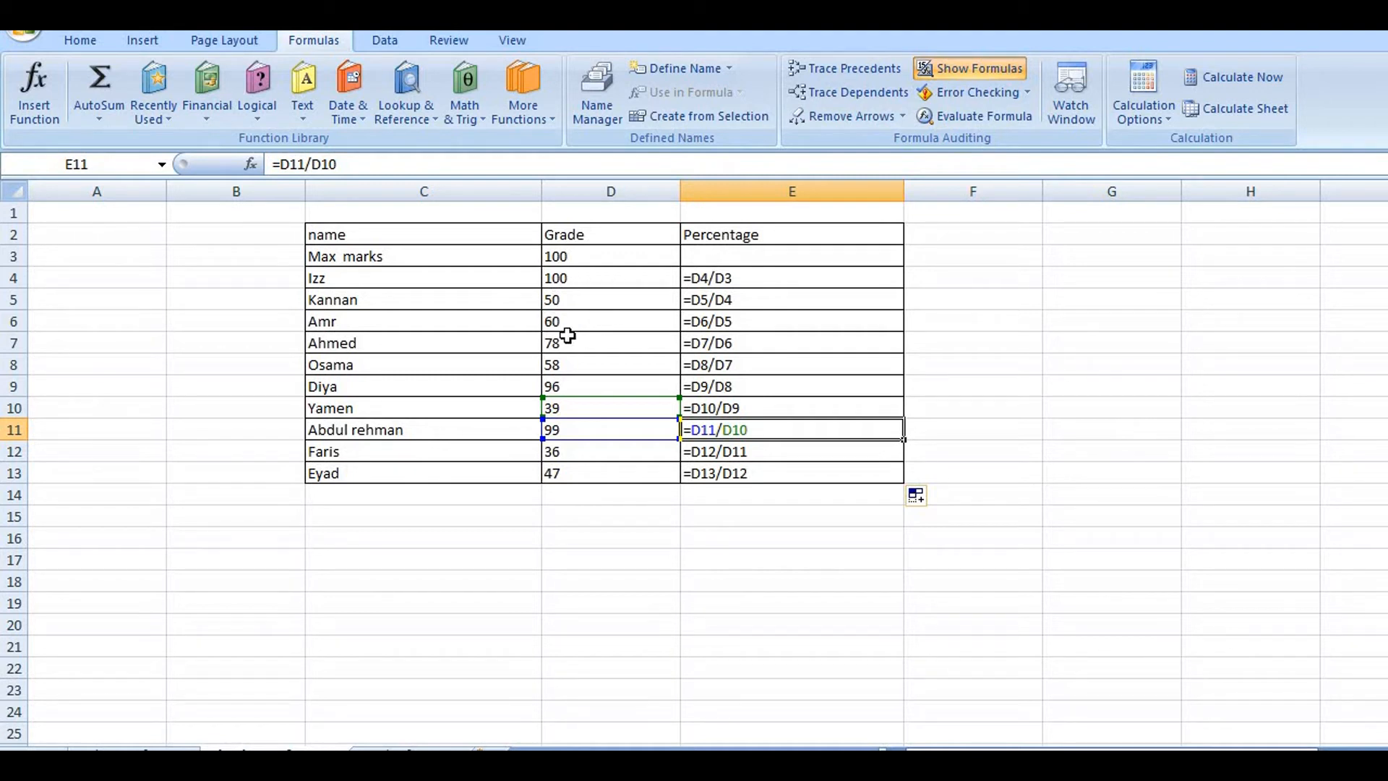
pyautogui.moveTo(617, 390)
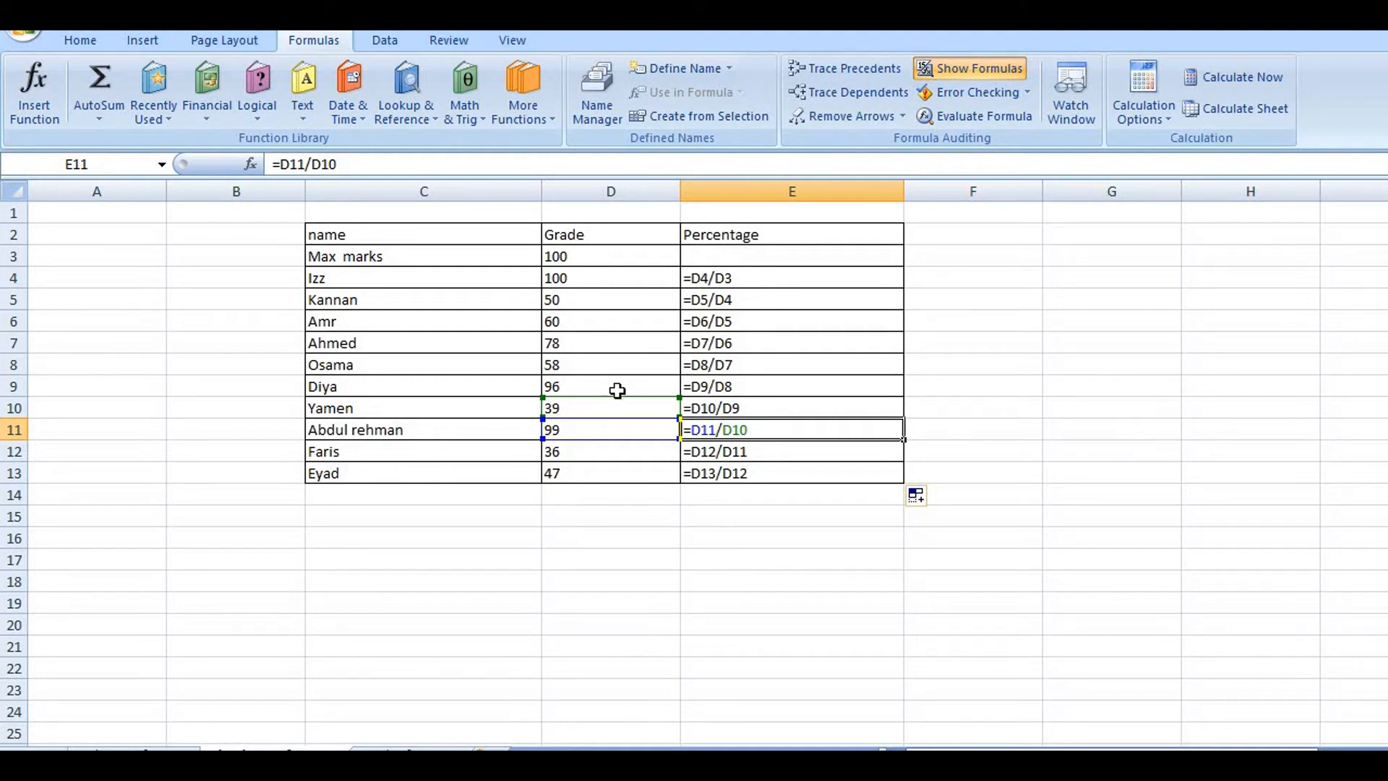
pyautogui.moveTo(709, 270)
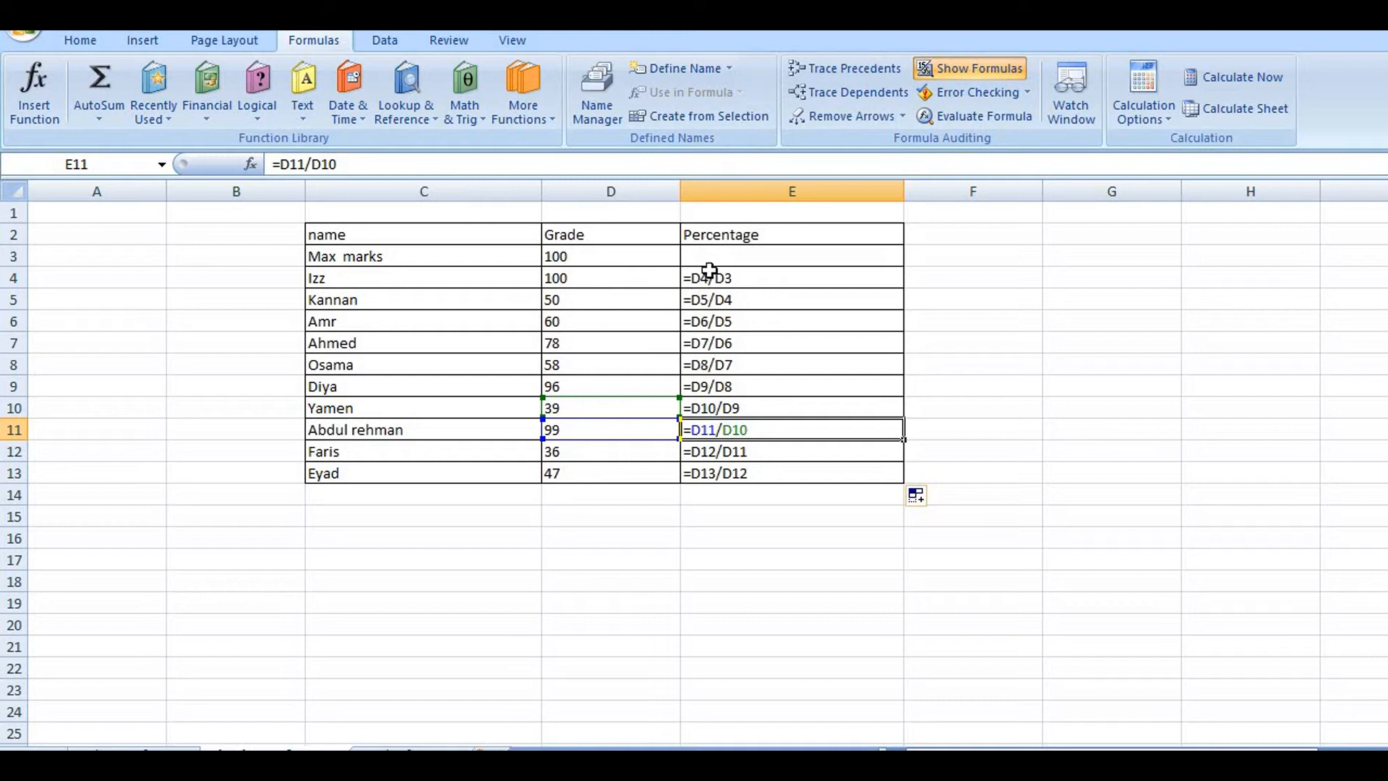
# - Edit E4's formula so the Max marks divisor becomes the absolute reference $D$3
pyautogui.click(791, 277)
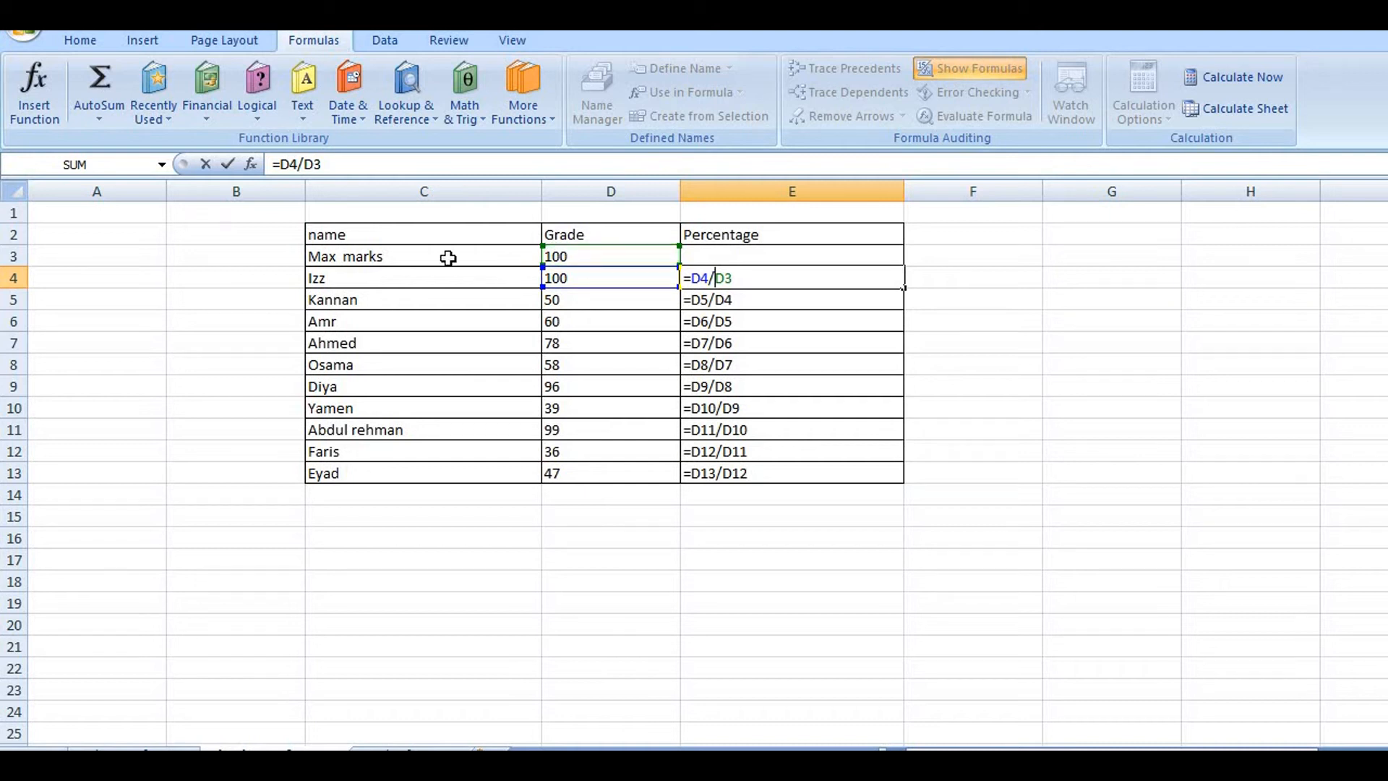
pyautogui.moveTo(657, 294)
pyautogui.write('$')
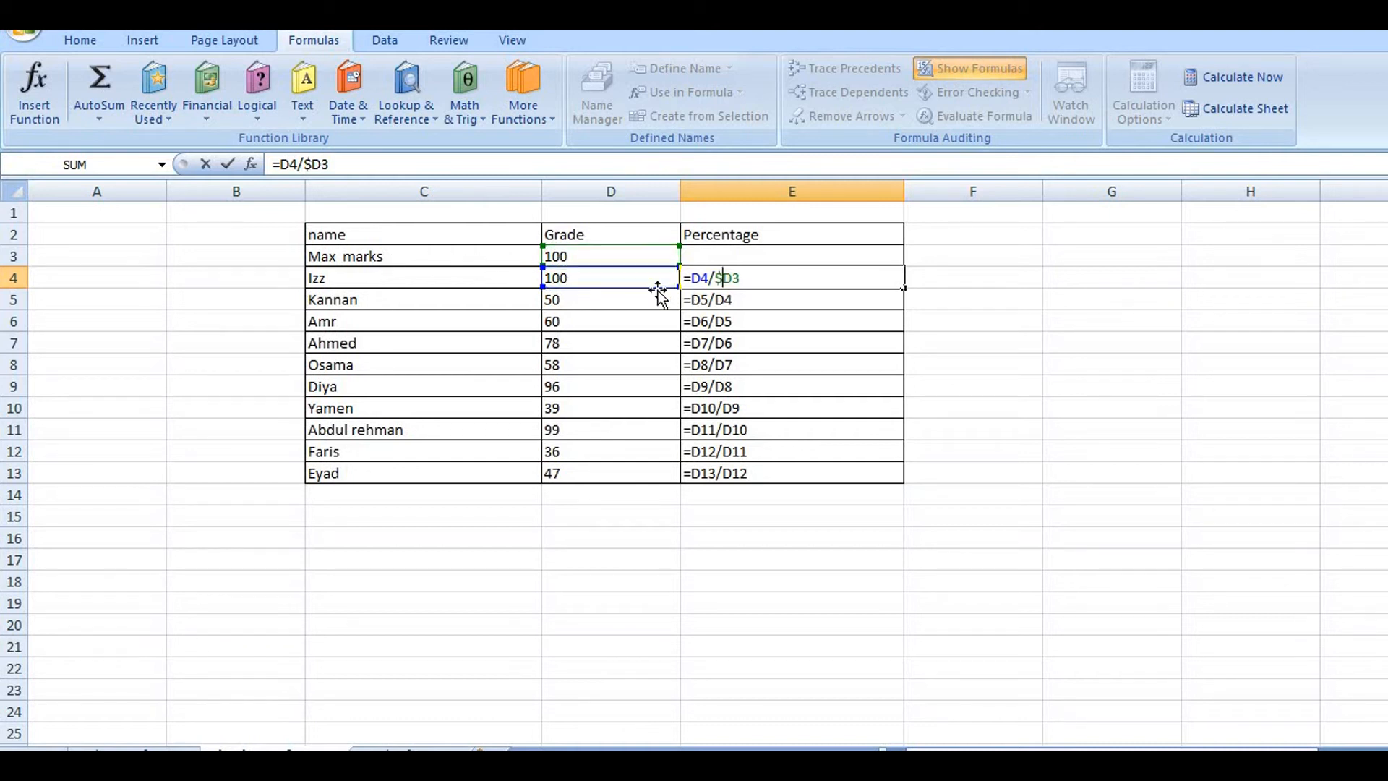
pyautogui.click(610, 278)
pyautogui.write('$')
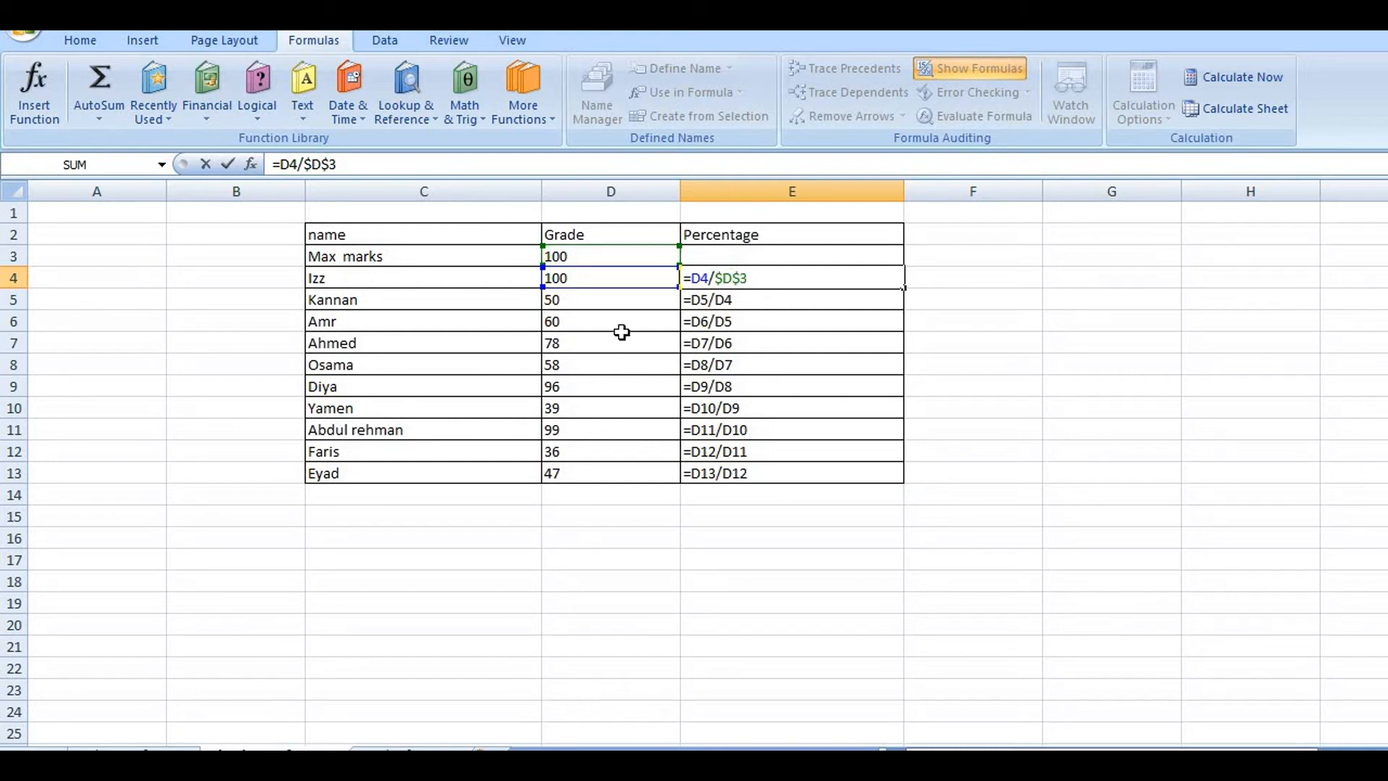
pyautogui.moveTo(744, 300)
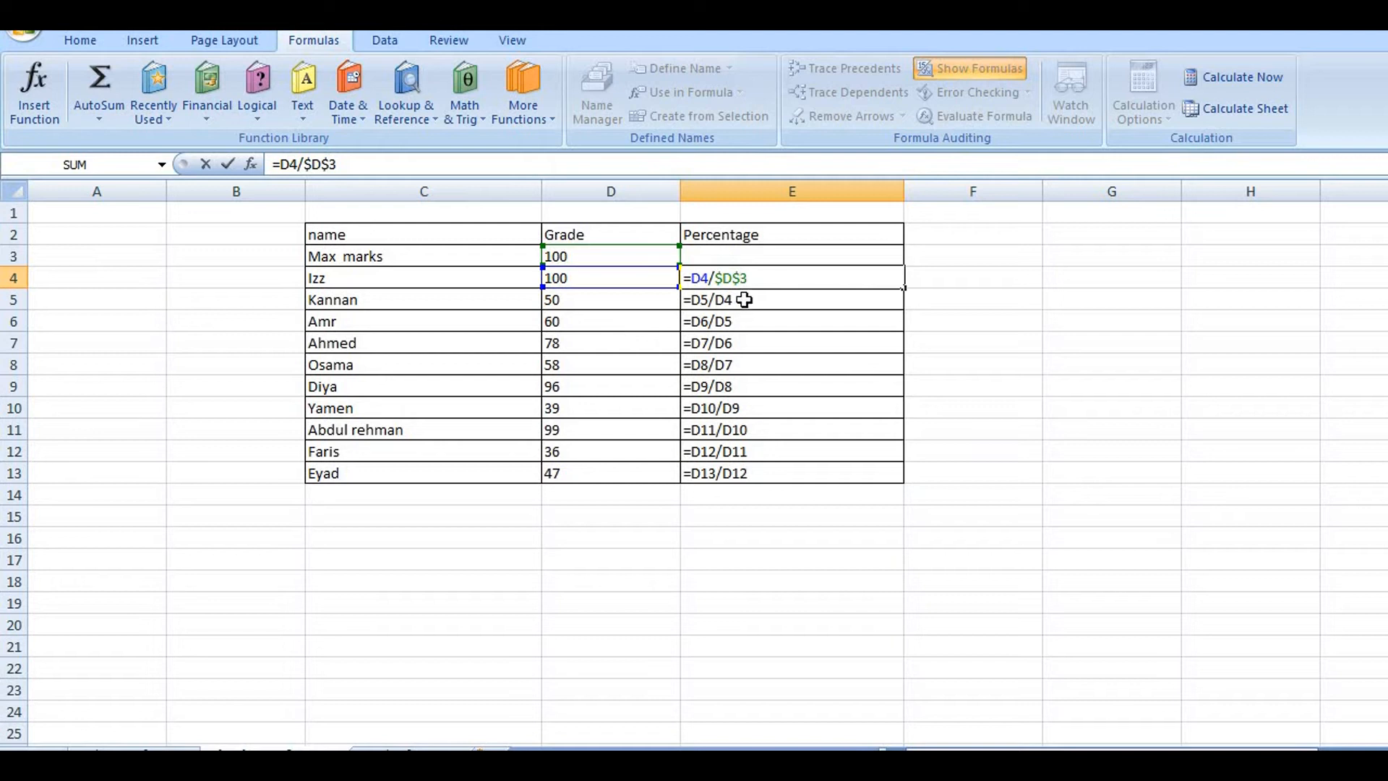
pyautogui.moveTo(796, 312)
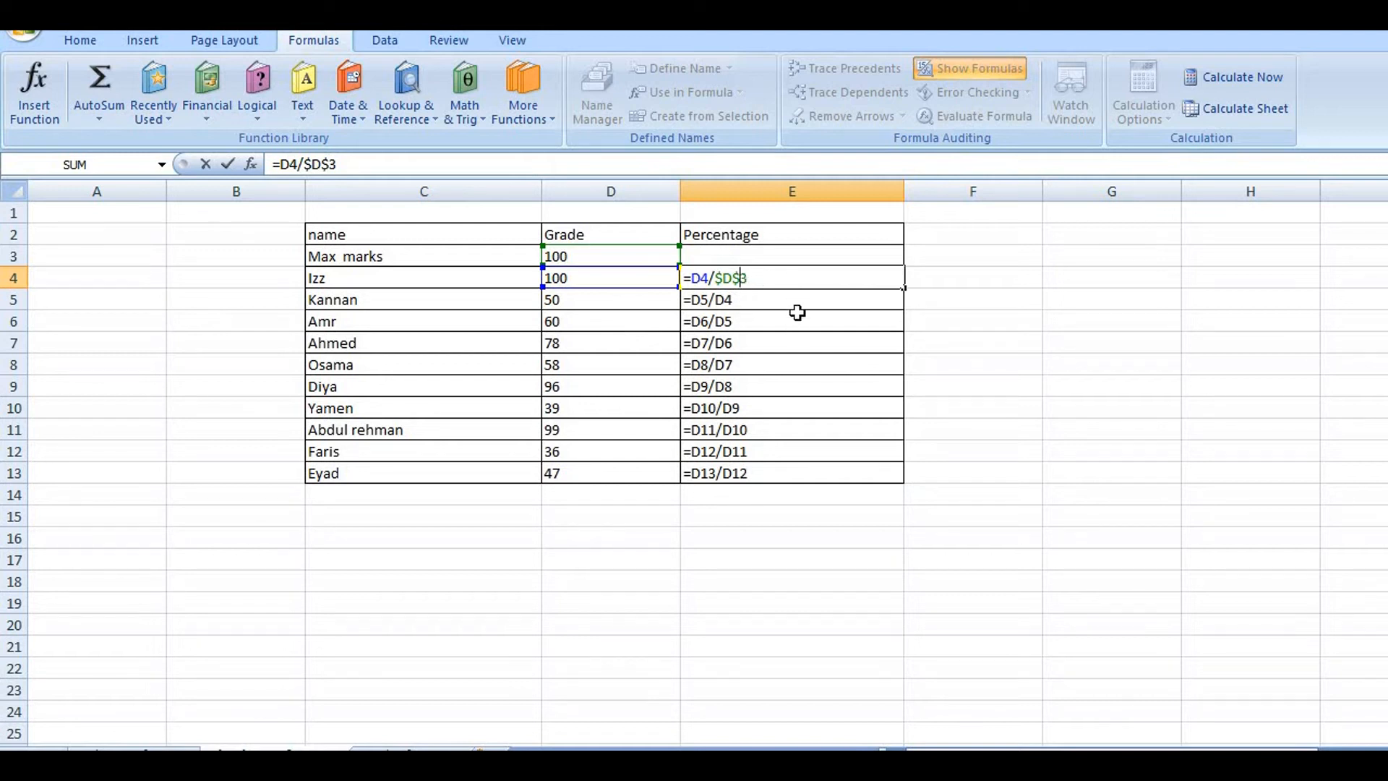
pyautogui.doubleClick(717, 277)
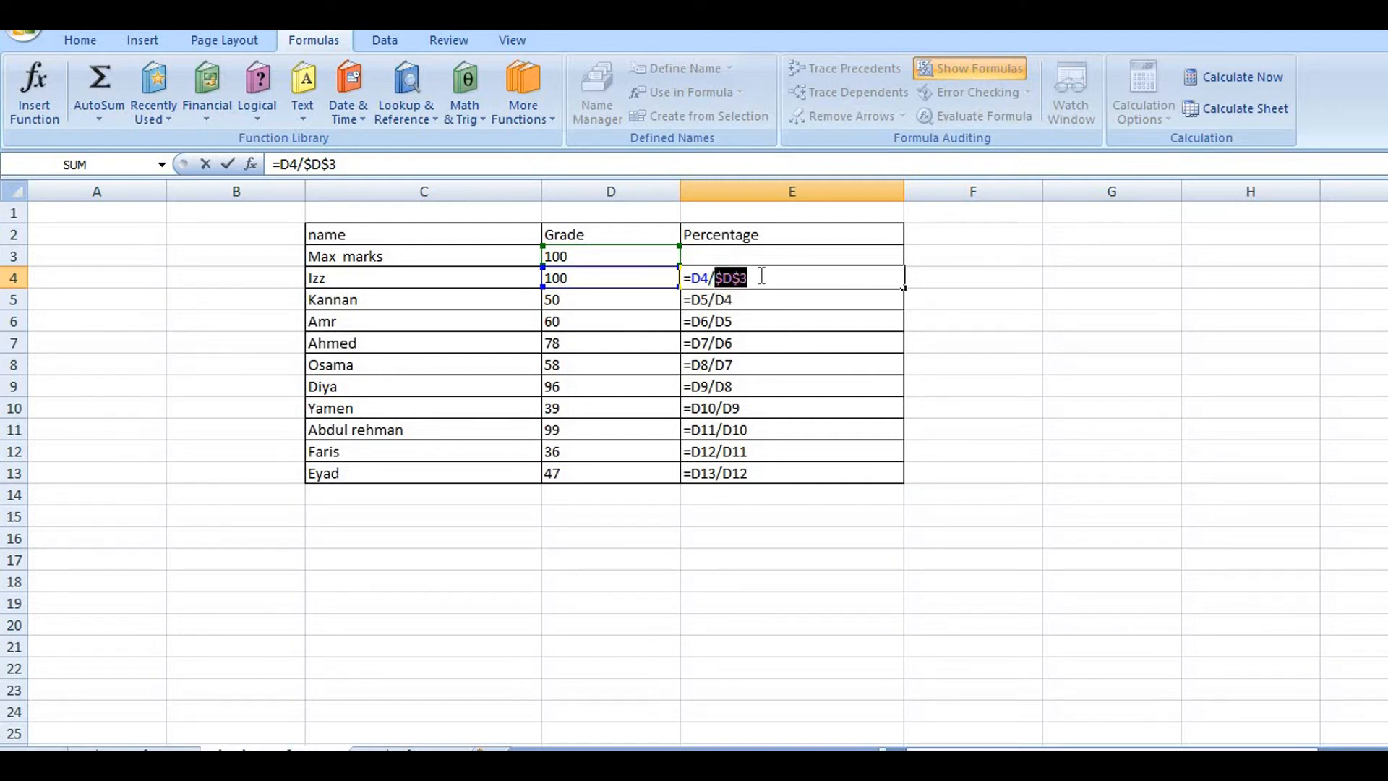
pyautogui.moveTo(781, 456)
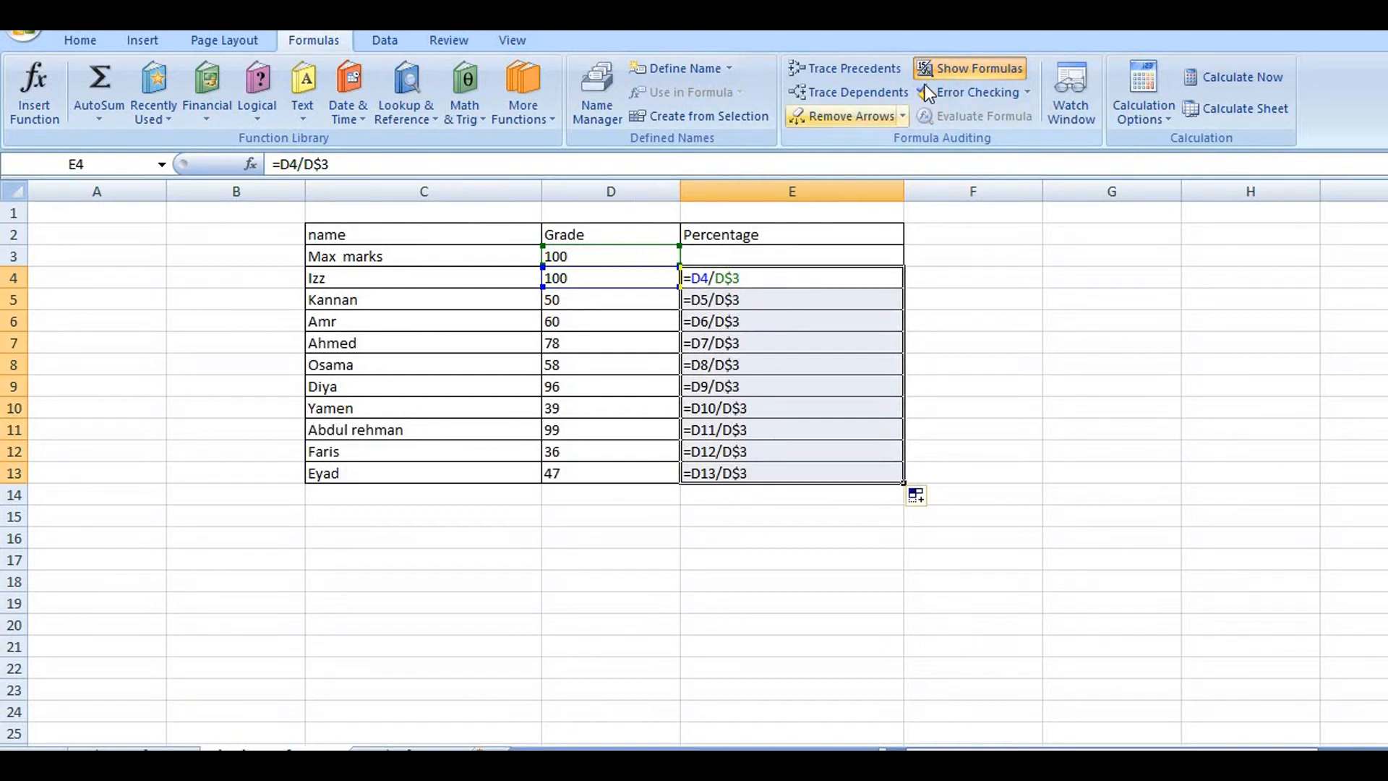
pyautogui.moveTo(970, 68)
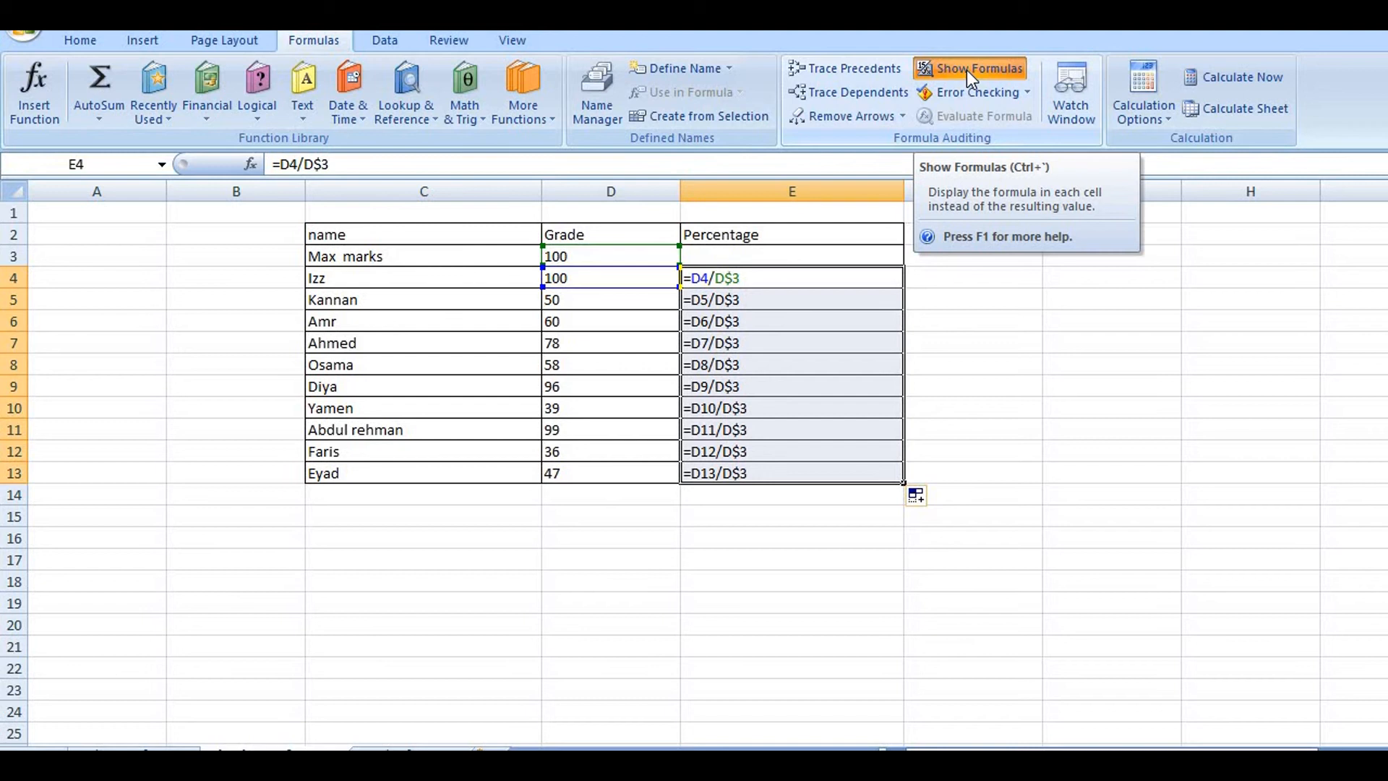
# - Switch back to results, showing percentages from 100.00% down to 47.00%
pyautogui.click(970, 68)
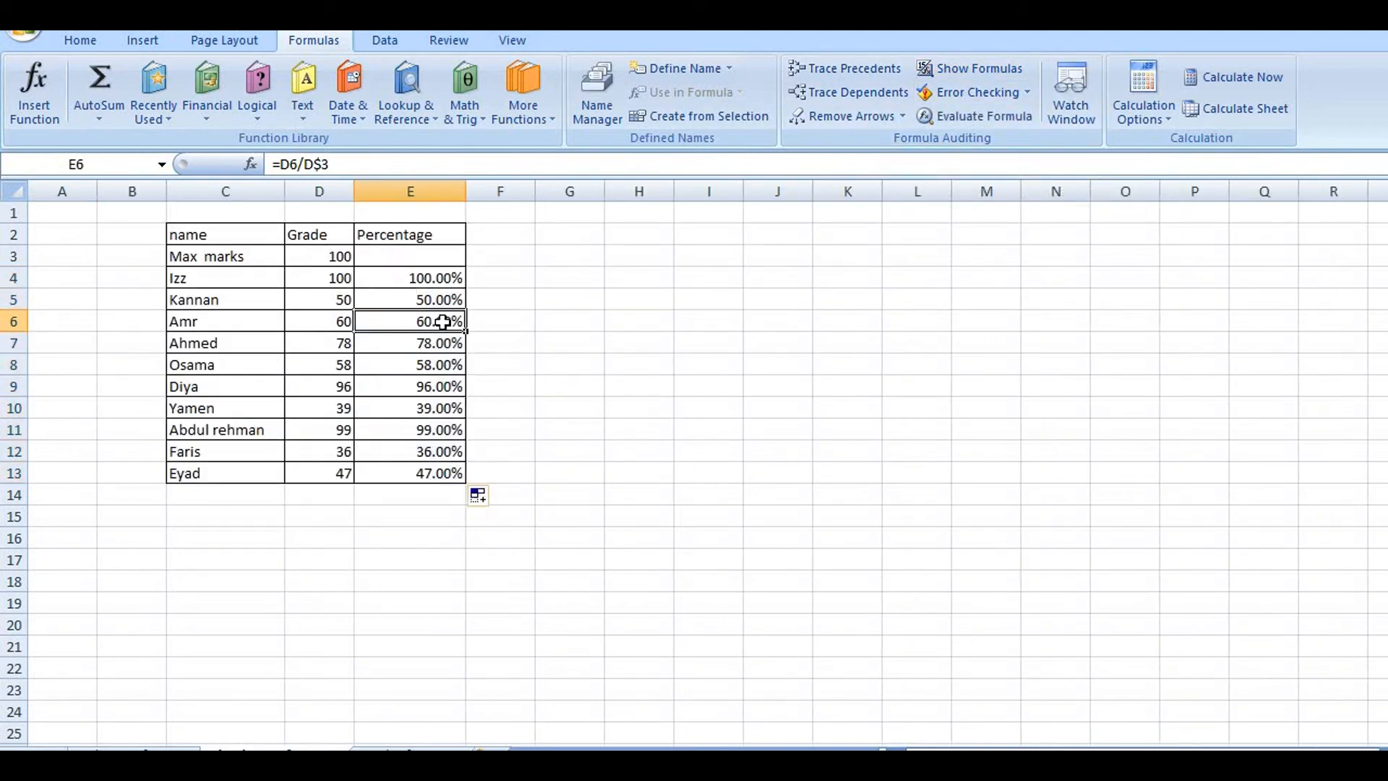
pyautogui.moveTo(383, 363)
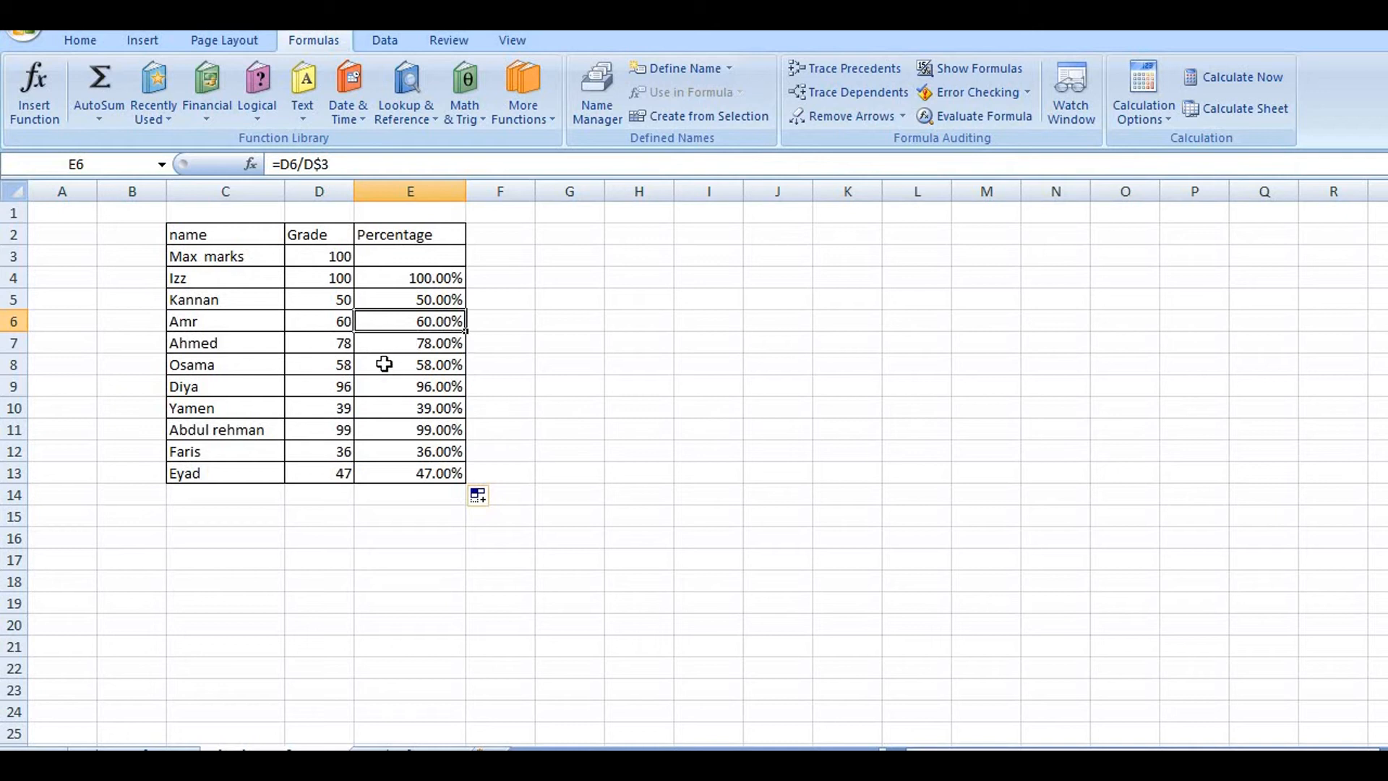
pyautogui.moveTo(359, 388)
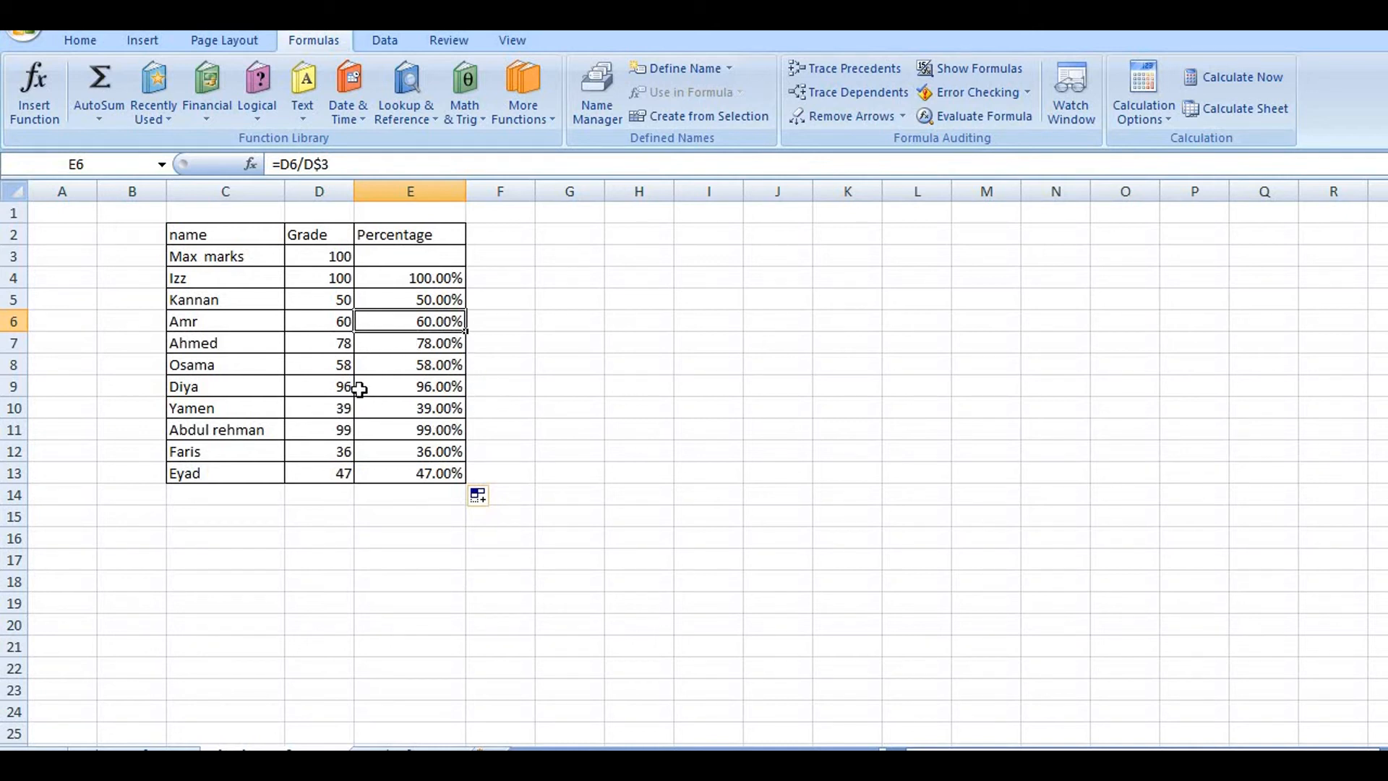
pyautogui.moveTo(348, 460)
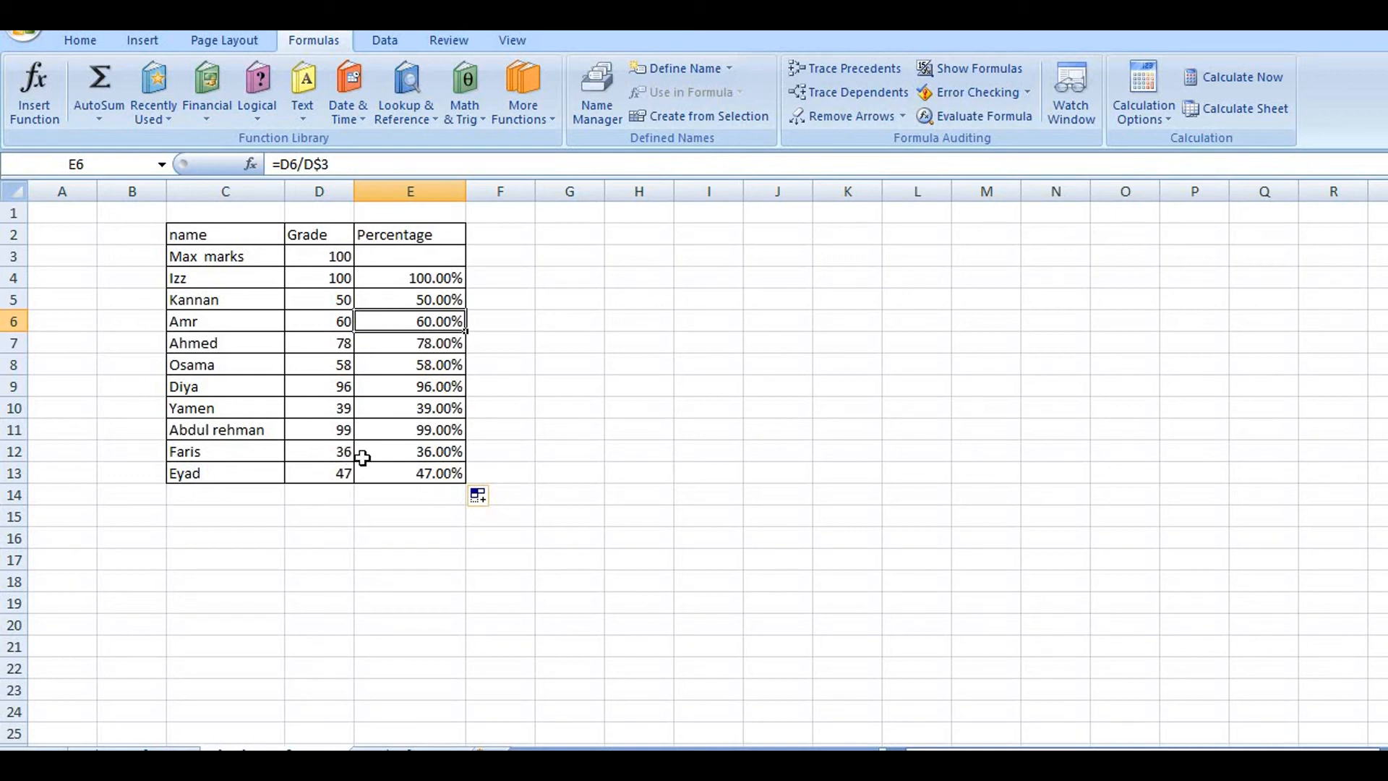
pyautogui.moveTo(435, 379)
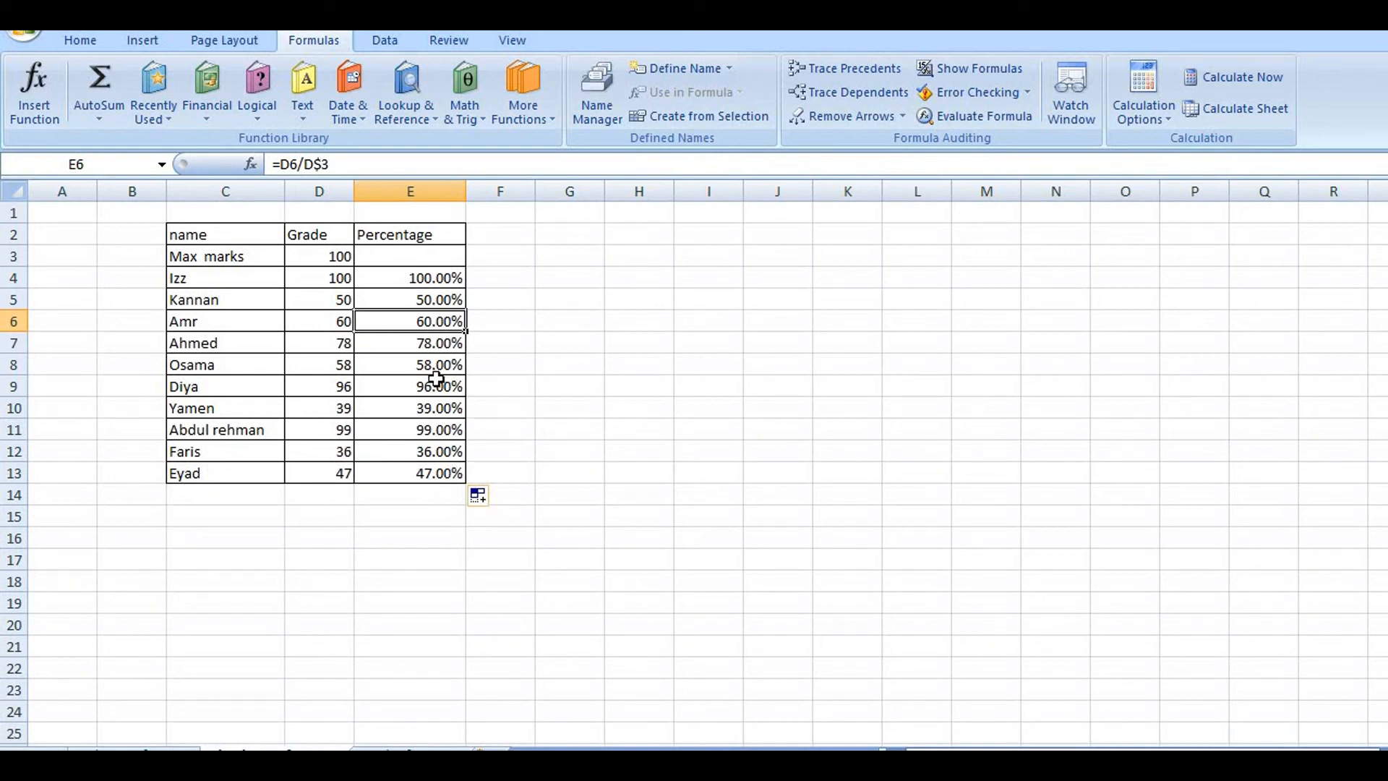
pyautogui.moveTo(438, 315)
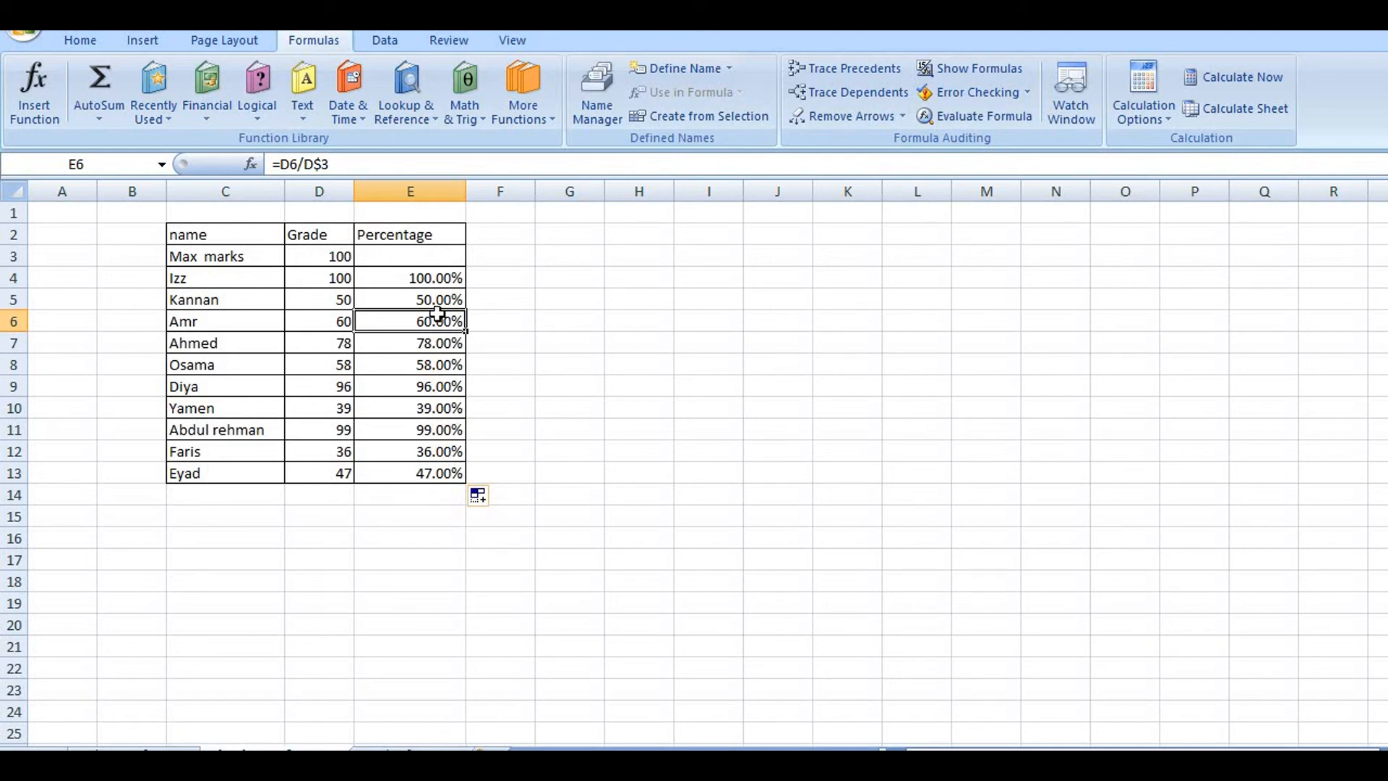
pyautogui.moveTo(311, 334)
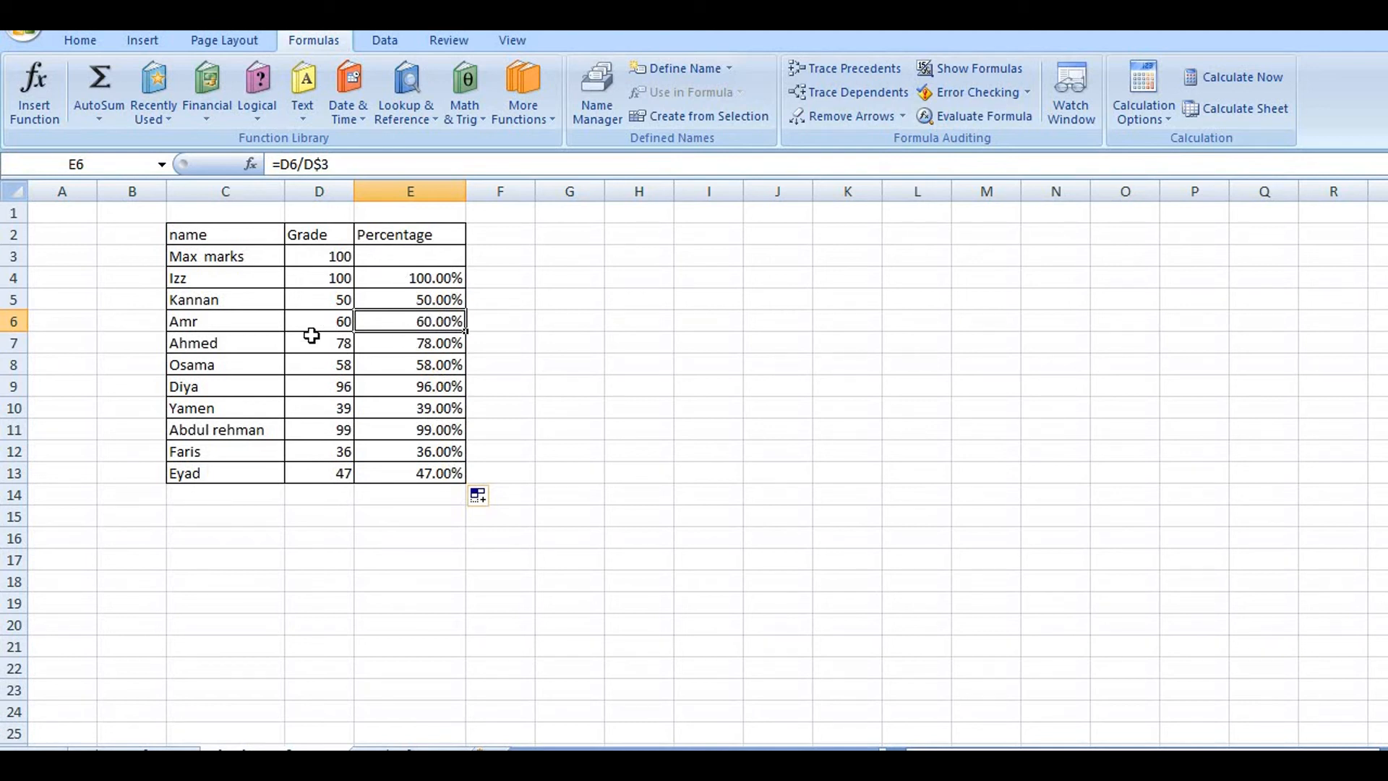
pyautogui.moveTo(143, 657)
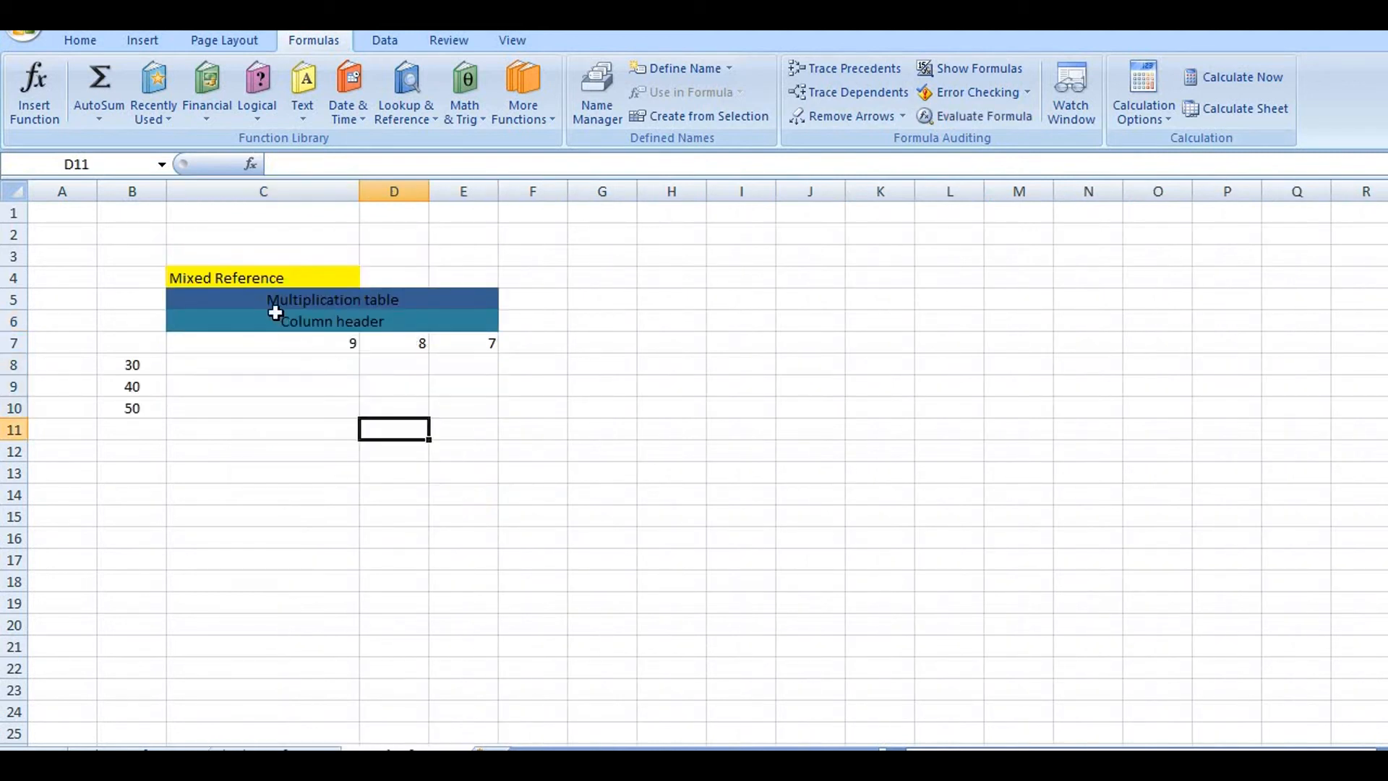
pyautogui.moveTo(355, 354)
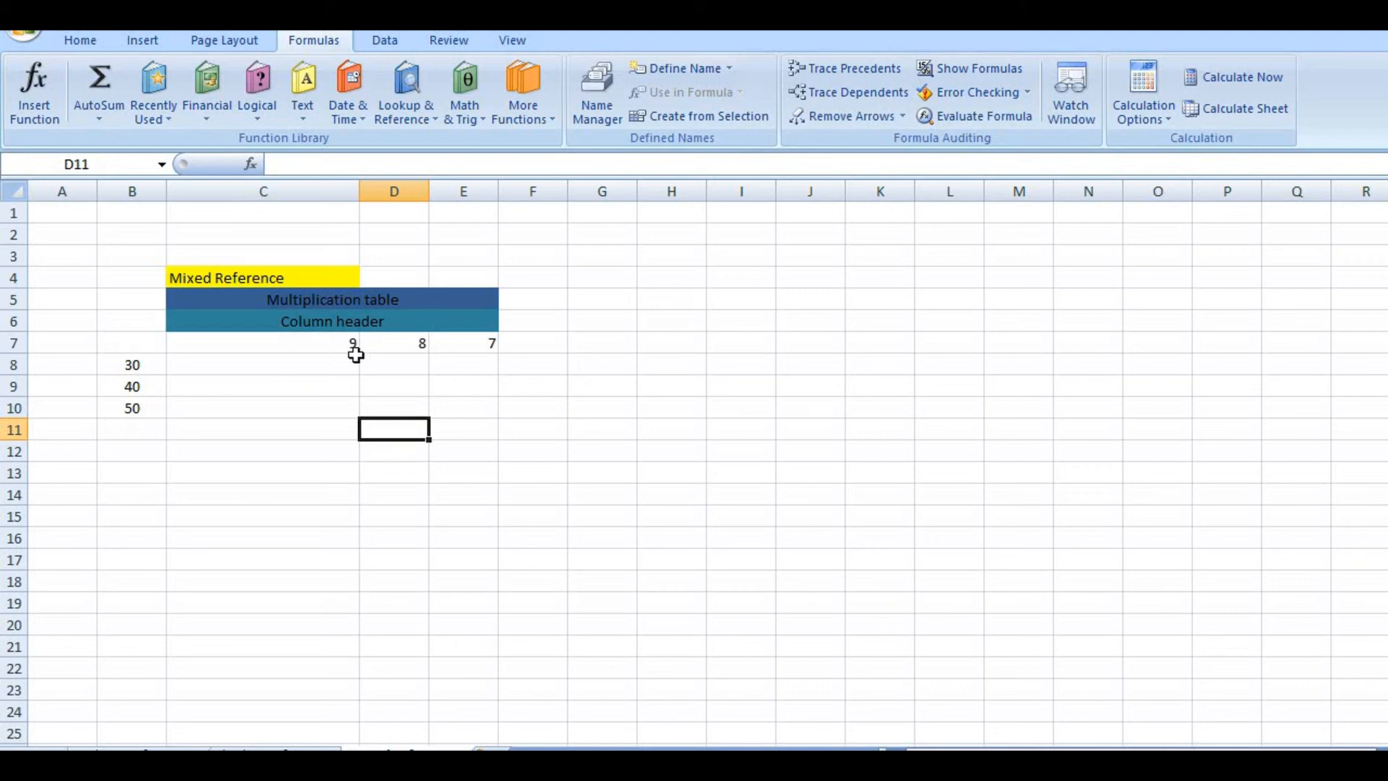
pyautogui.moveTo(378, 371)
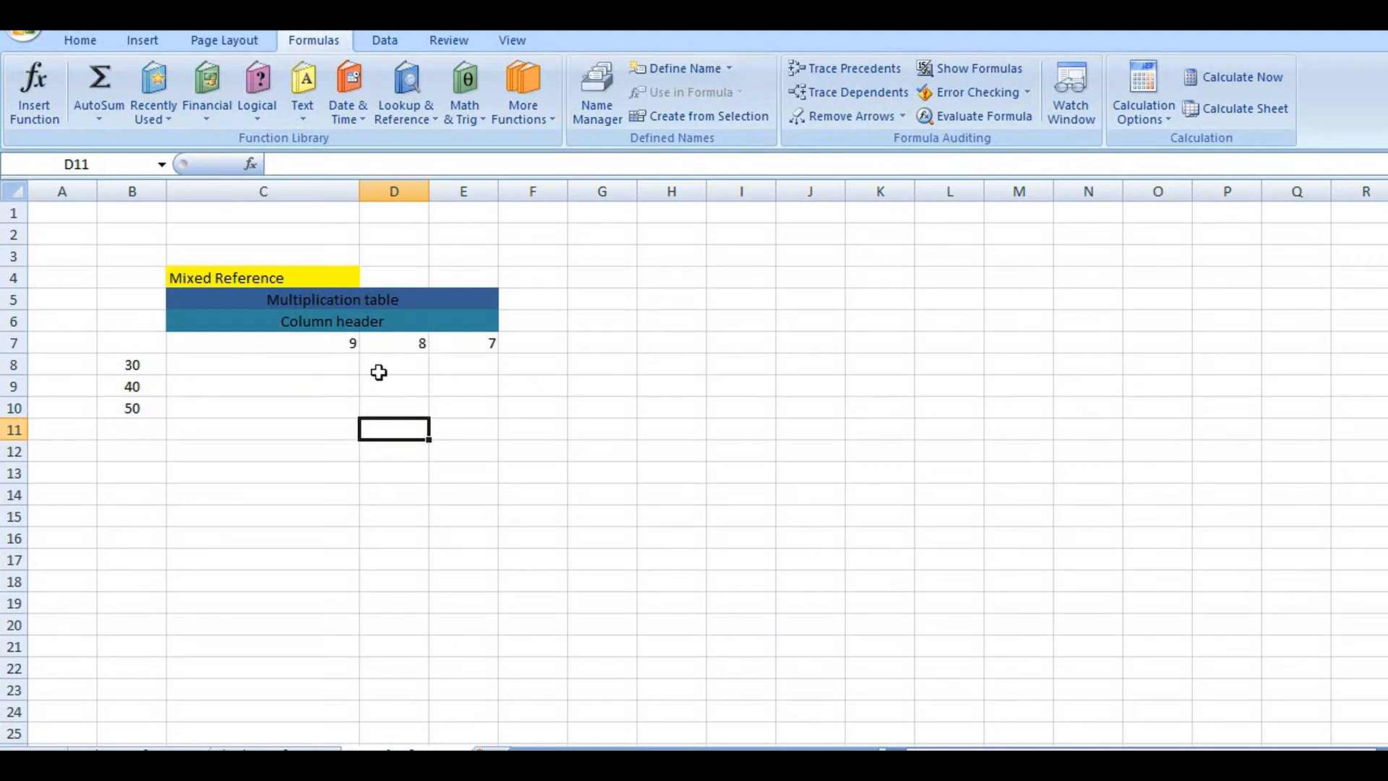
pyautogui.moveTo(344, 360)
pyautogui.write('=')
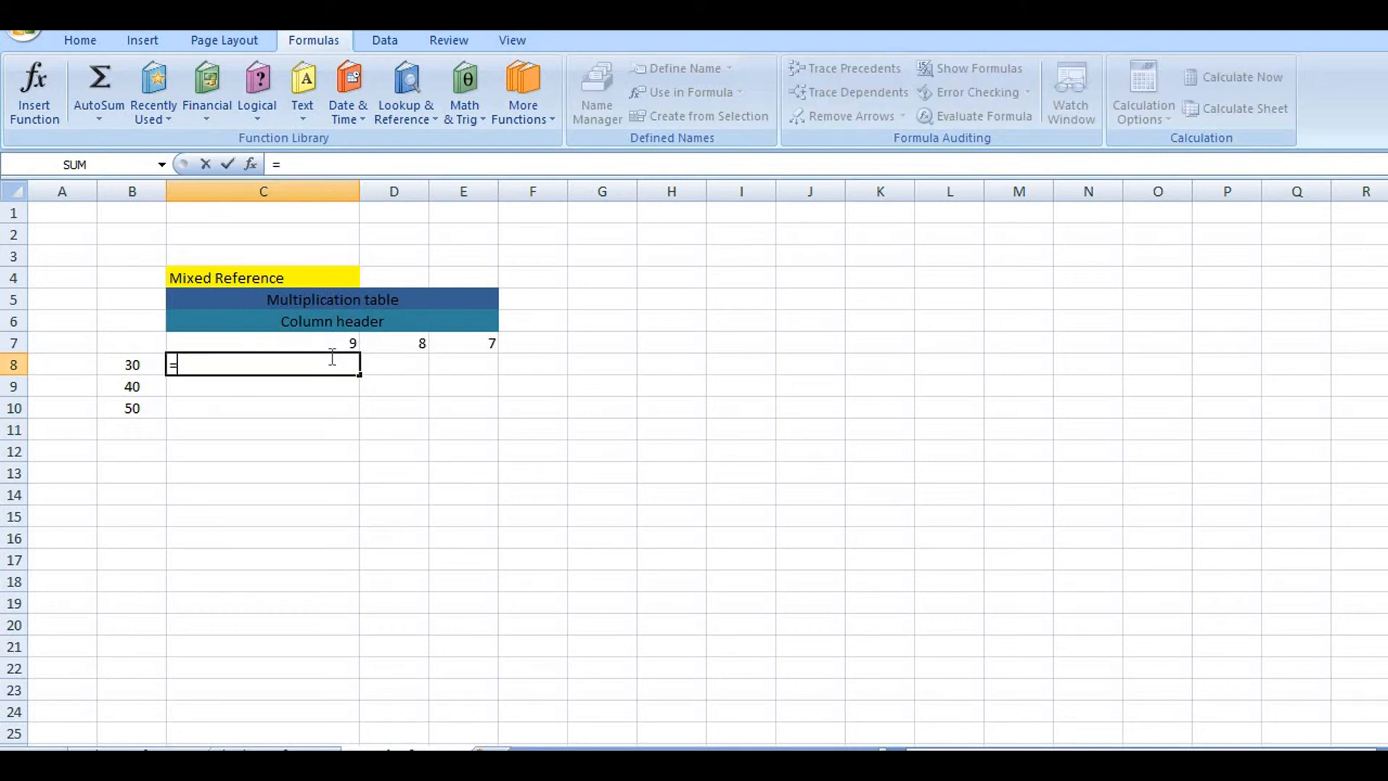
# - Build C8's formula multiplying row value B8 (30) by column header C7 (9)
pyautogui.click(131, 365)
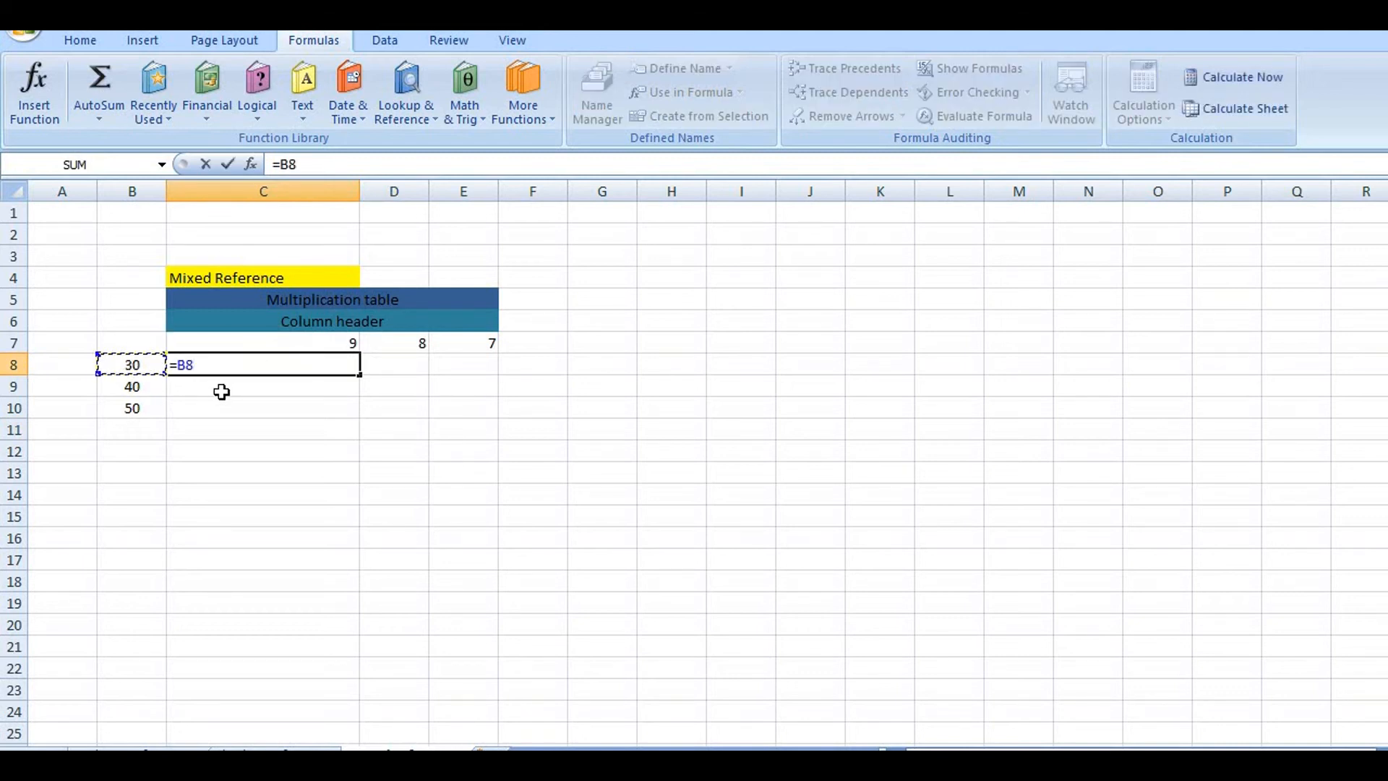
pyautogui.write('*')
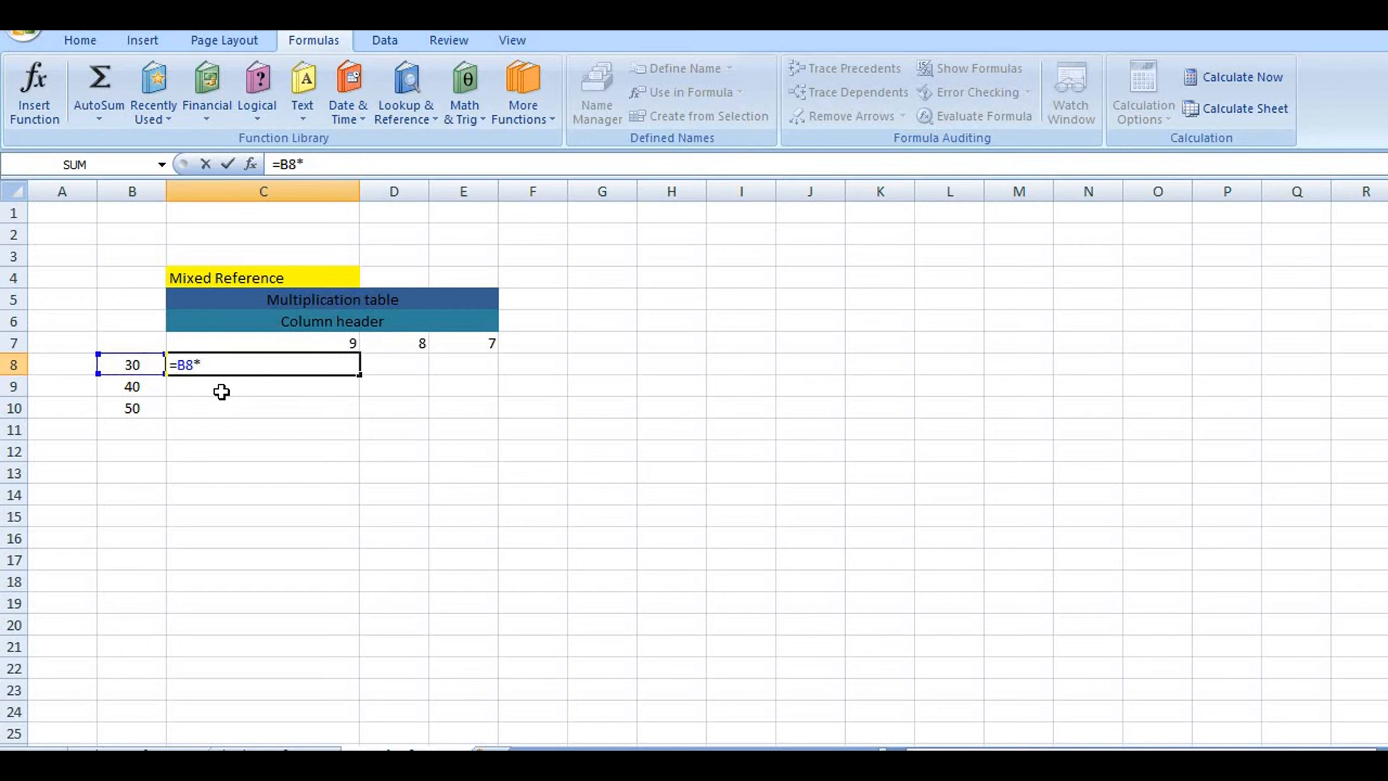
pyautogui.click(264, 343)
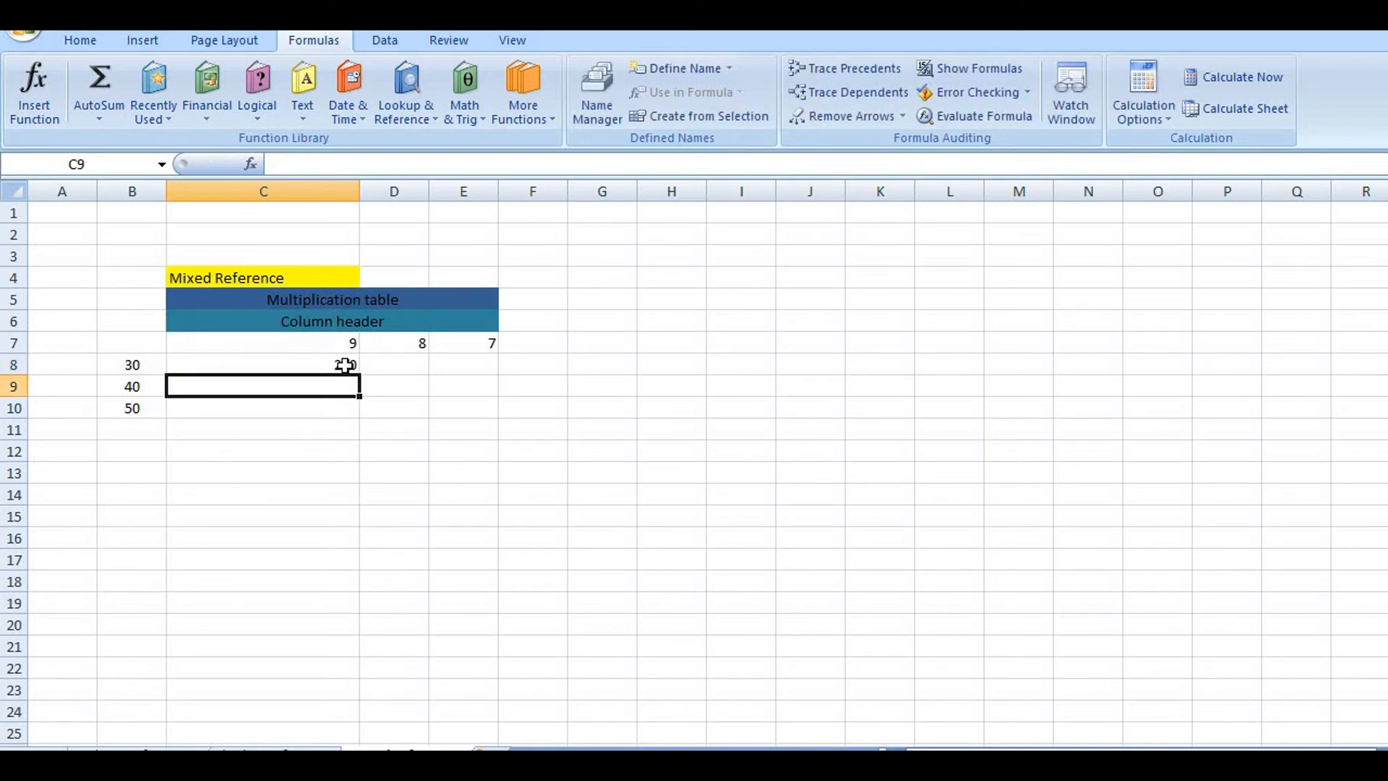
# - Select C8 and toggle Show Formulas on and off to inspect the copied formulas
pyautogui.click(263, 364)
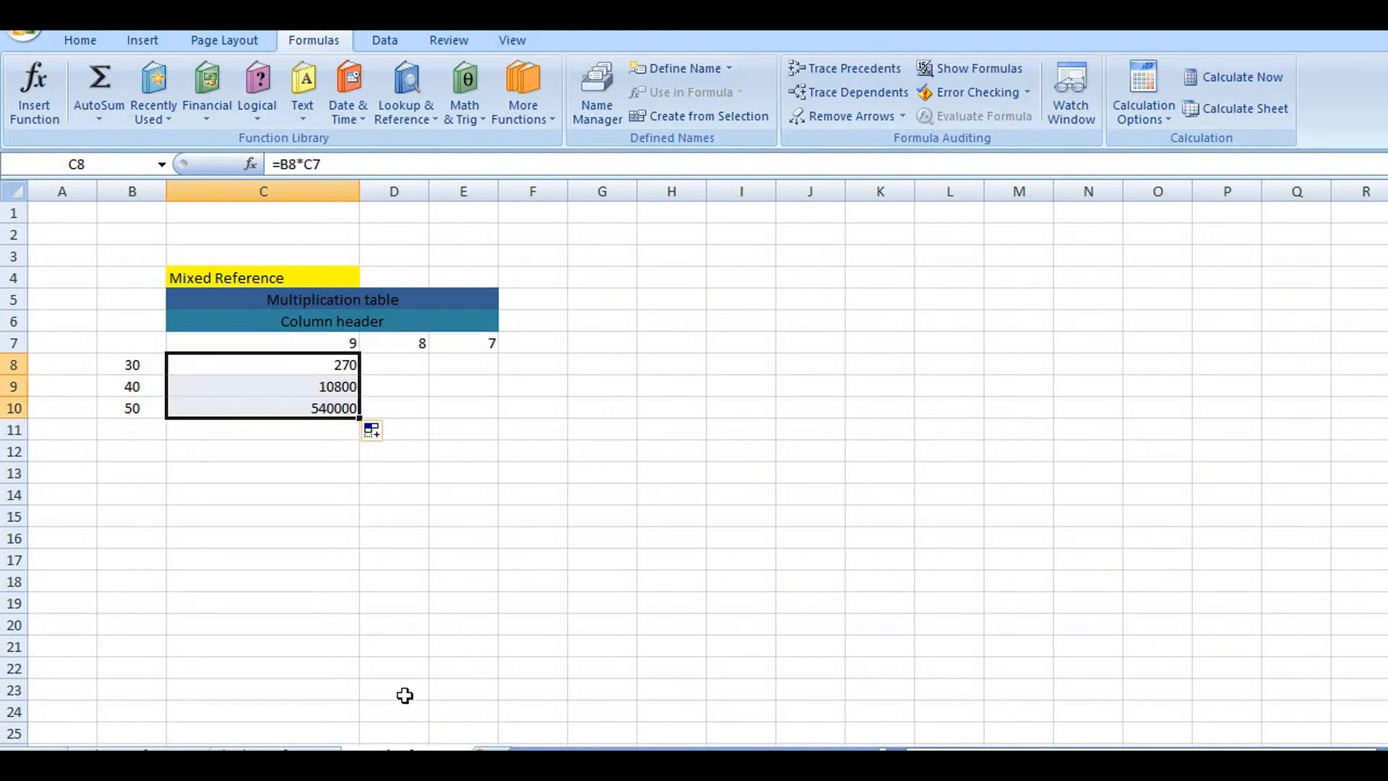
pyautogui.moveTo(317, 539)
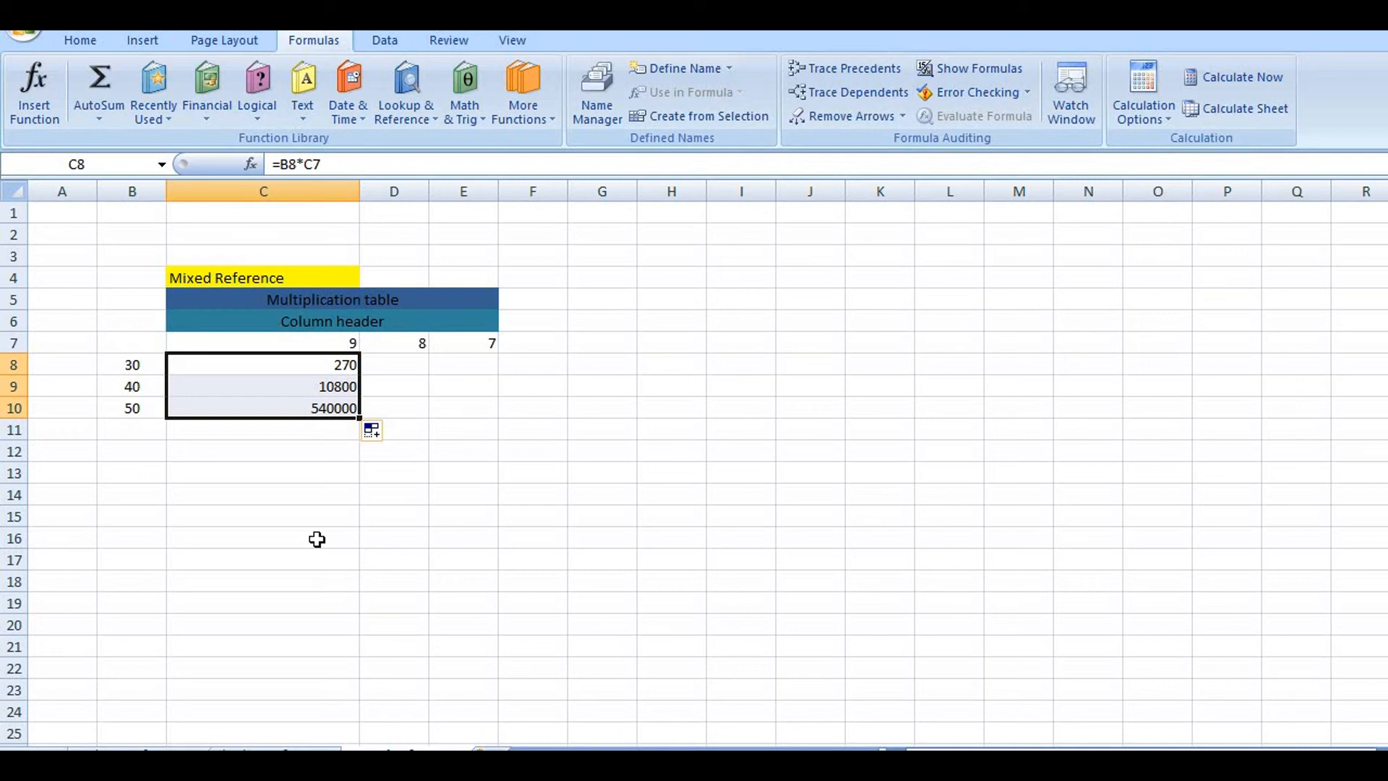
pyautogui.click(977, 68)
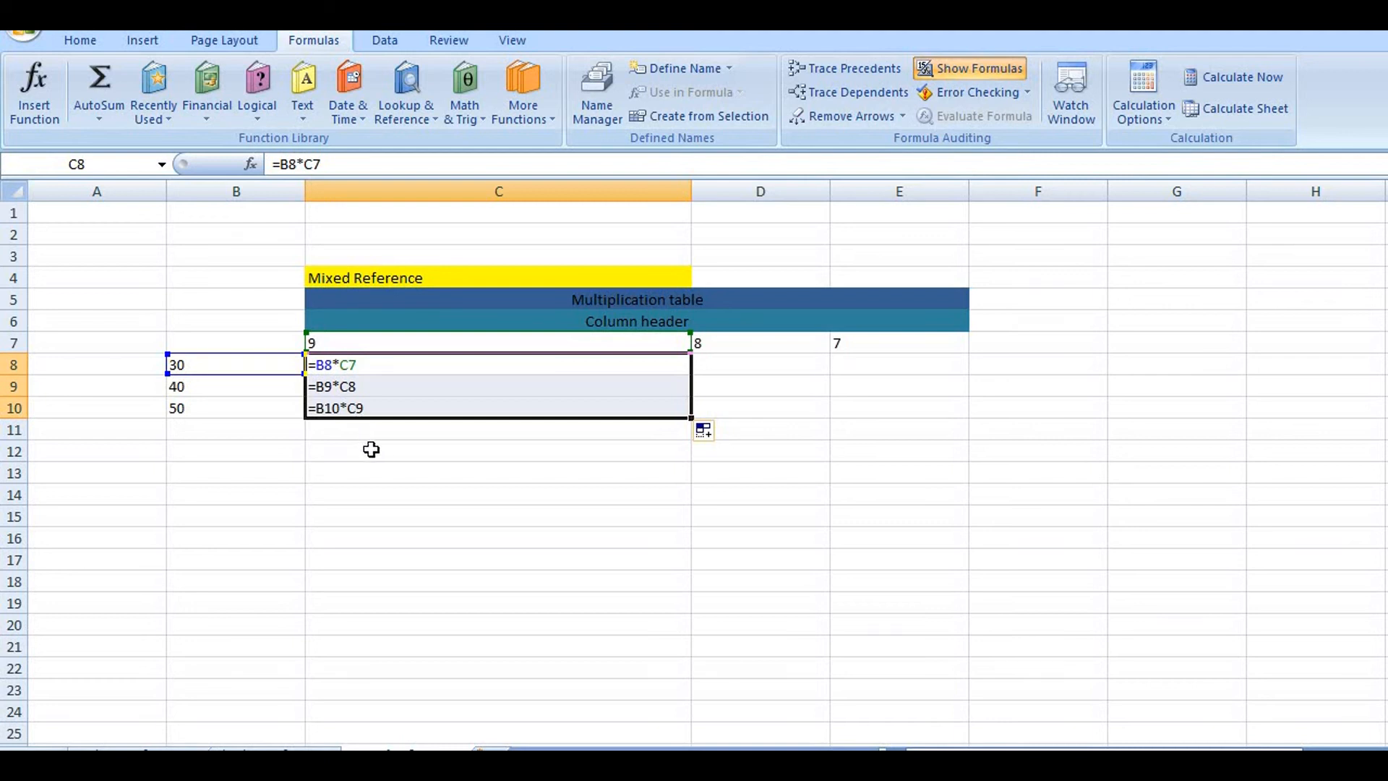
pyautogui.moveTo(336, 363)
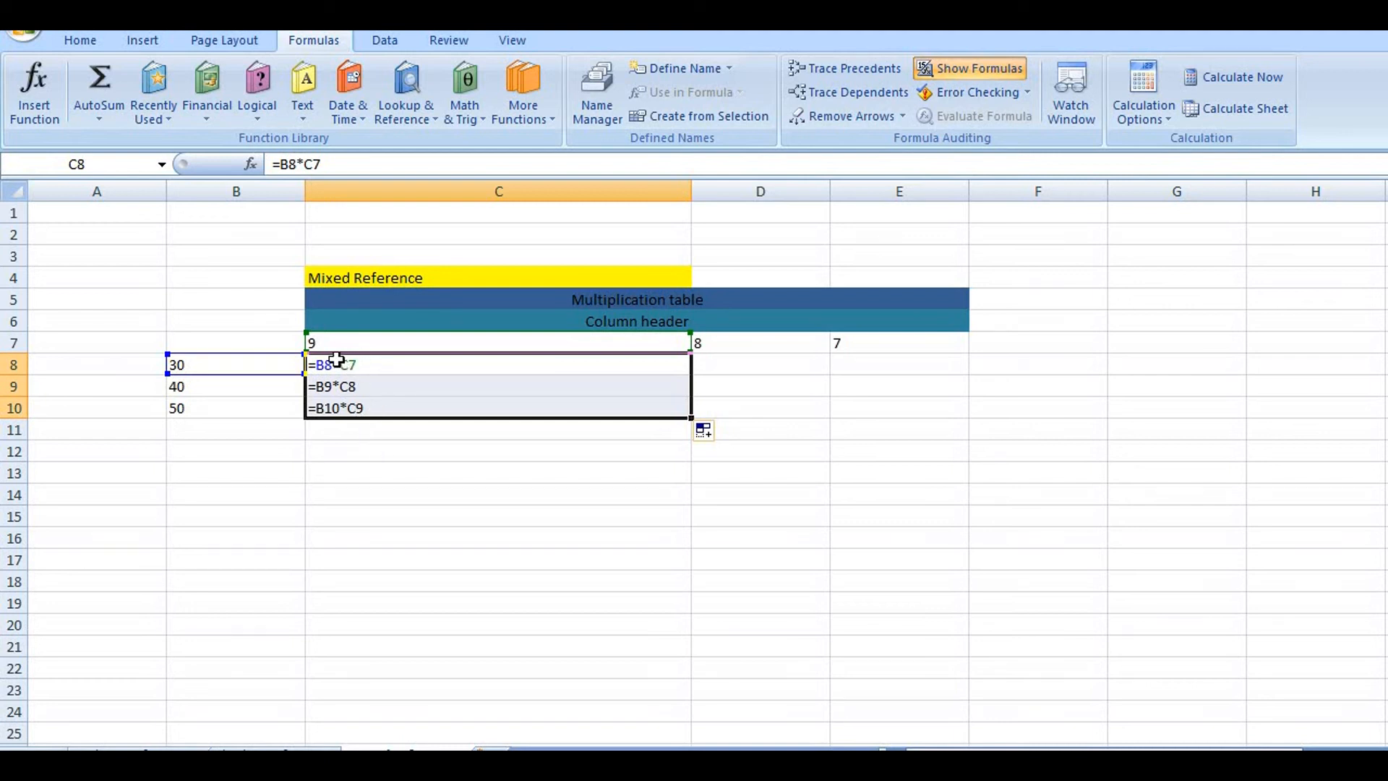
pyautogui.moveTo(166, 413)
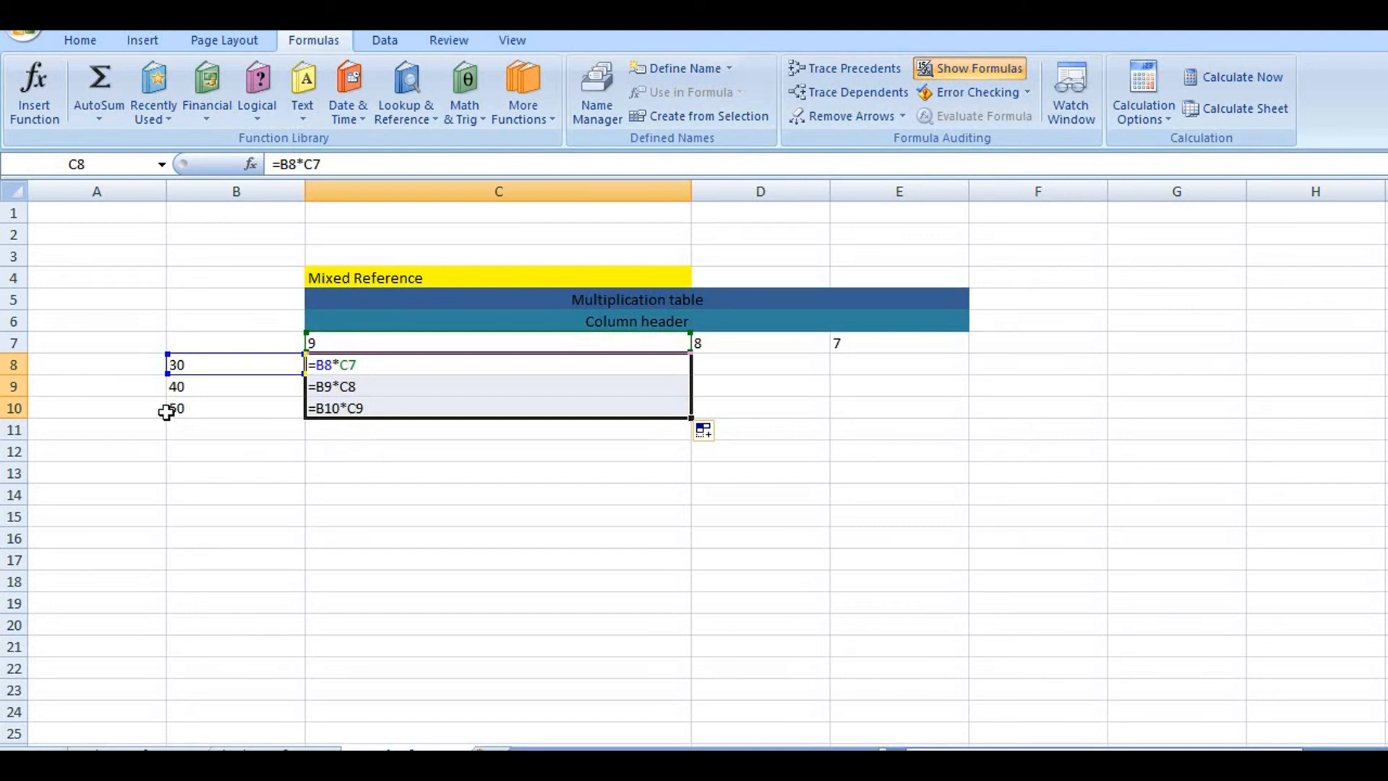
pyautogui.moveTo(379, 426)
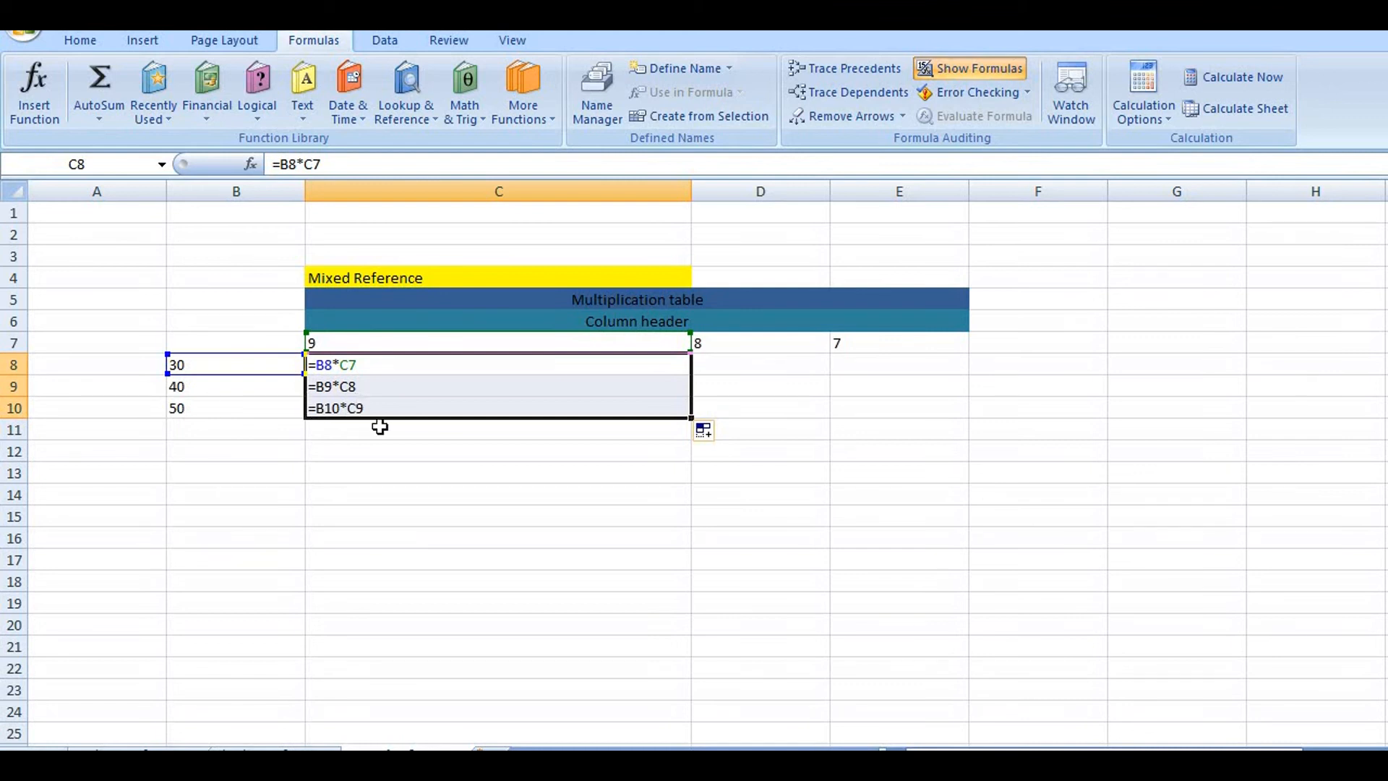
pyautogui.click(977, 68)
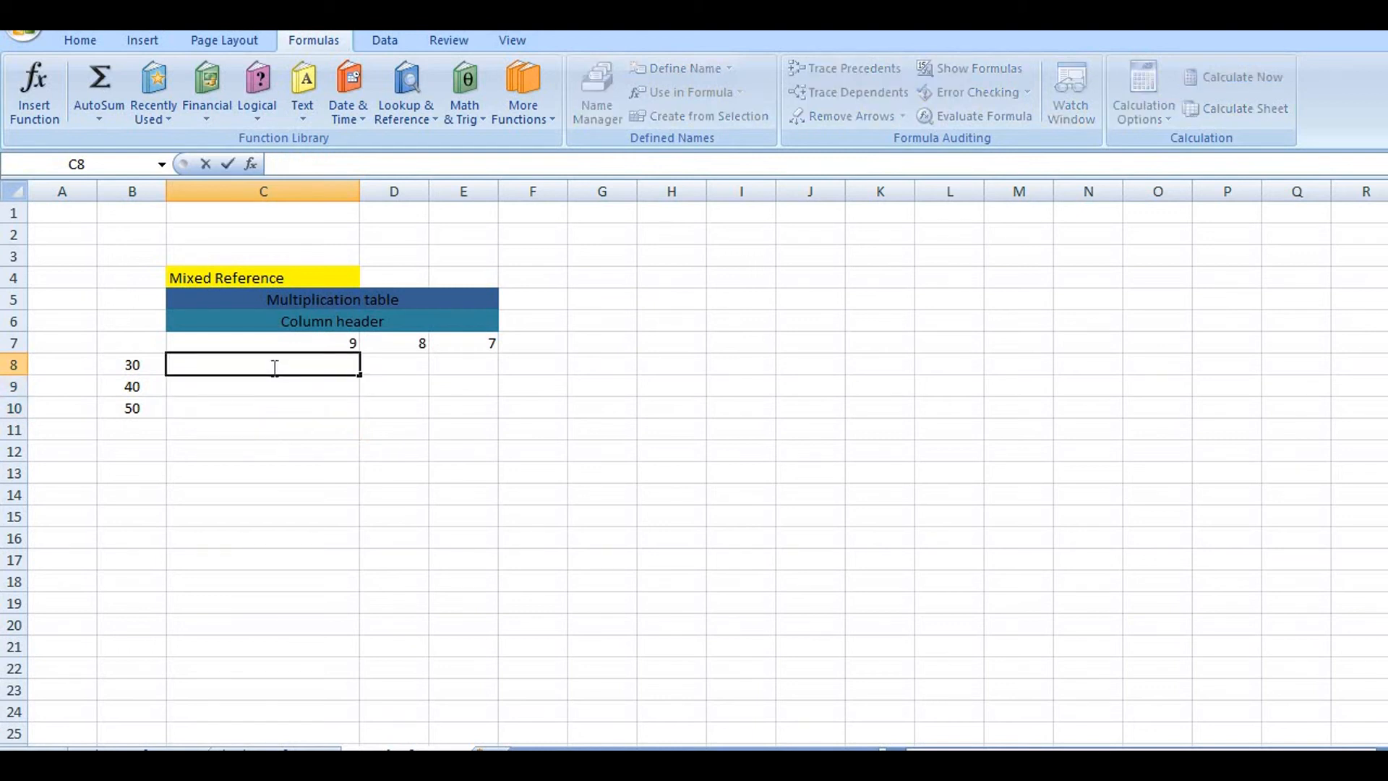
# - Enter =$B8*C7 in C8, locking column B with F4, to get 270
pyautogui.write('=')
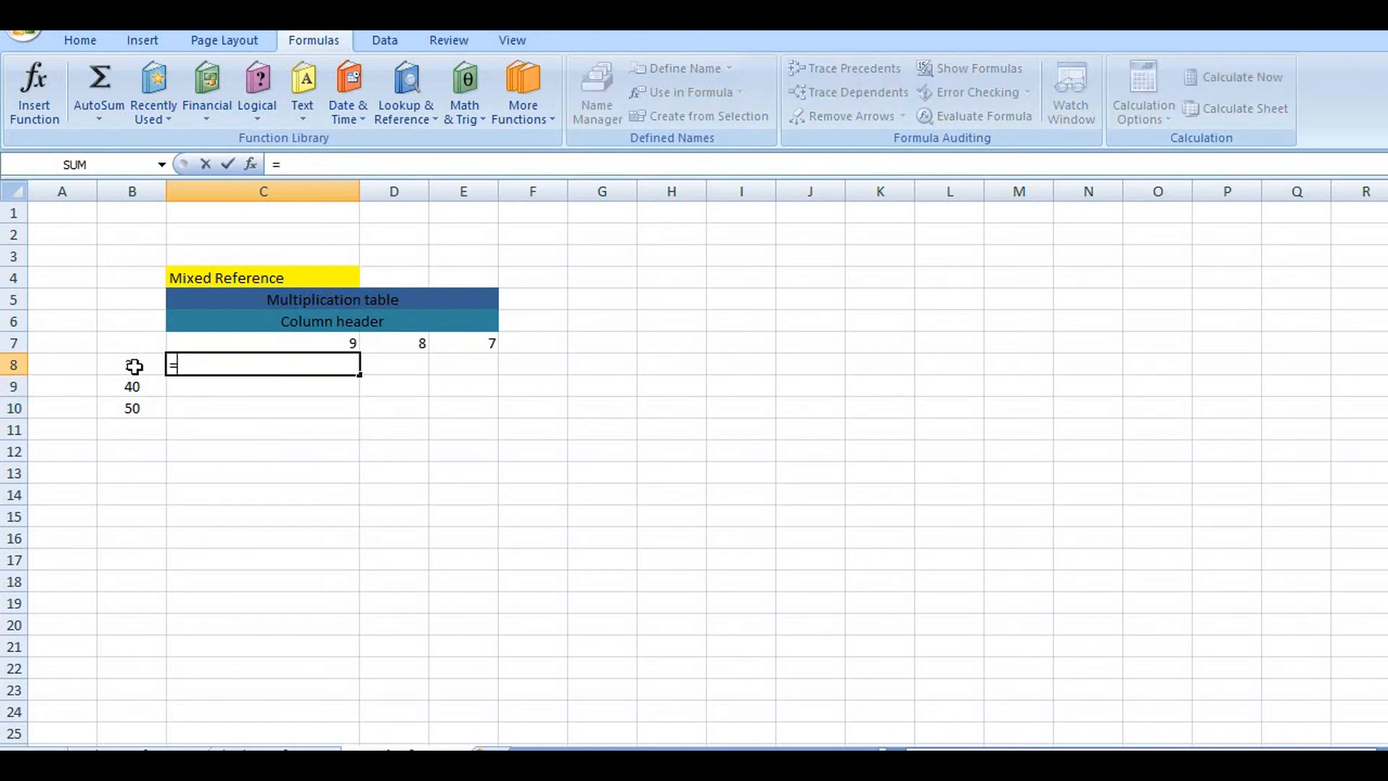
pyautogui.click(131, 364)
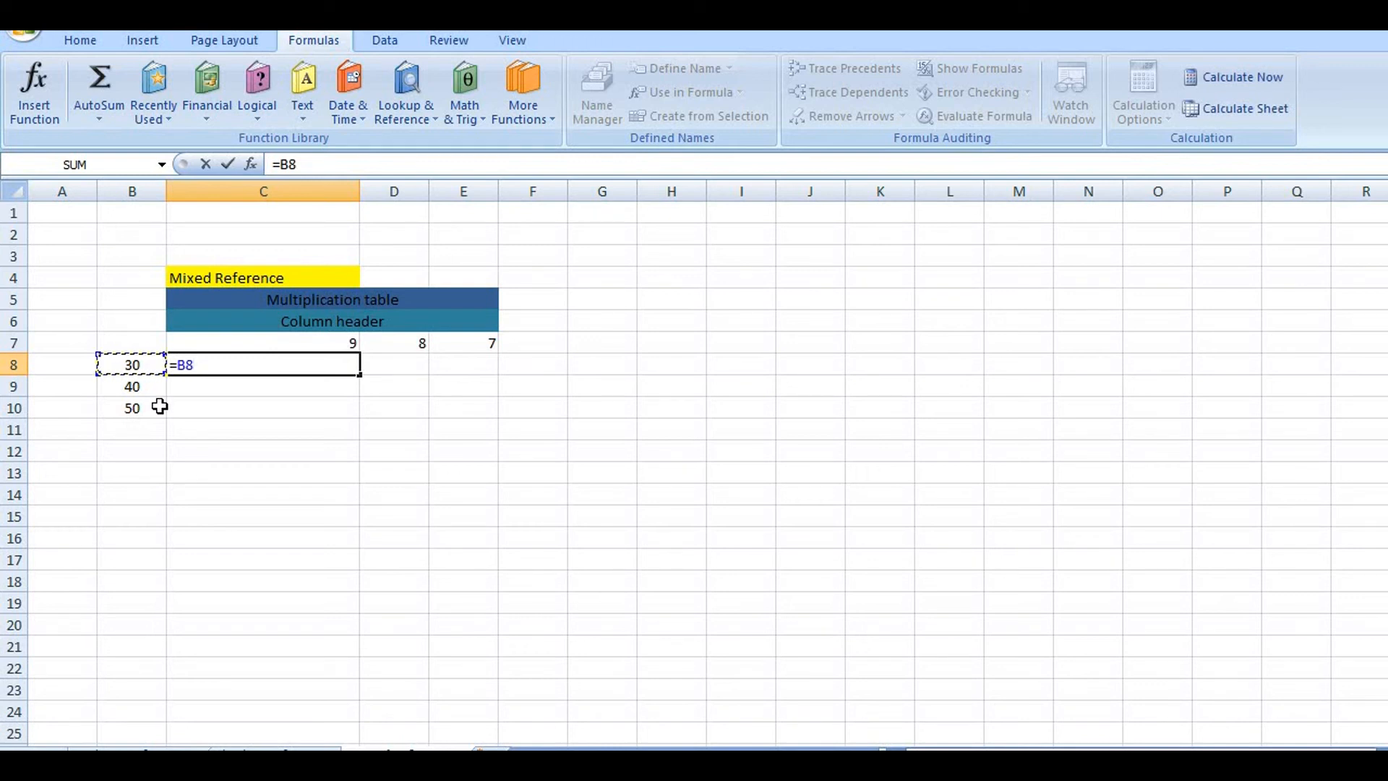
pyautogui.write('*')
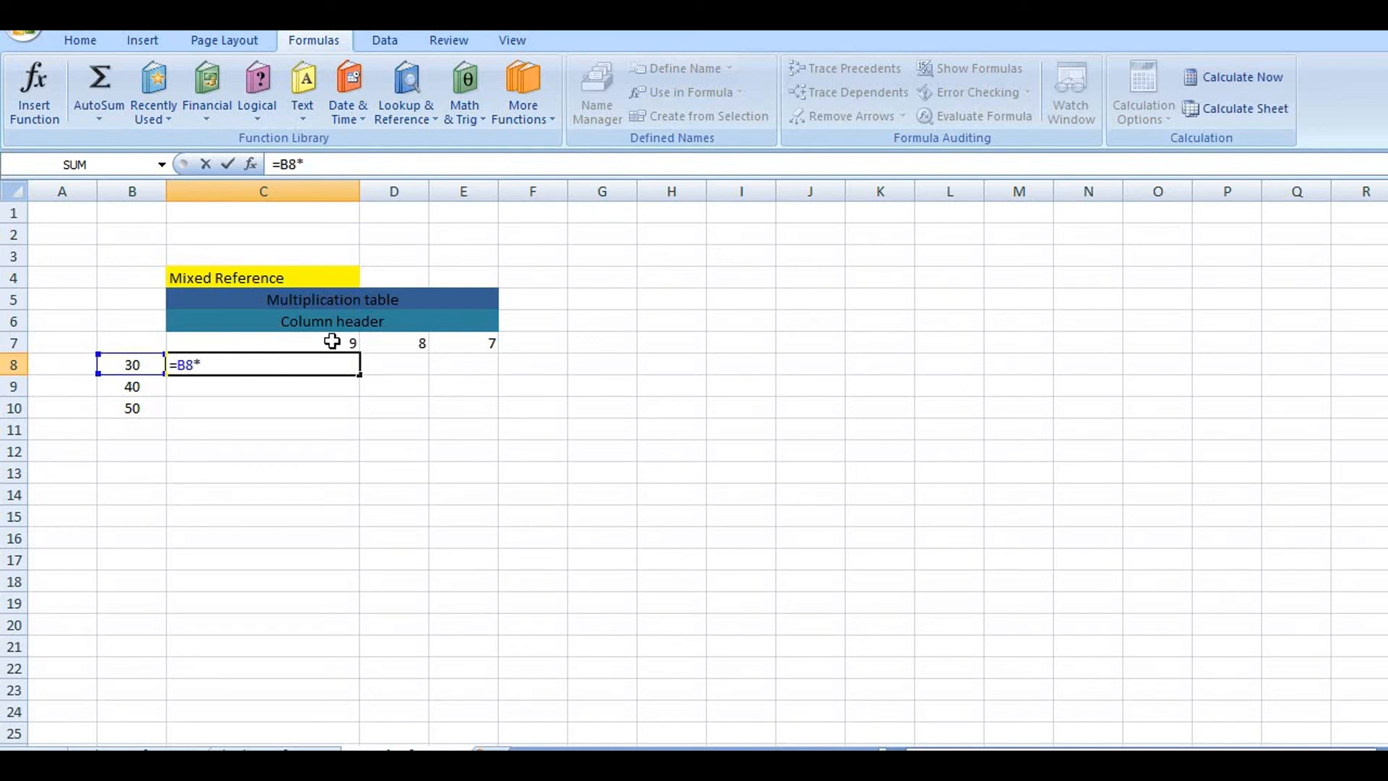
pyautogui.click(263, 343)
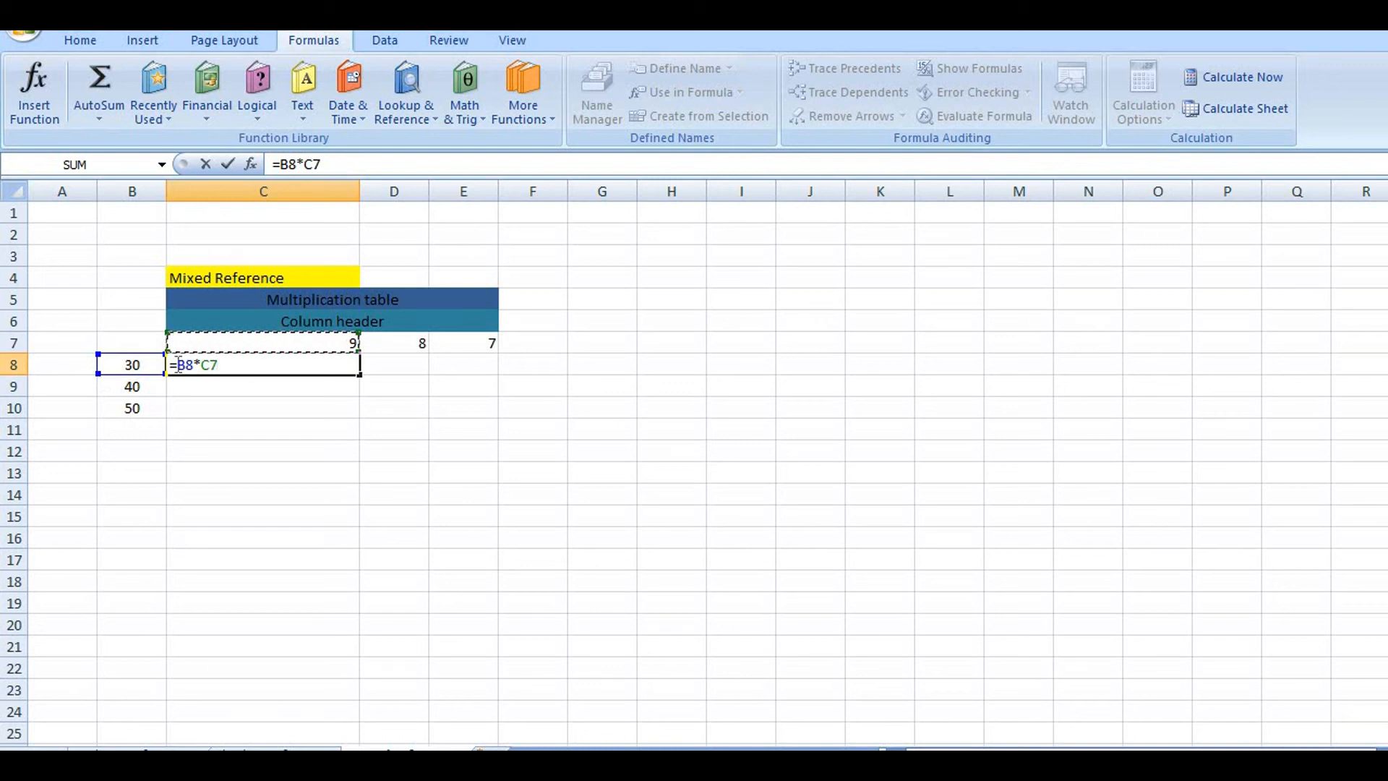
pyautogui.moveTo(204, 642)
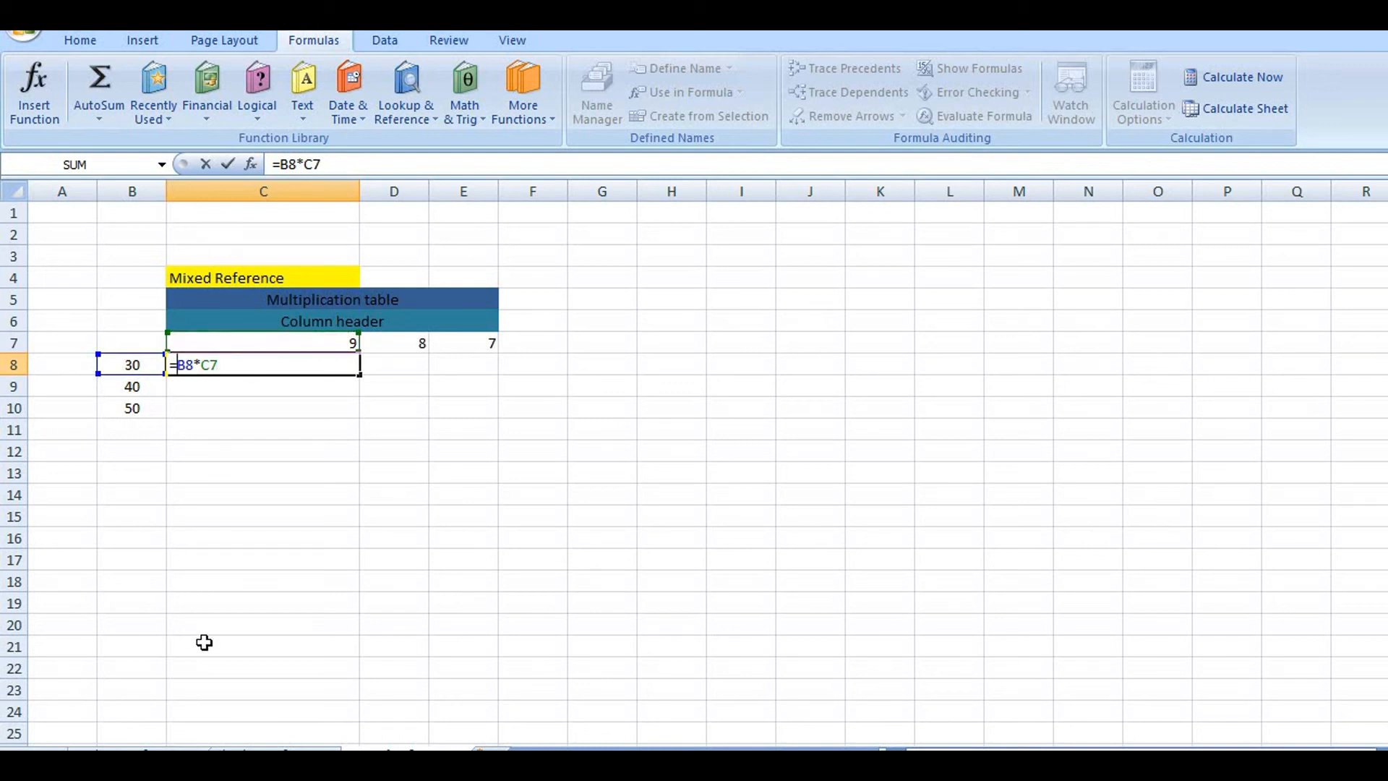
pyautogui.press('f4')
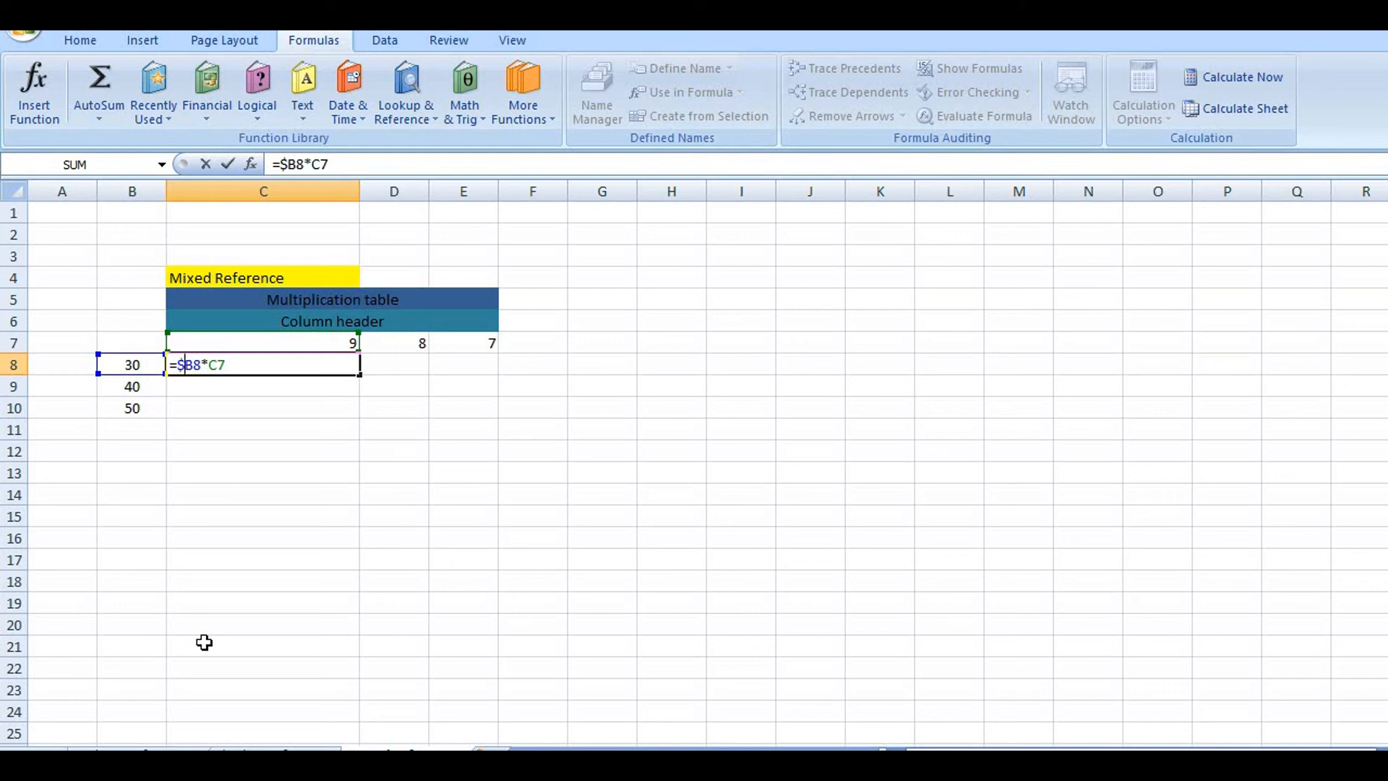
pyautogui.moveTo(96, 261)
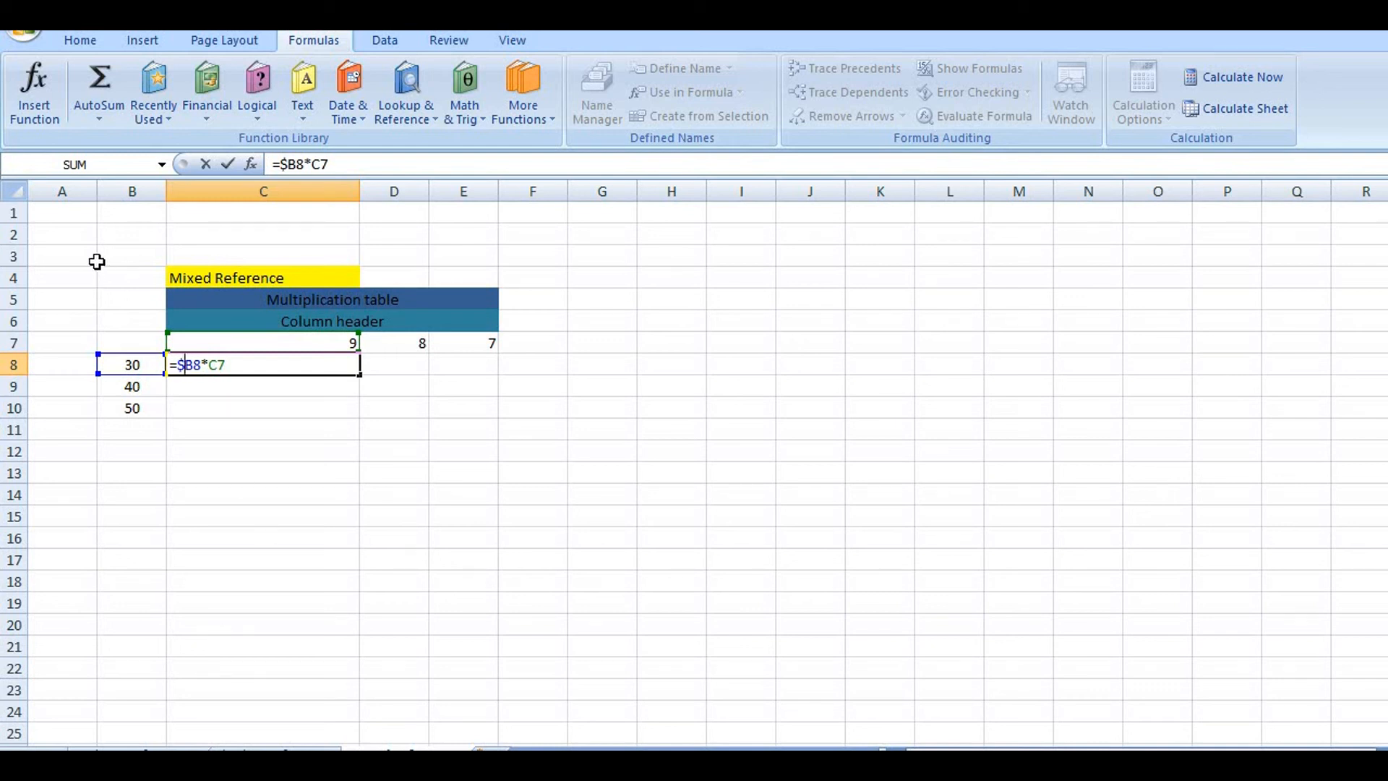
pyautogui.moveTo(163, 327)
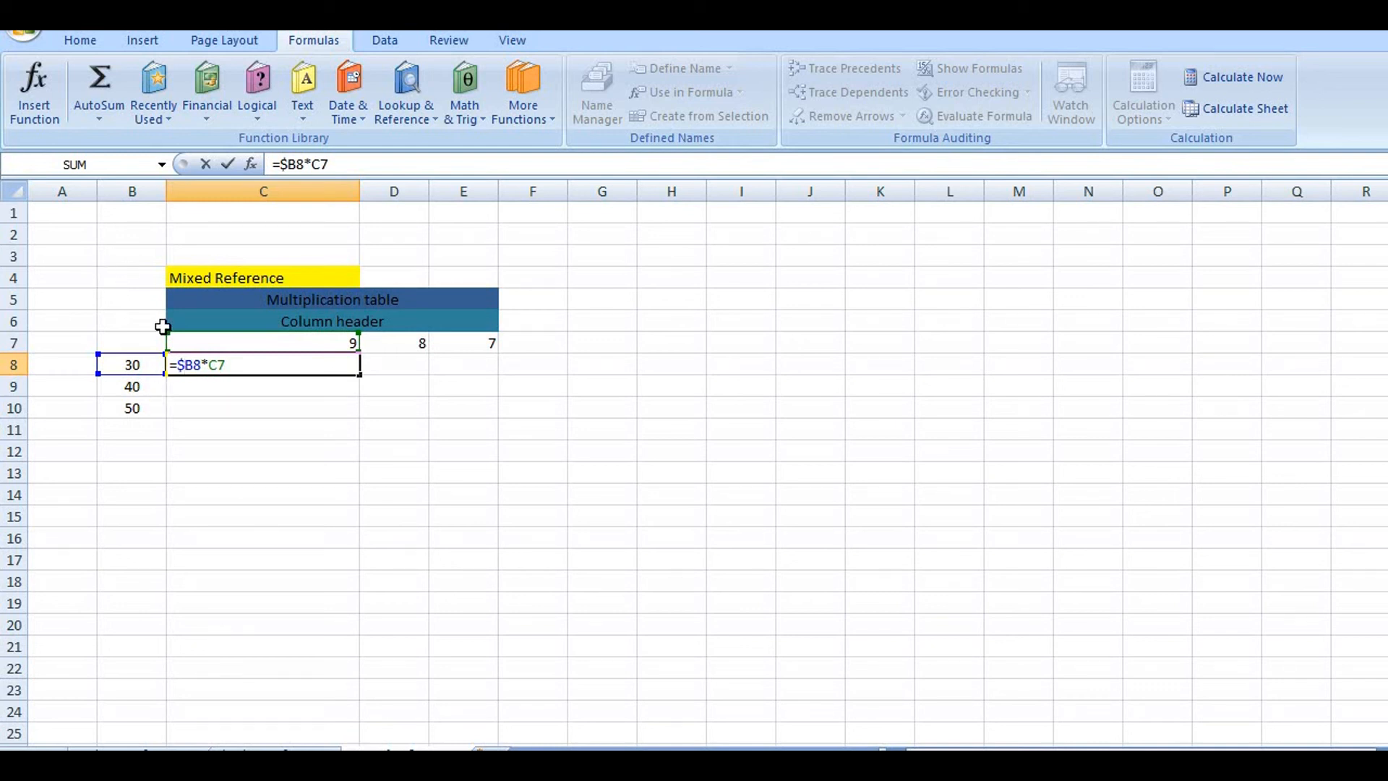
pyautogui.moveTo(9, 418)
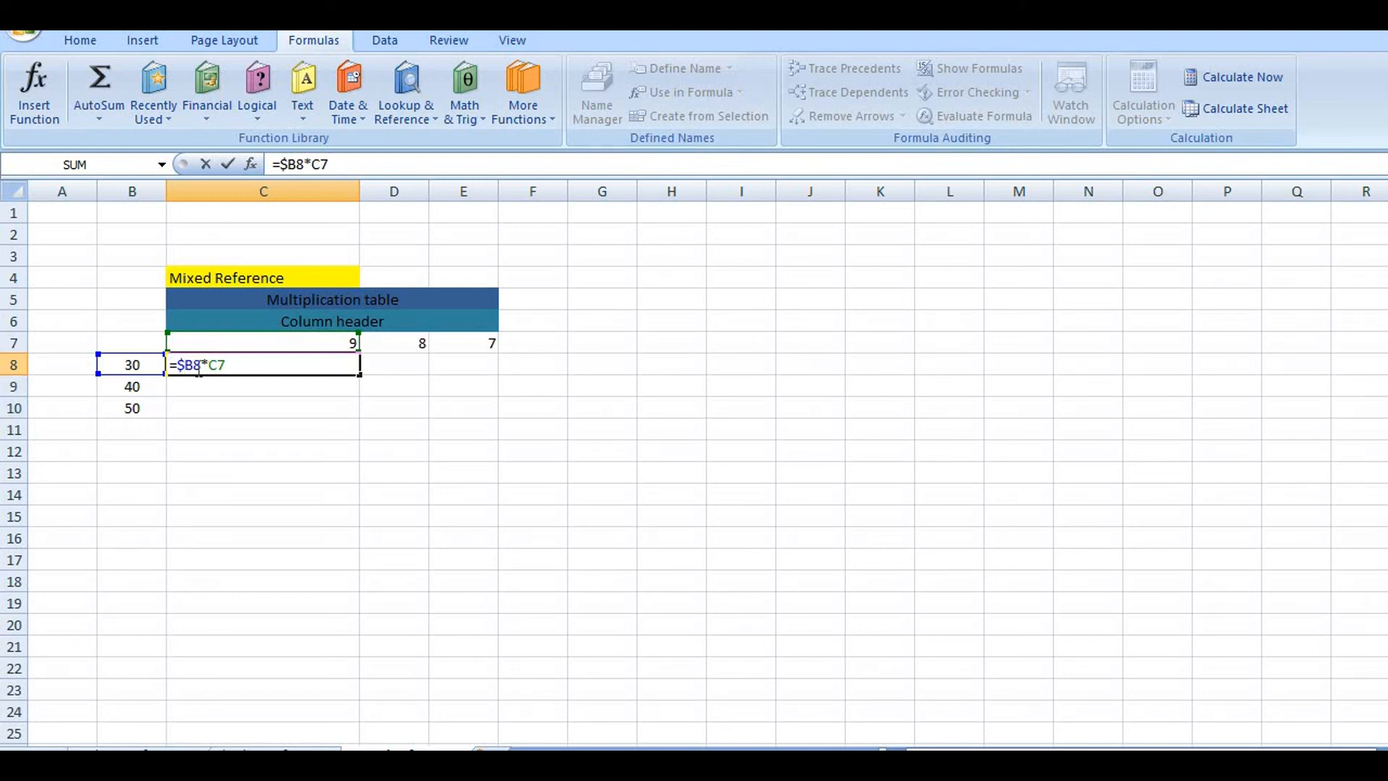
pyautogui.moveTo(319, 344)
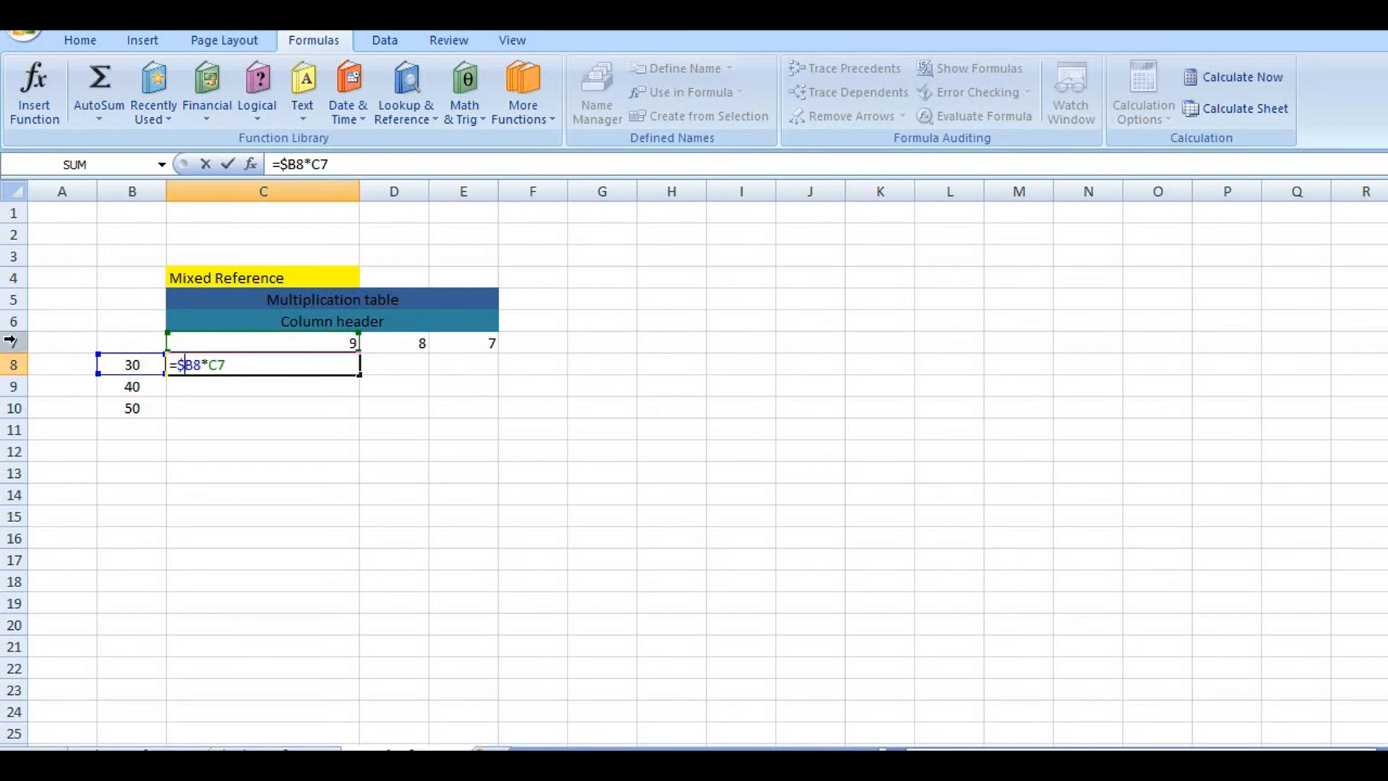
pyautogui.press('Return')
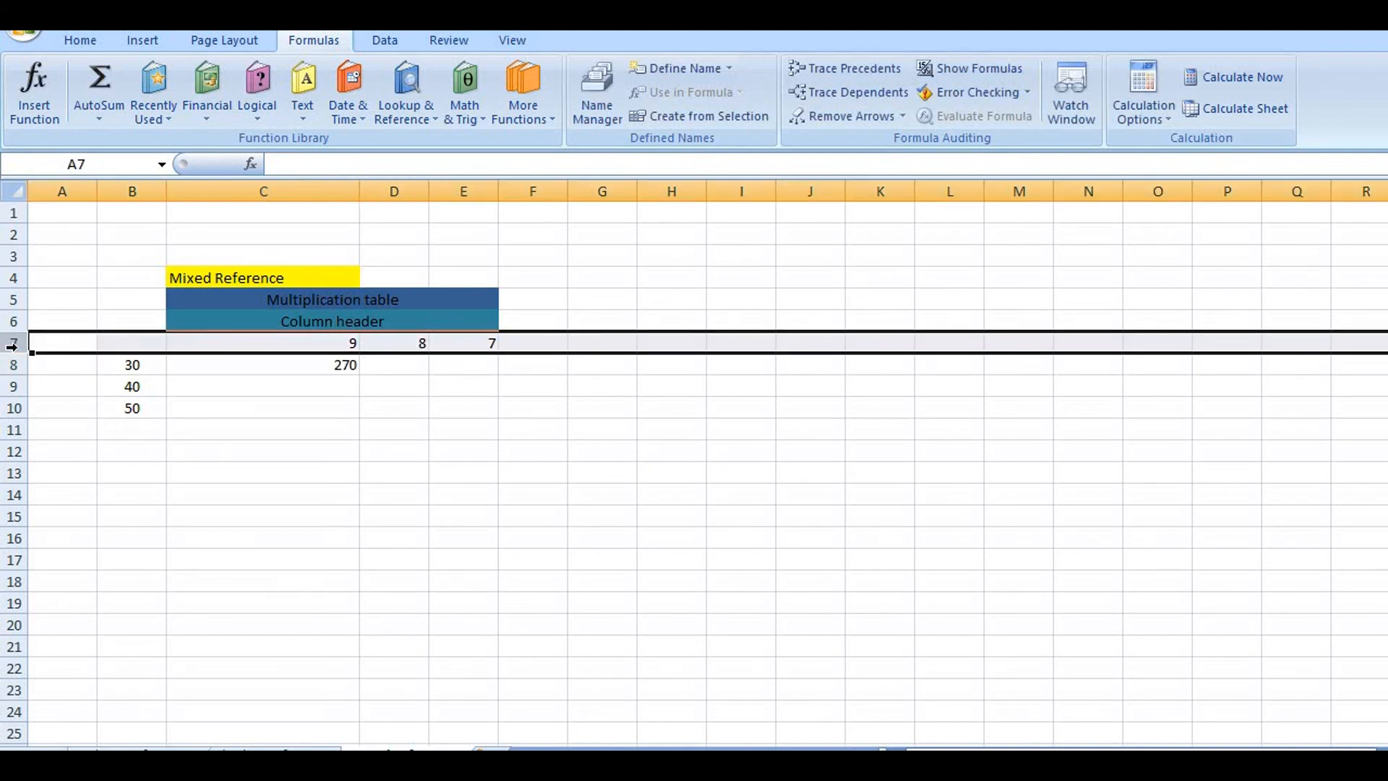
pyautogui.moveTo(307, 367)
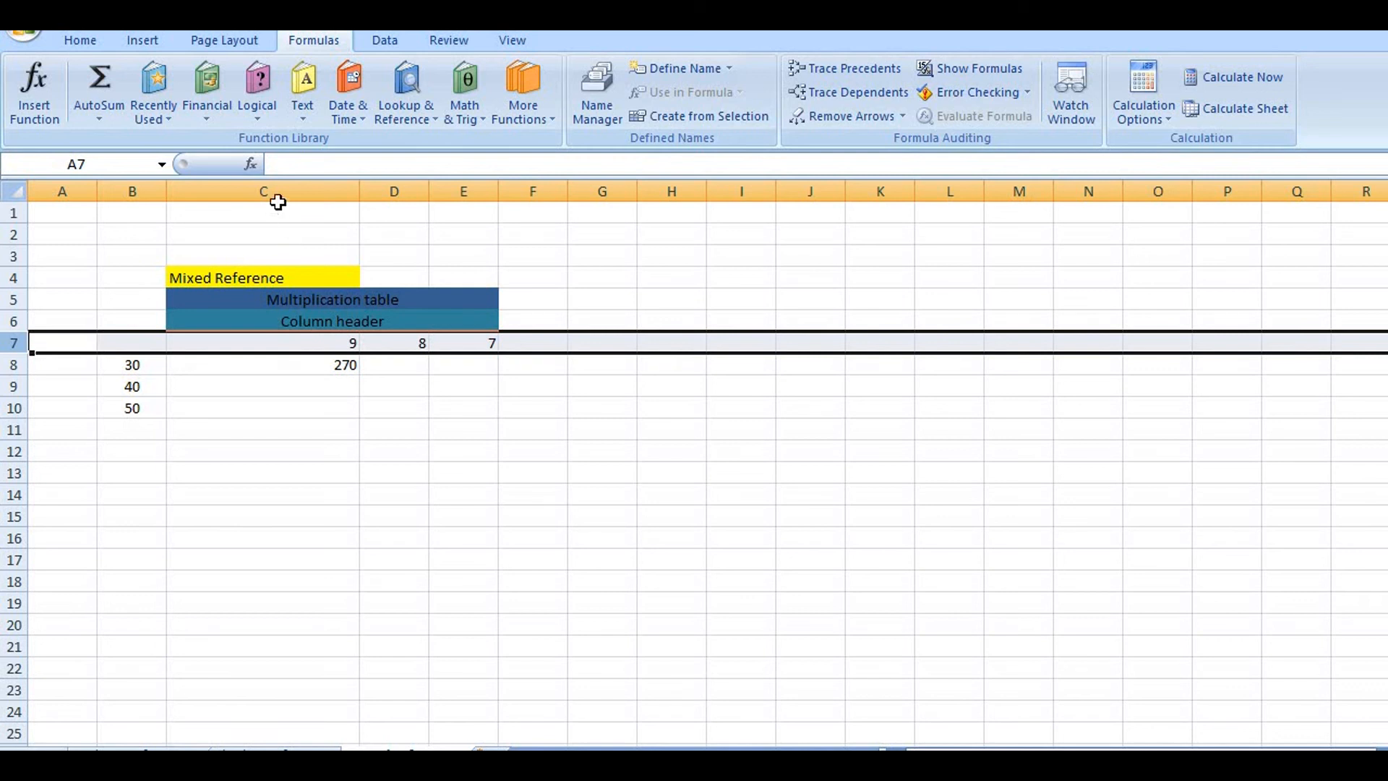
pyautogui.moveTo(503, 197)
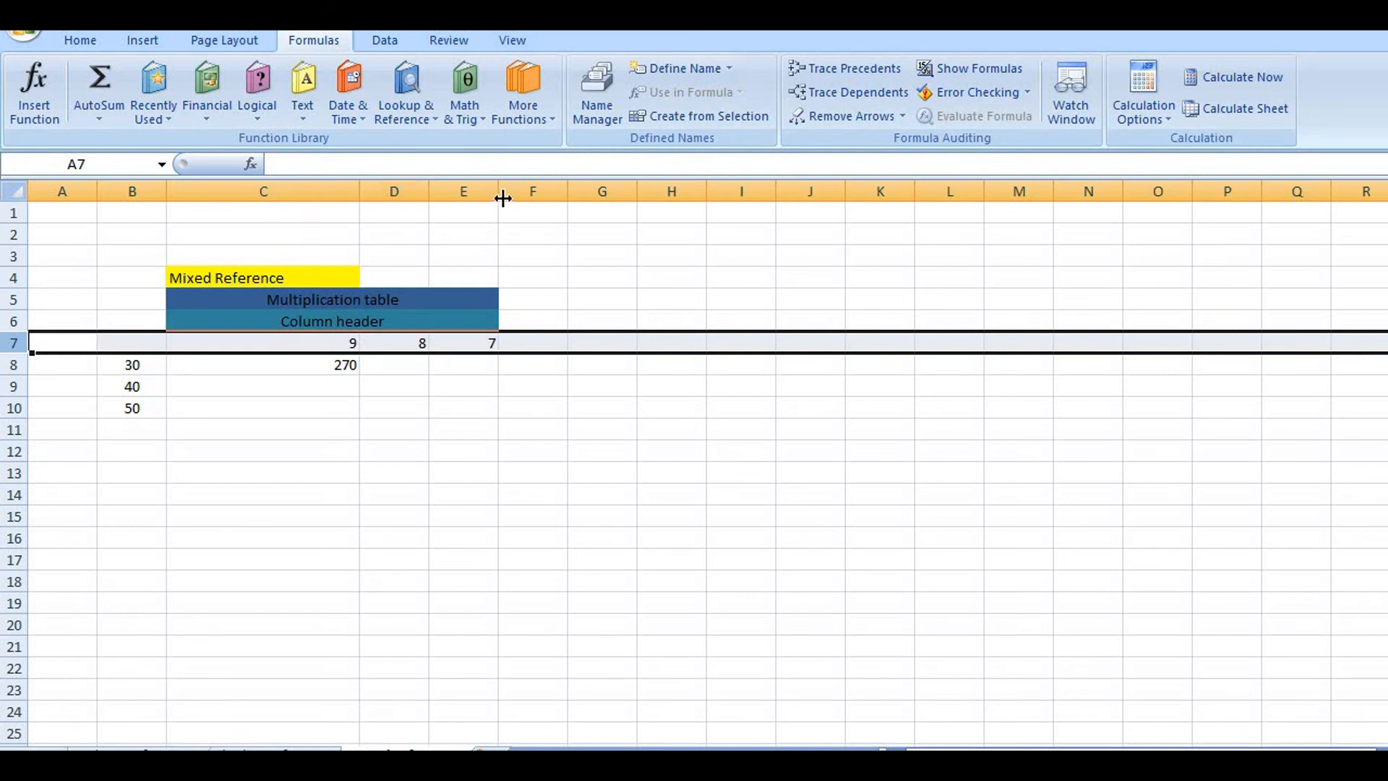
# - Edit C8's formula to also lock row 7, making it =$B8*C$7
pyautogui.click(285, 364)
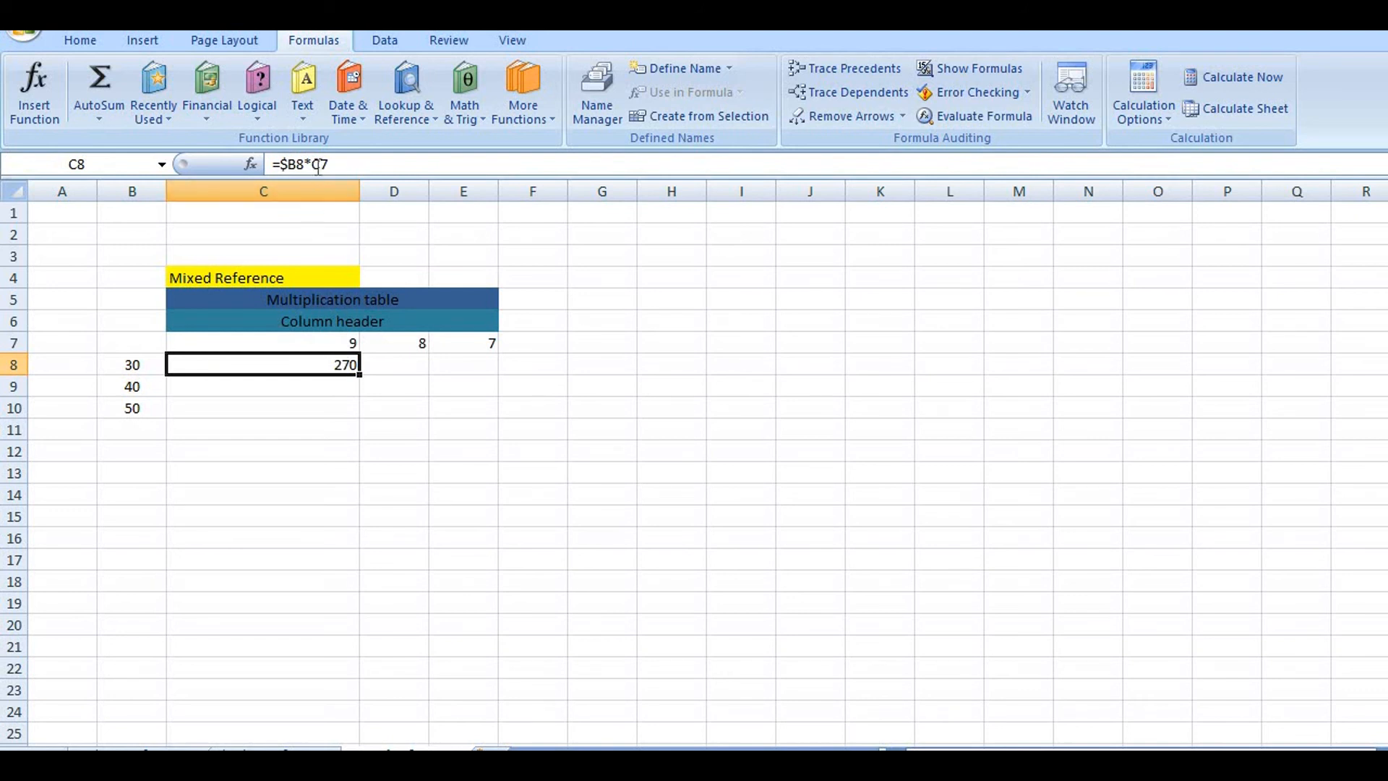
pyautogui.doubleClick(264, 364)
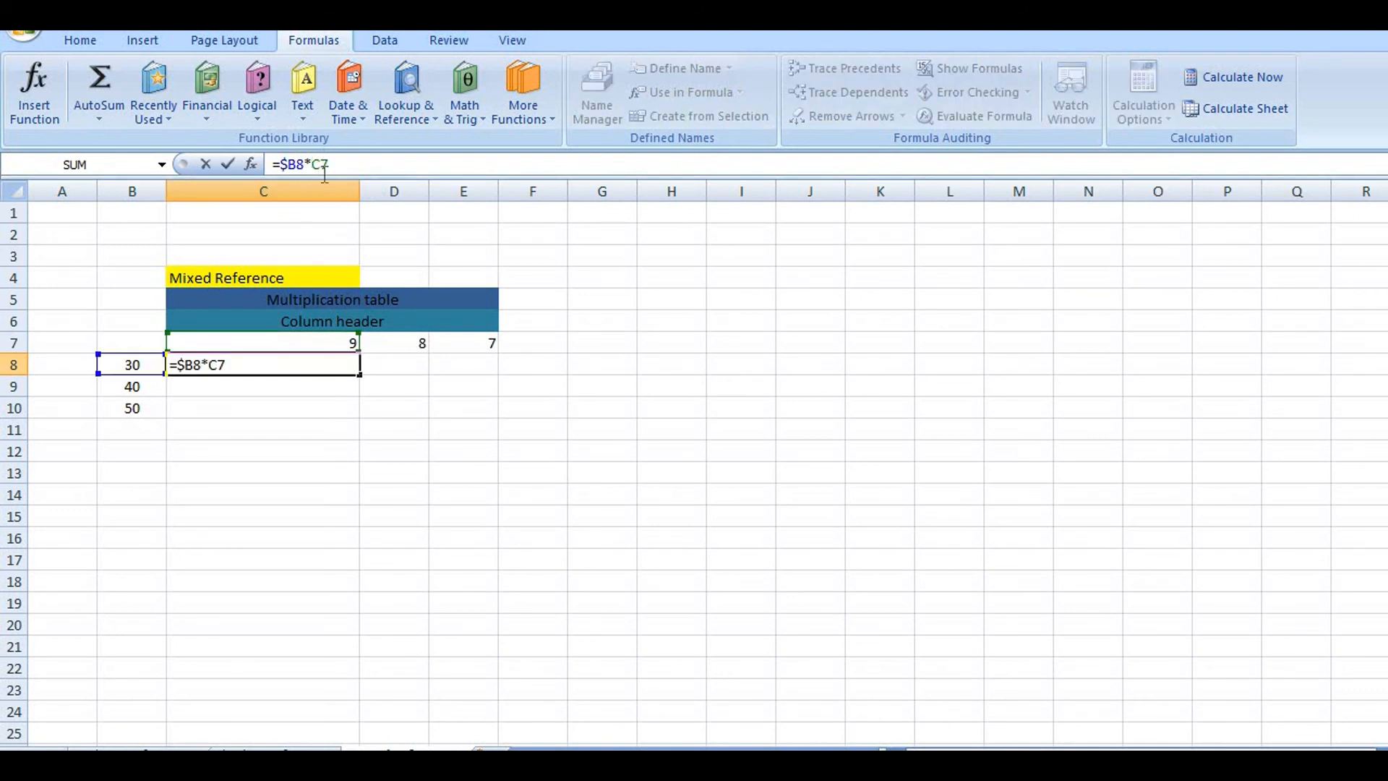
pyautogui.moveTo(324, 245)
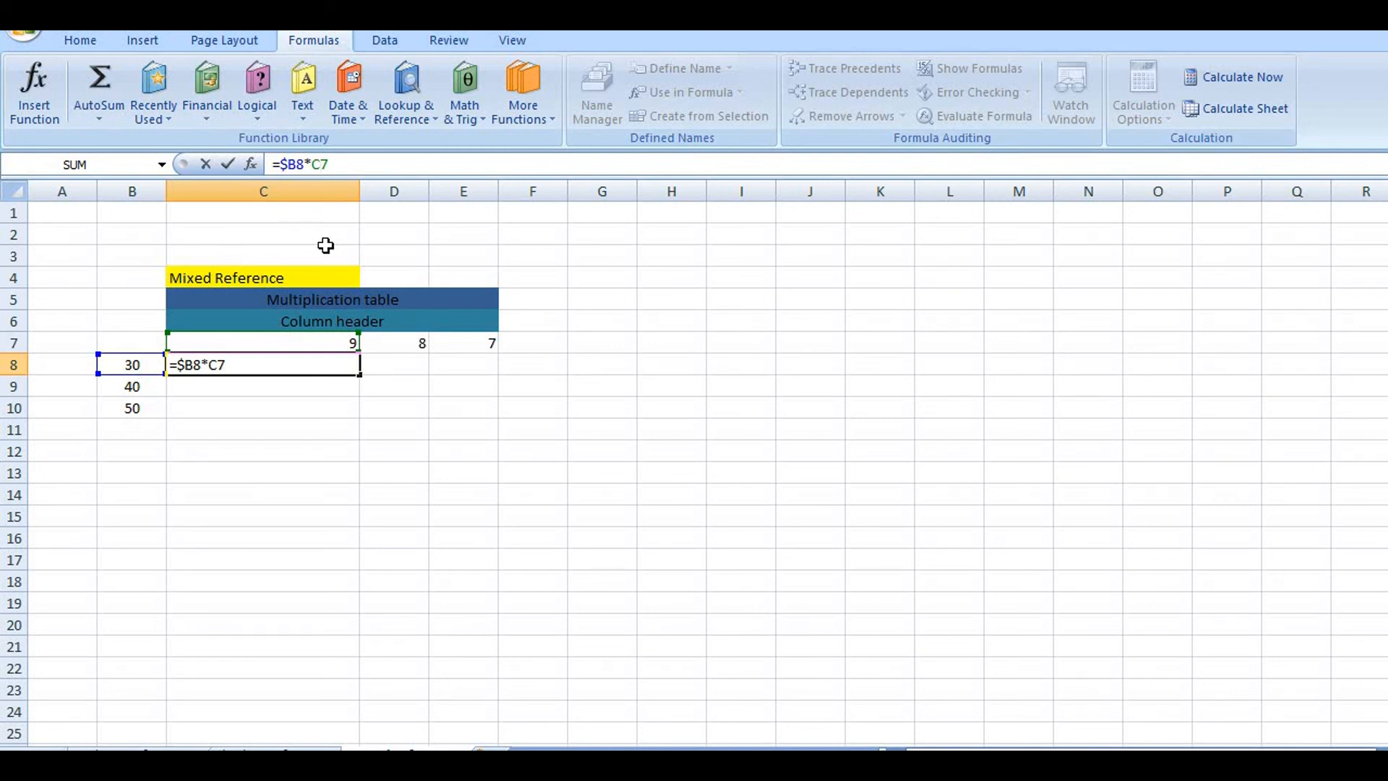
pyautogui.press('F4')
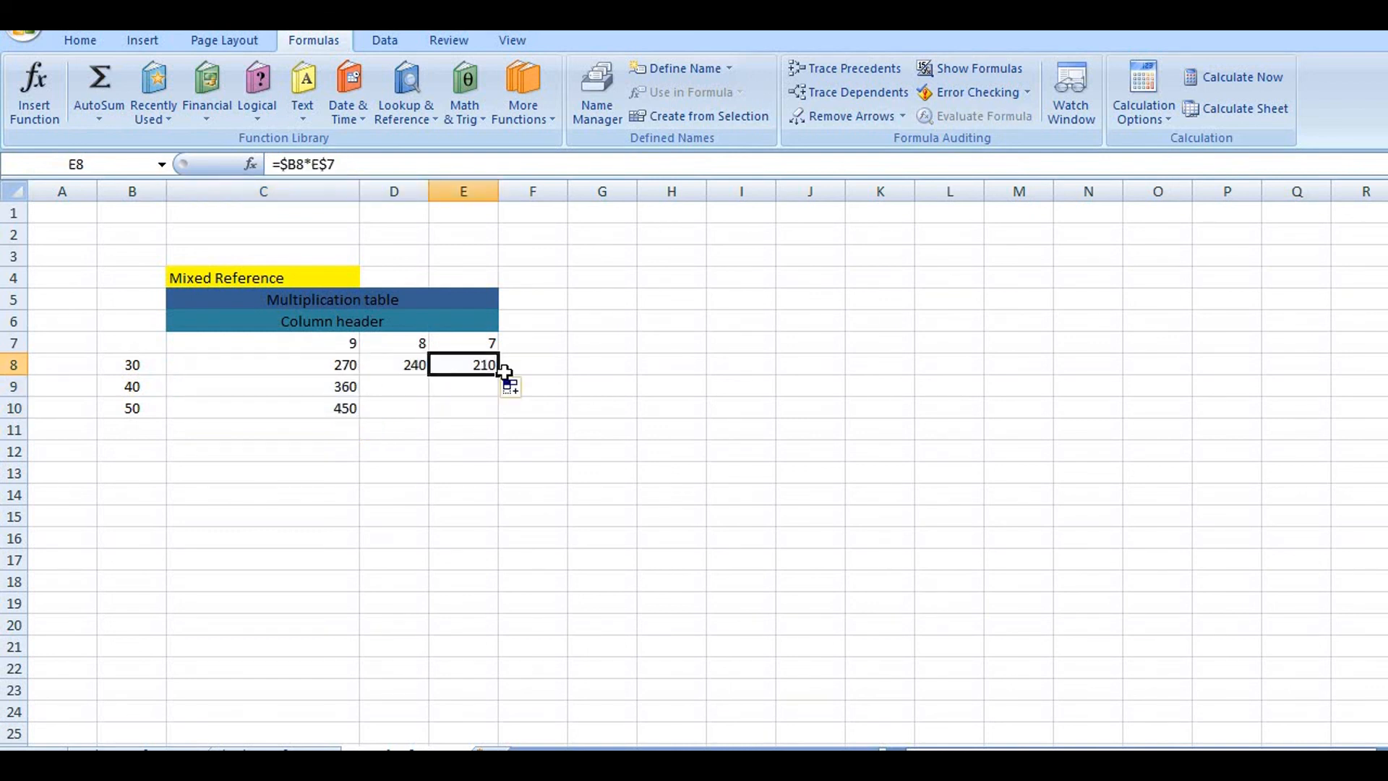
# - Fill E8's formula down to E10 (280, 350), then select D8 for filling
pyautogui.moveTo(504, 370); pyautogui.dragTo(491, 408)
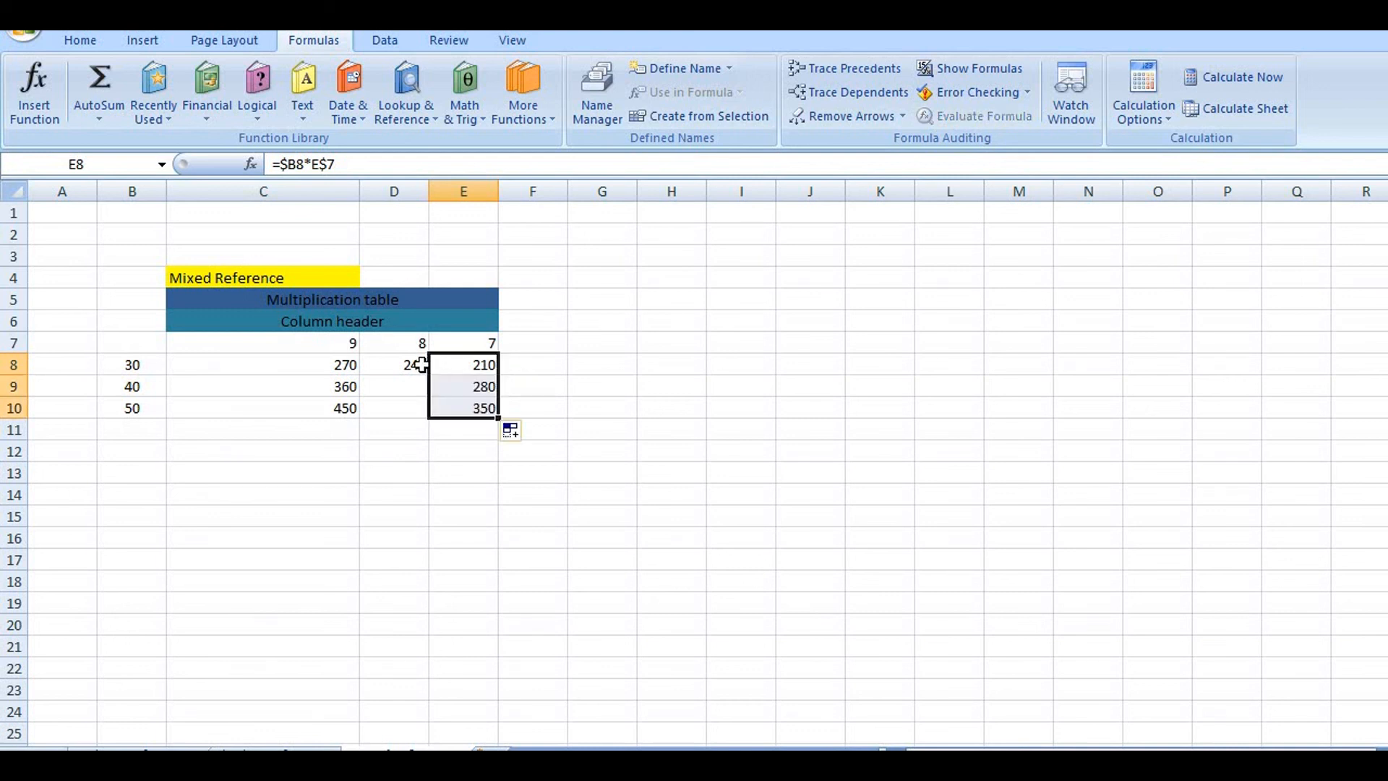
pyautogui.click(393, 364)
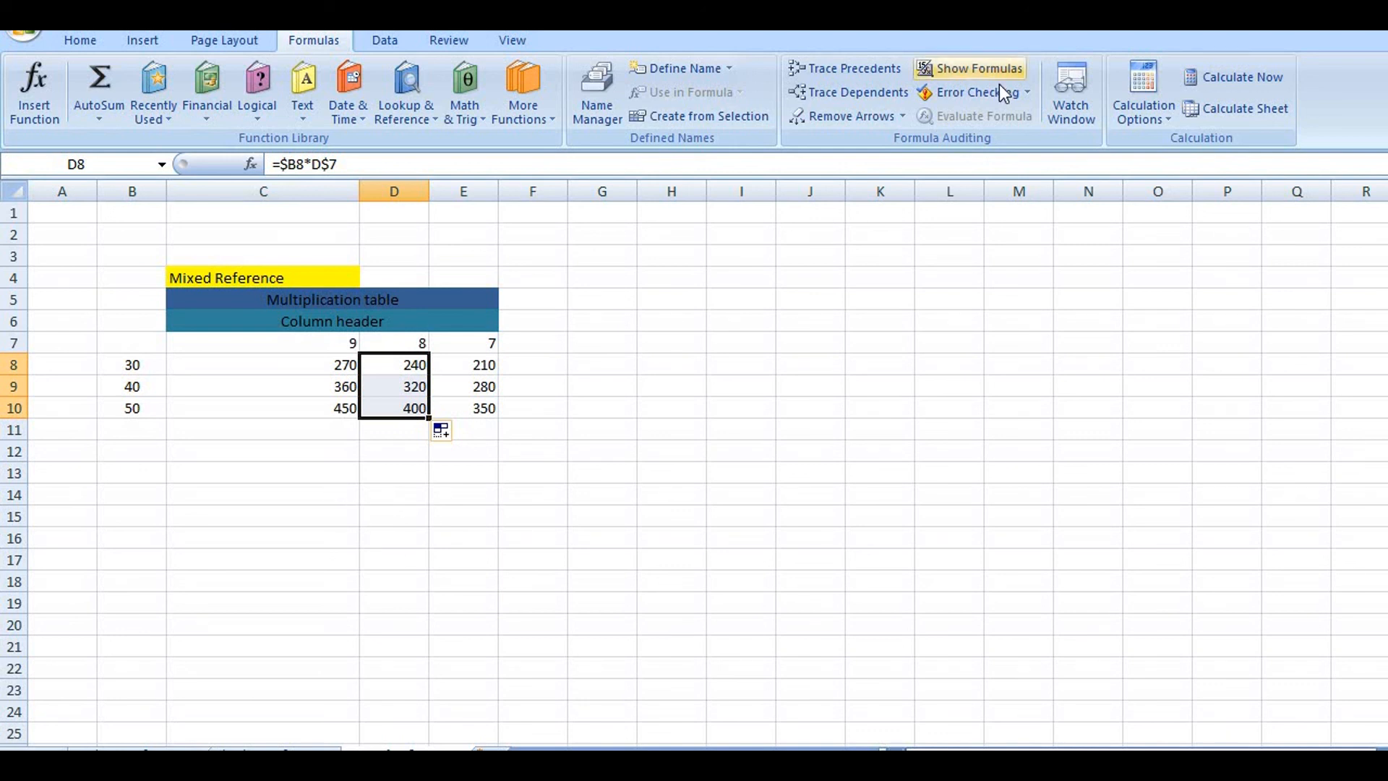
# - Turn on Show Formulas to reveal mixed references like =$B8*C$7 through =$B10*E$7
pyautogui.click(969, 68)
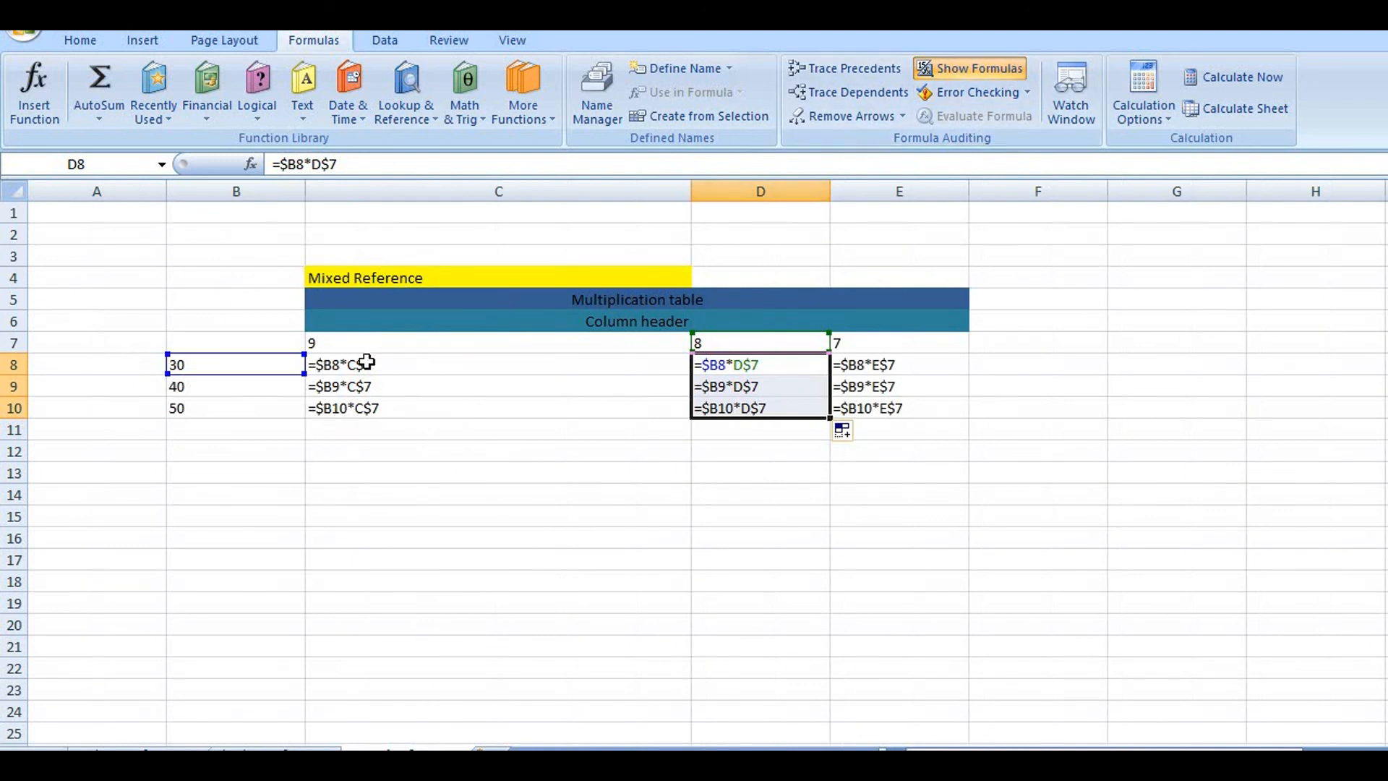
pyautogui.moveTo(699, 380)
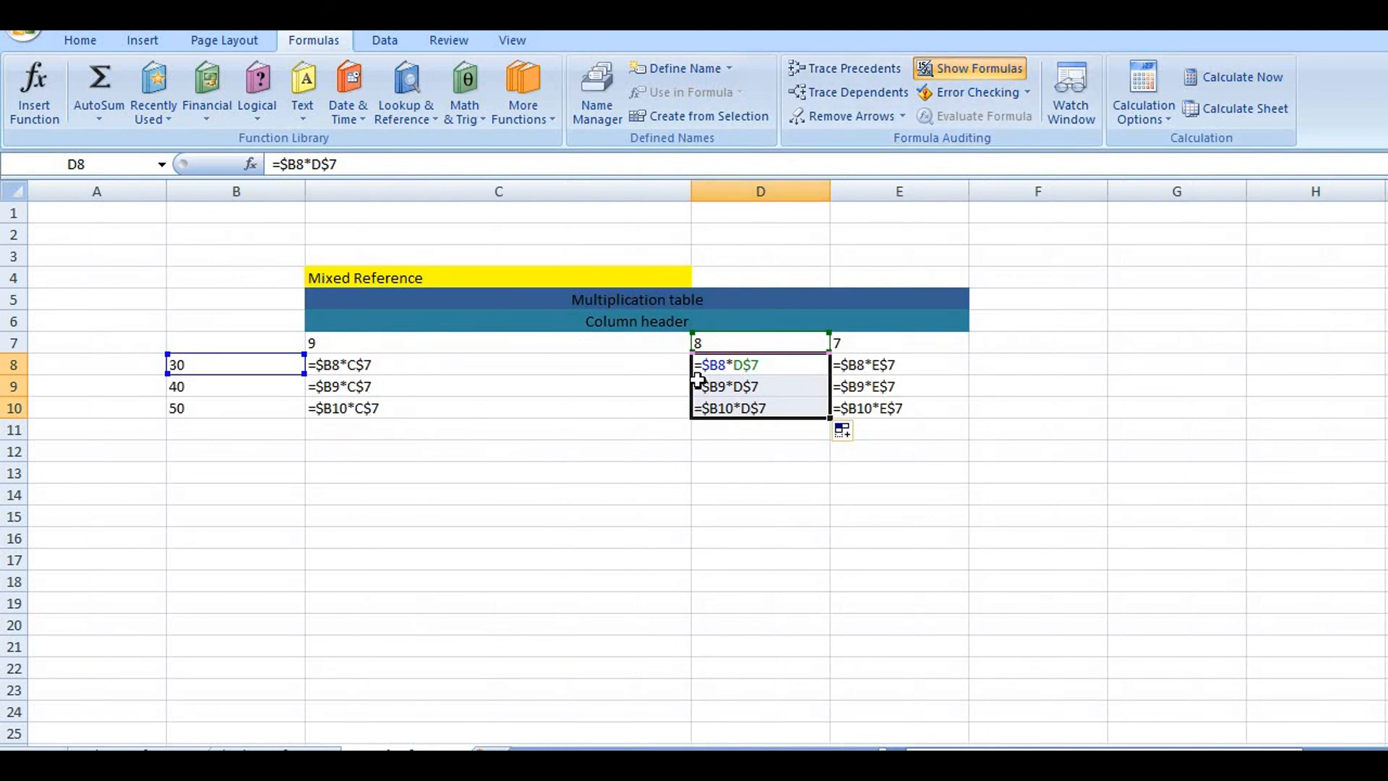
pyautogui.moveTo(748, 395)
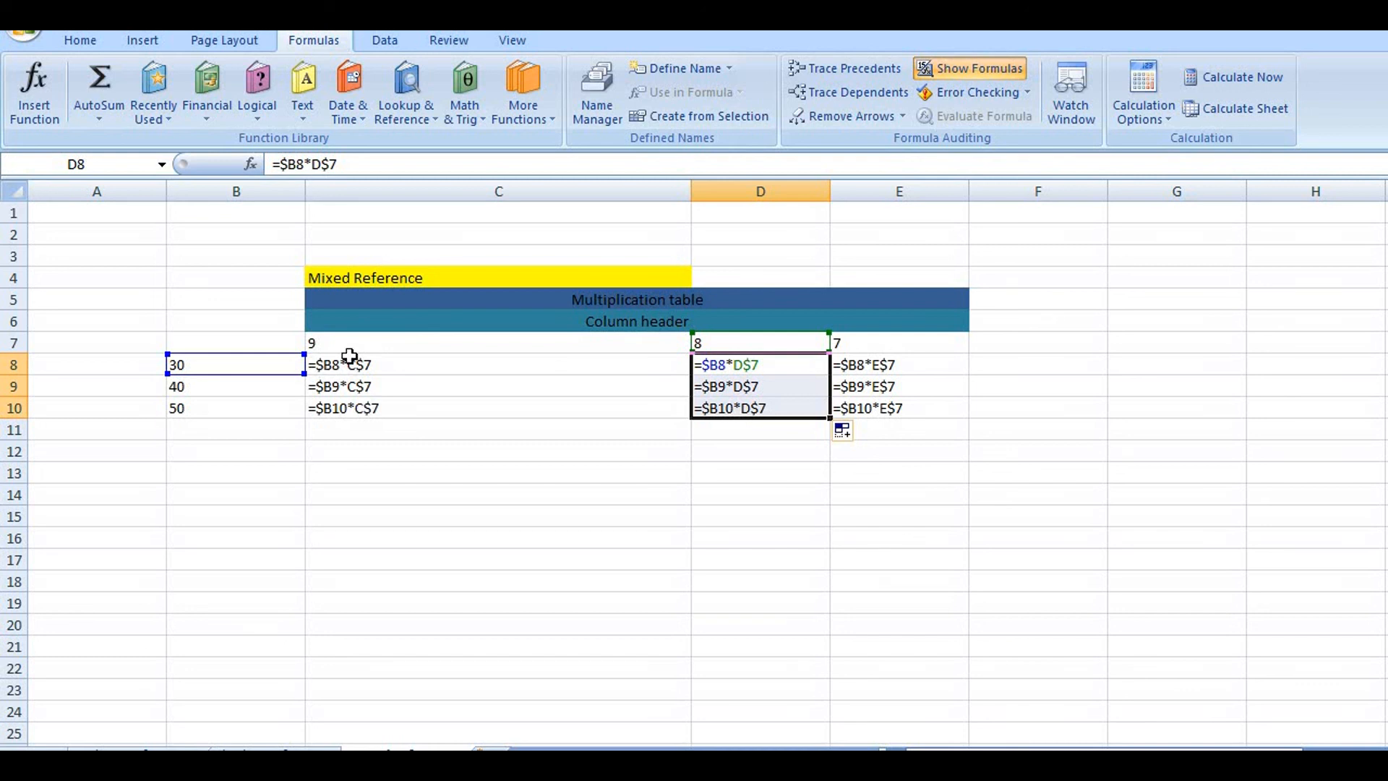
pyautogui.moveTo(391, 386)
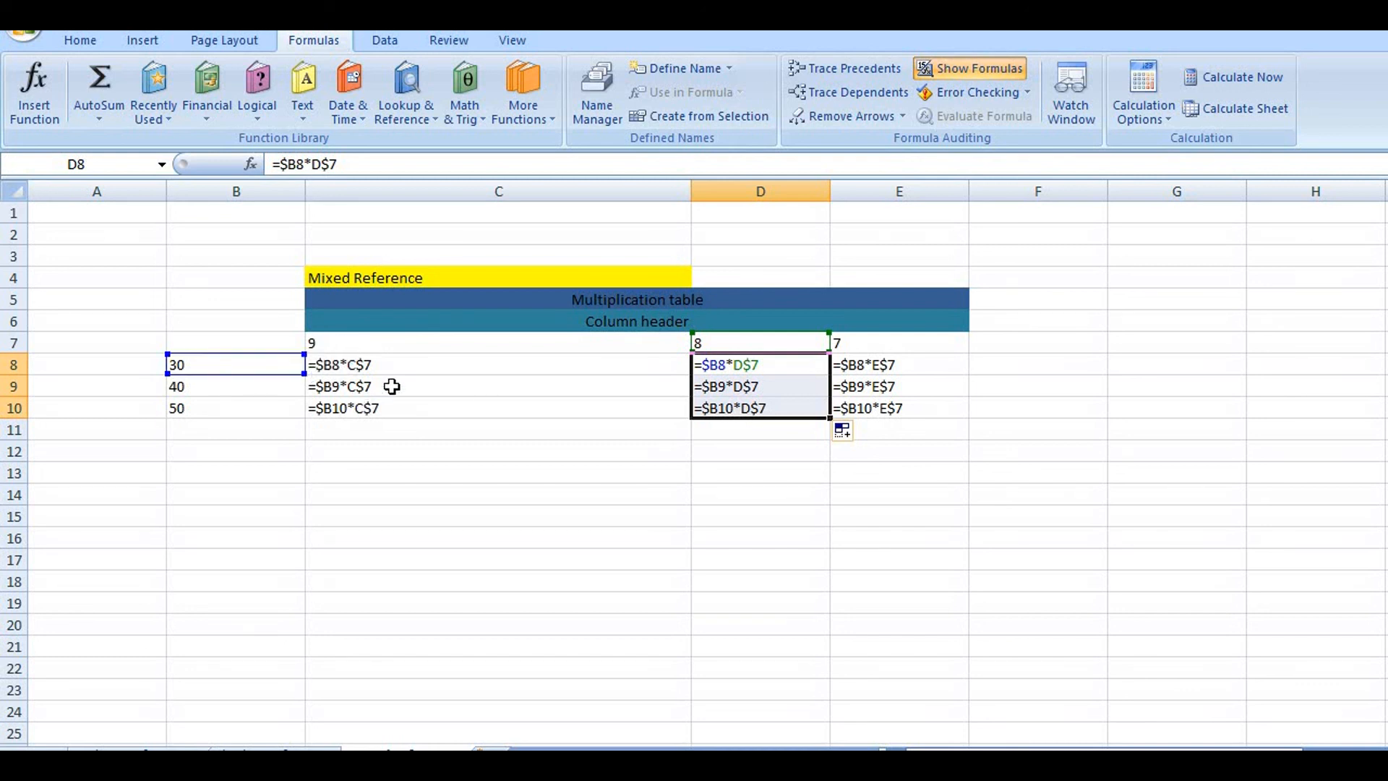
pyautogui.moveTo(378, 354)
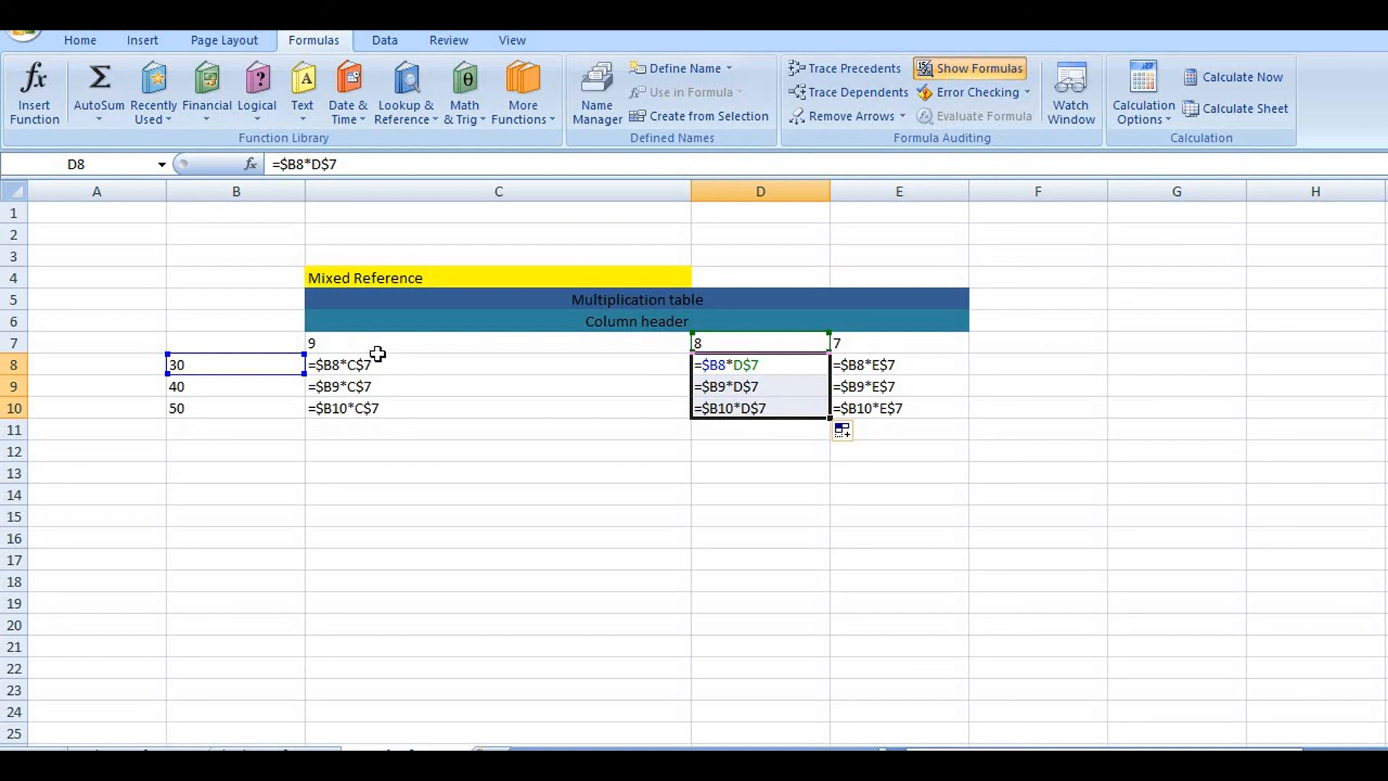
pyautogui.moveTo(344, 393)
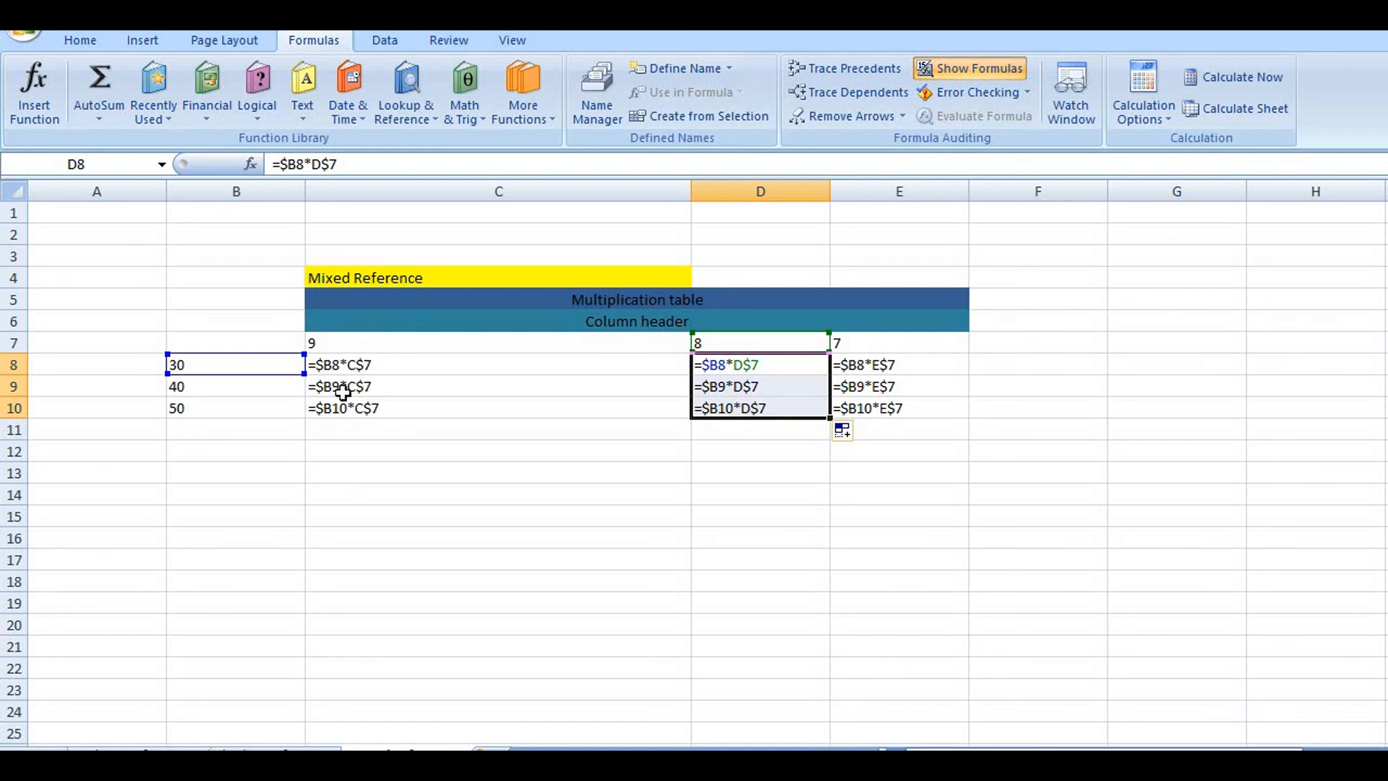
pyautogui.moveTo(364, 372)
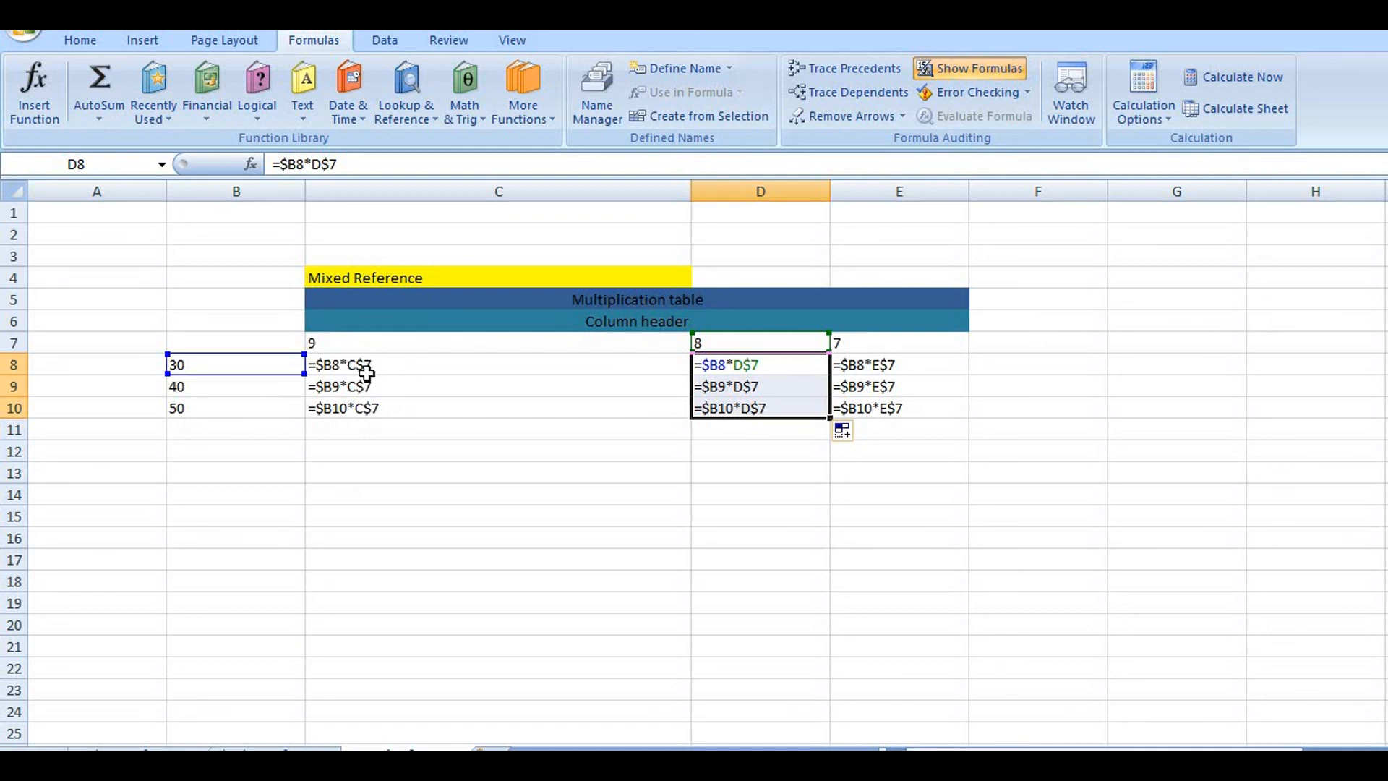
pyautogui.moveTo(84, 400)
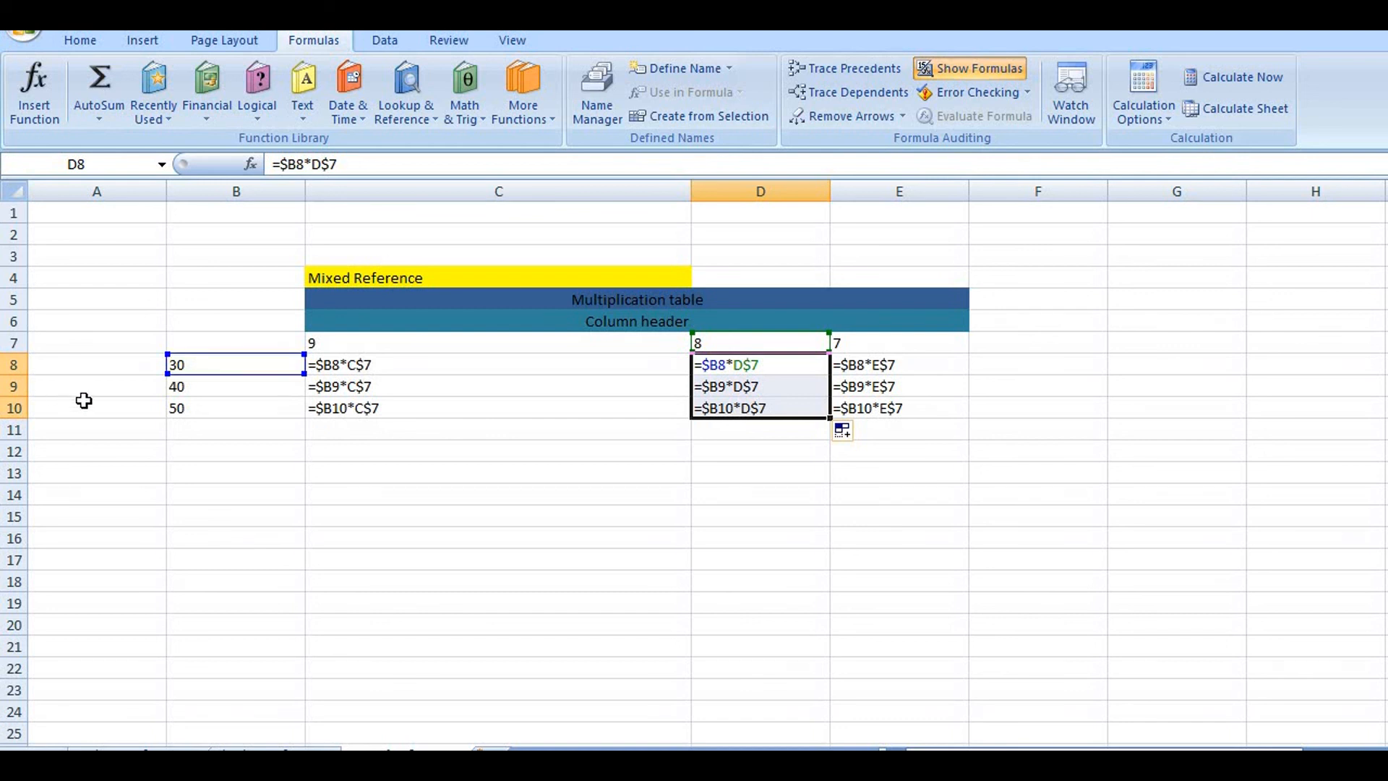
pyautogui.moveTo(401, 449)
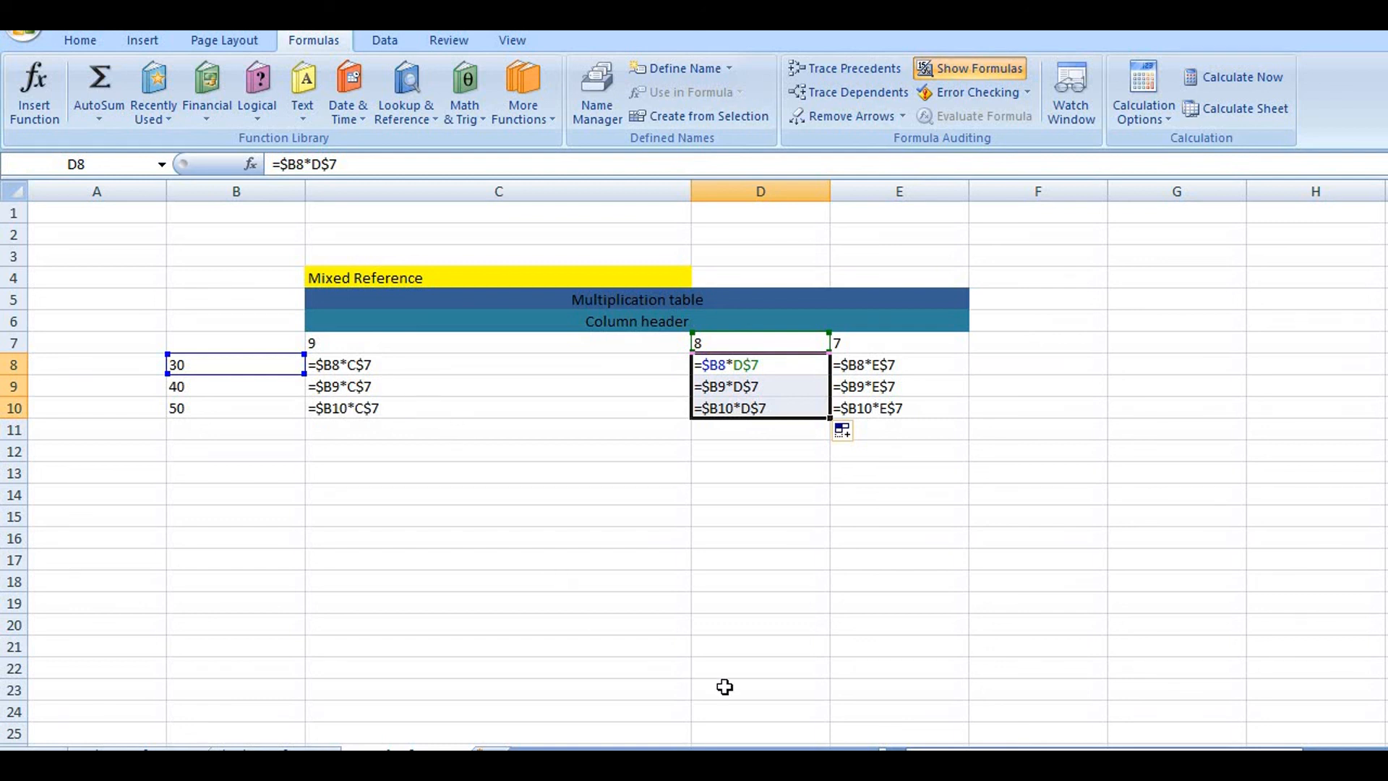
pyautogui.moveTo(711, 564)
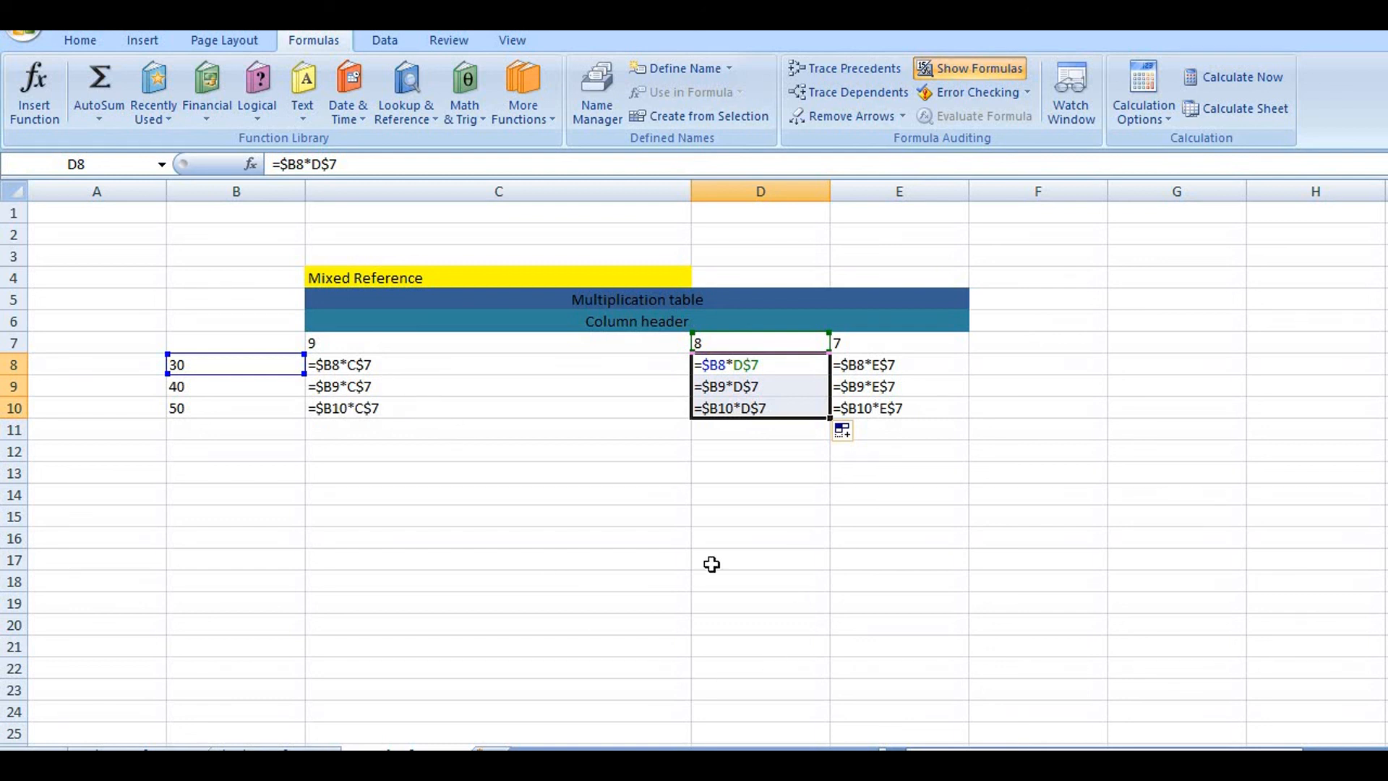
pyautogui.moveTo(753, 631)
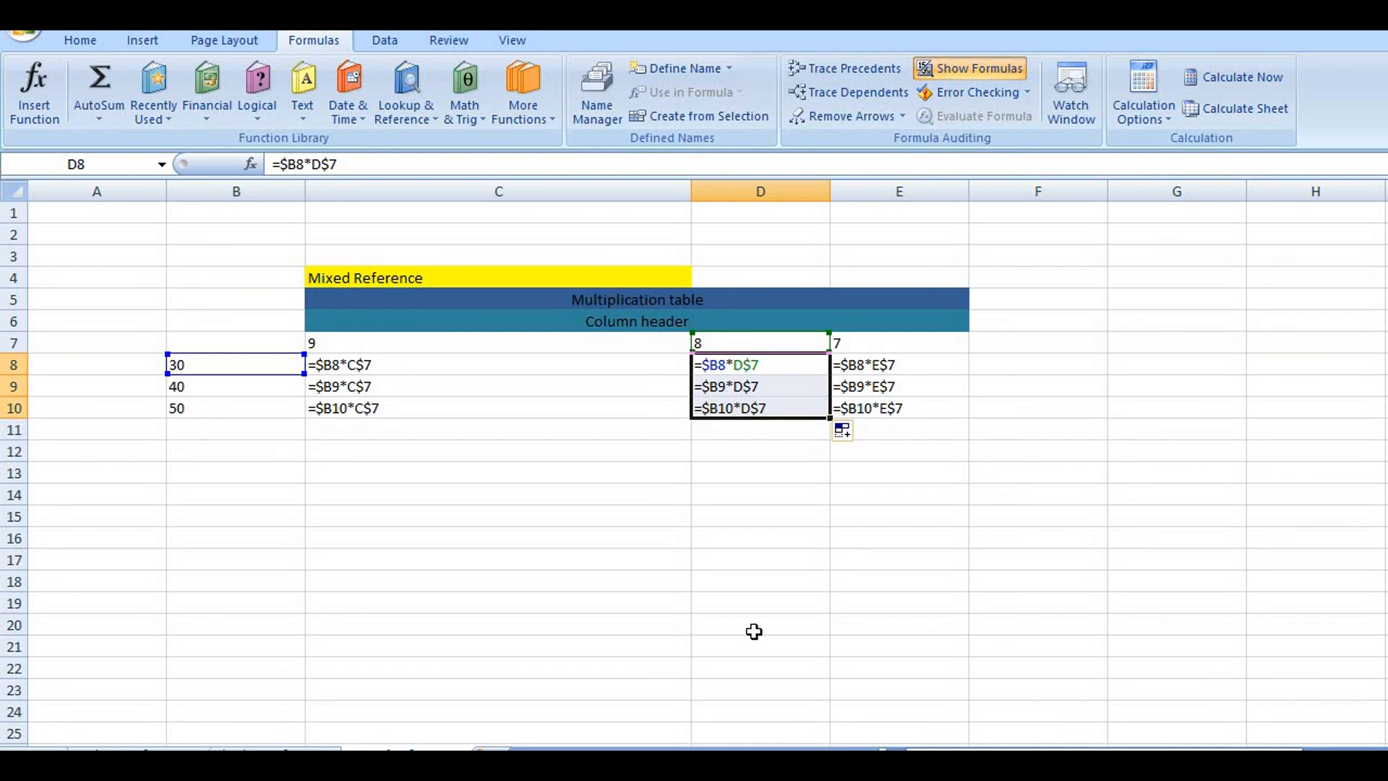
pyautogui.moveTo(560, 567)
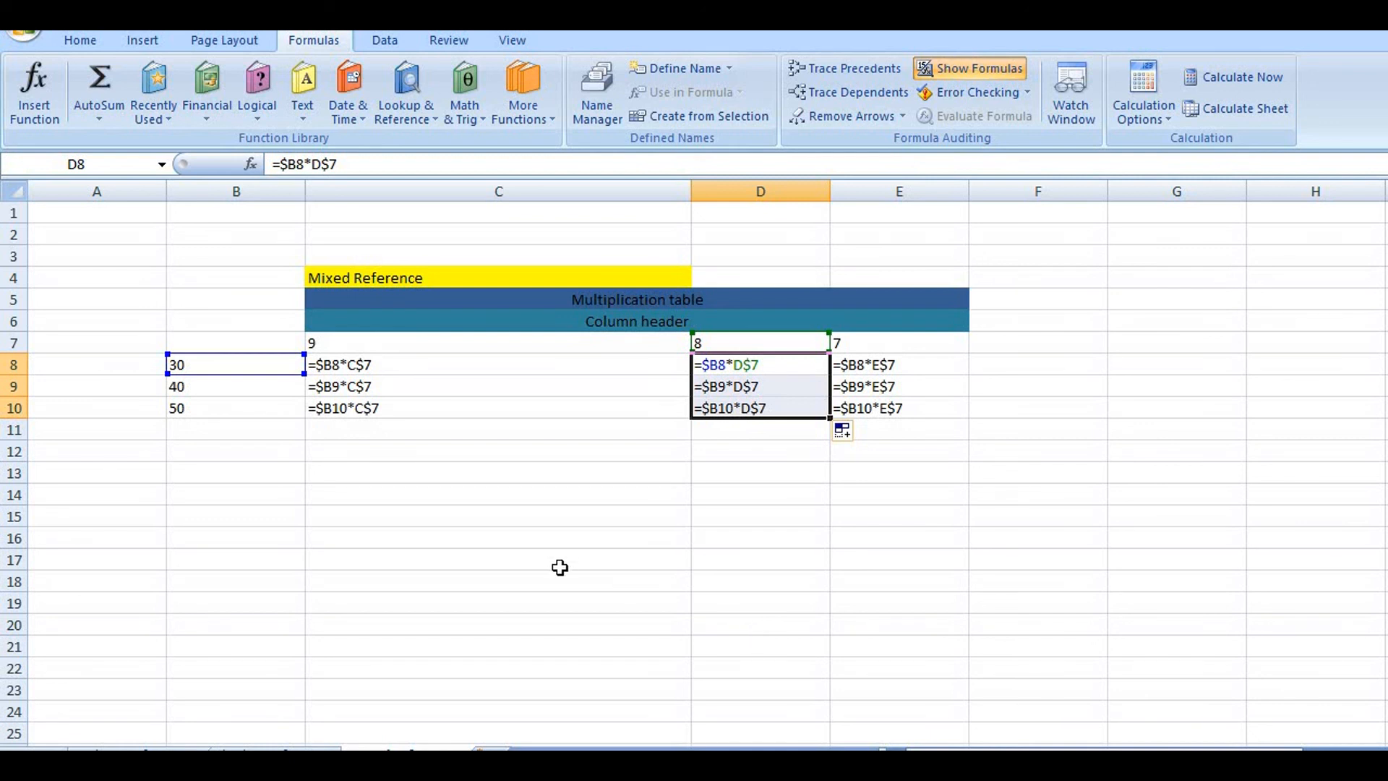